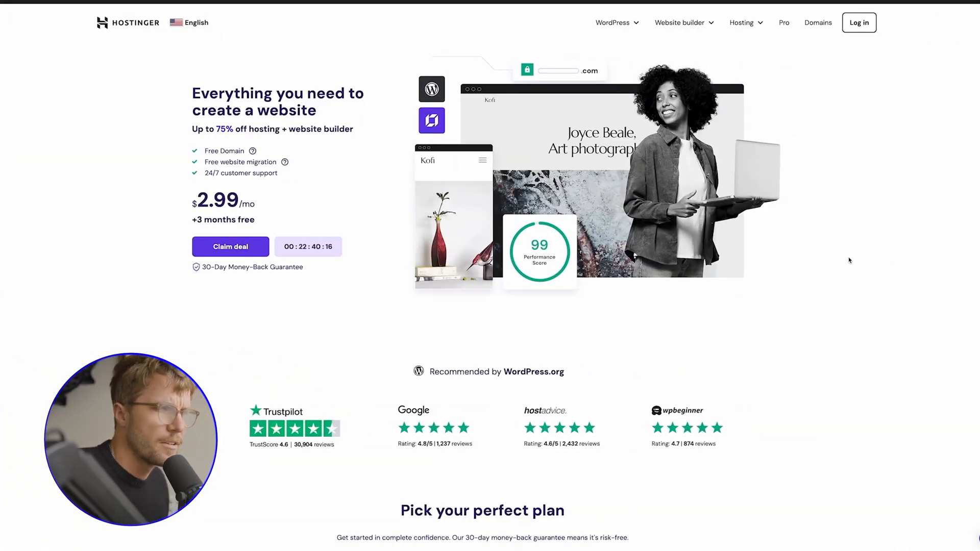
mouse_move(818, 133)
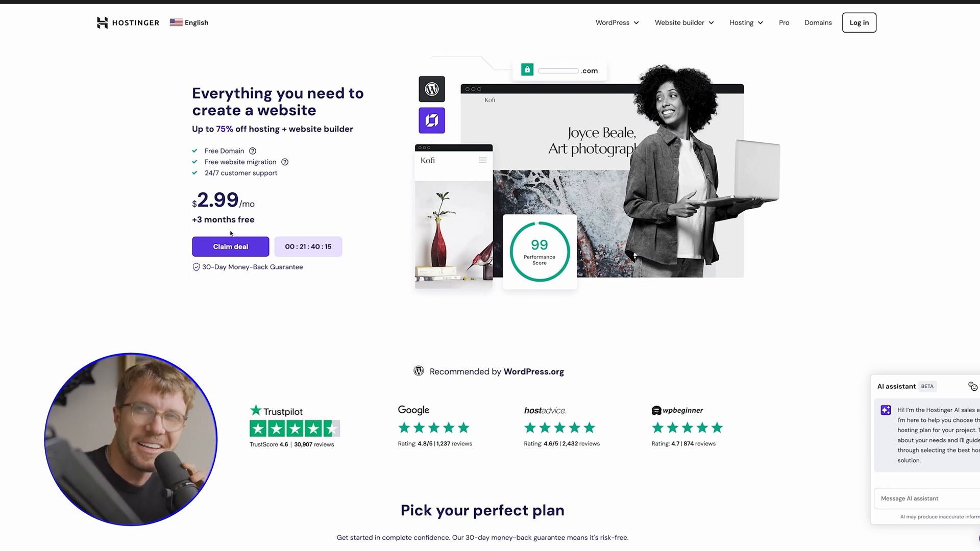
mouse_move(243, 282)
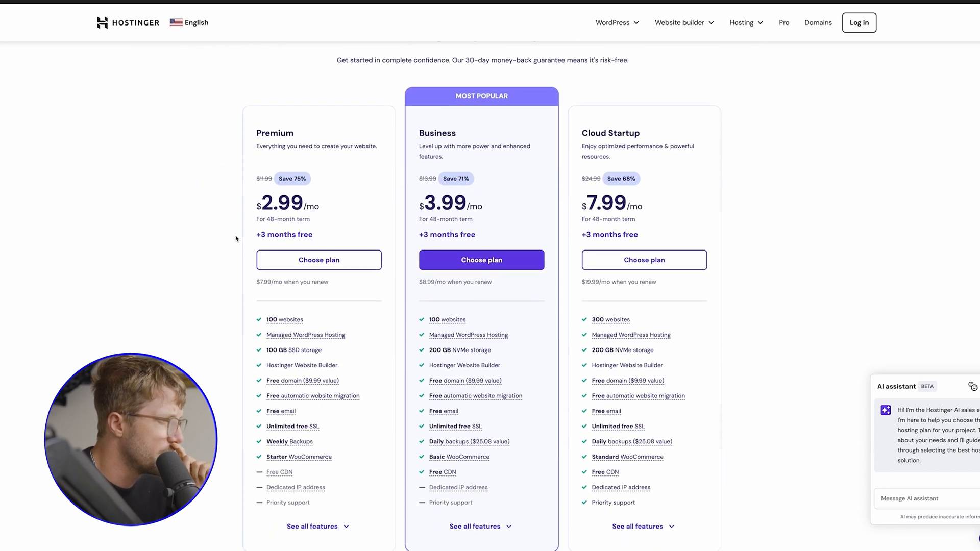
Step: Scroll to the hosting plans and add the 48-month Business Web Hosting plan to the cart
scroll(down, 3)
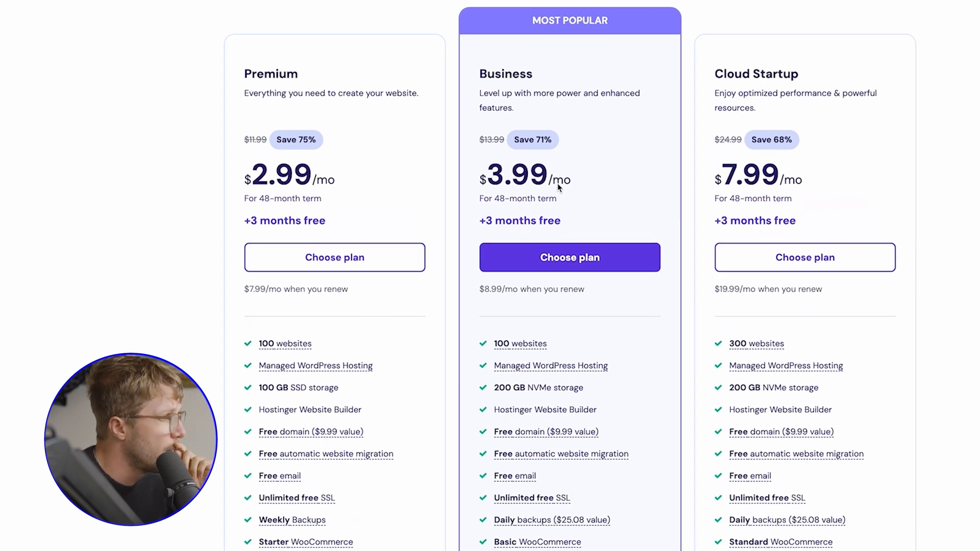
scroll(down, 3)
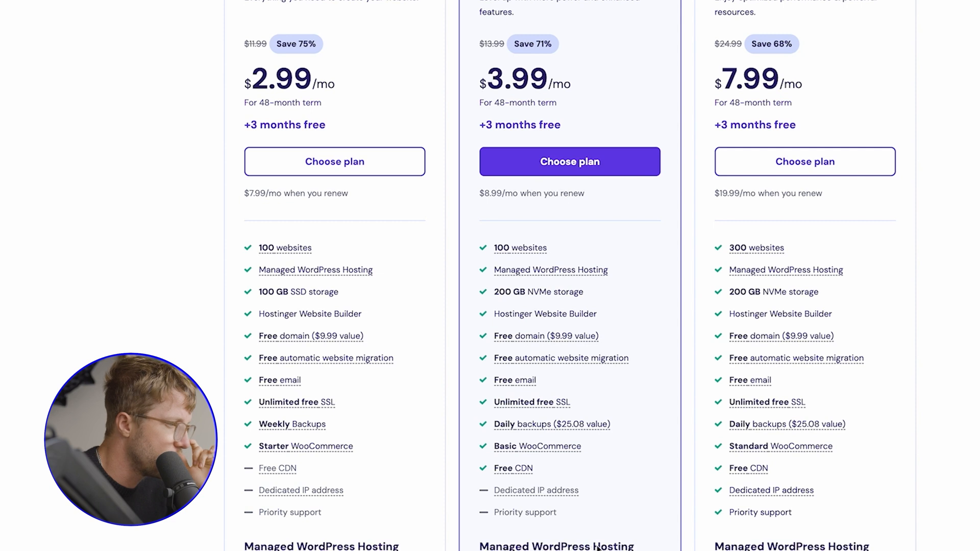
scroll(down, 3)
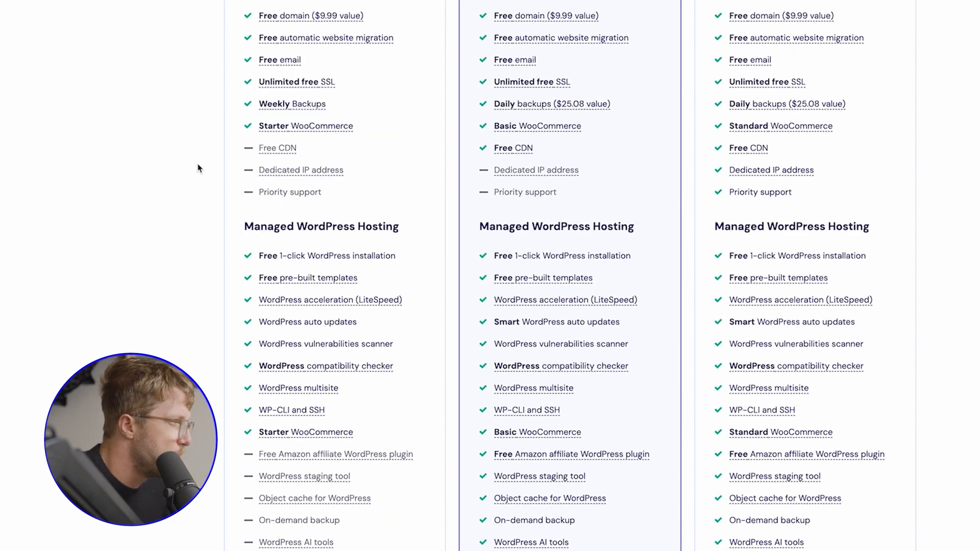
scroll(down, 3)
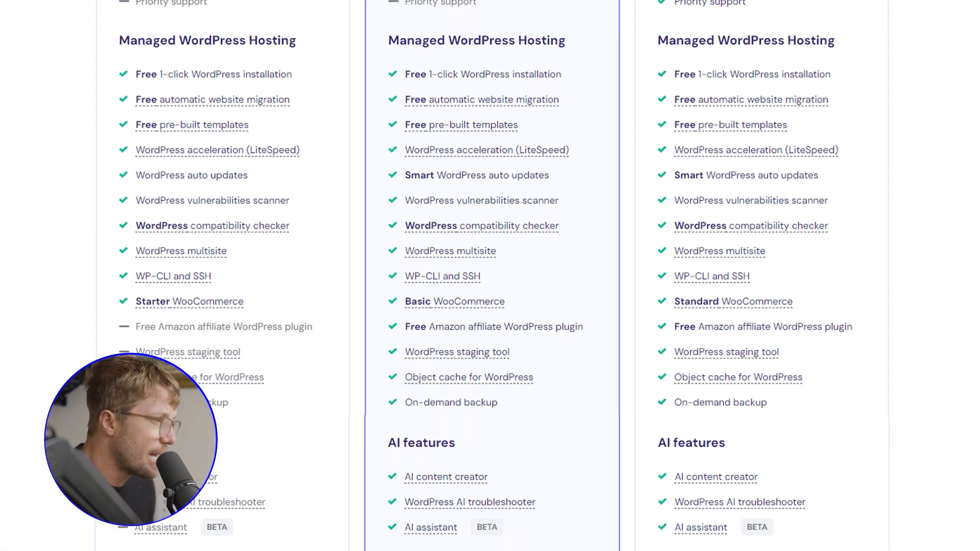
scroll(down, 3)
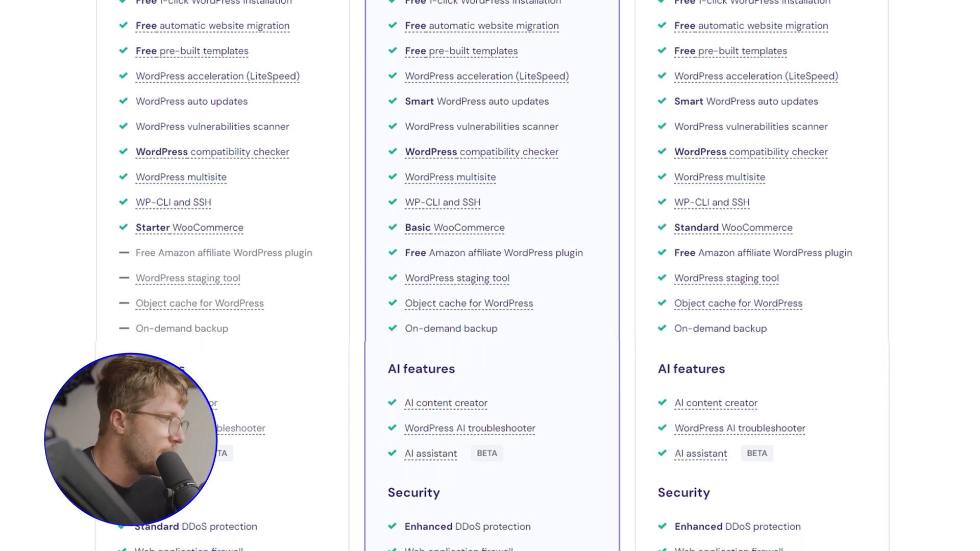
scroll(down, 3)
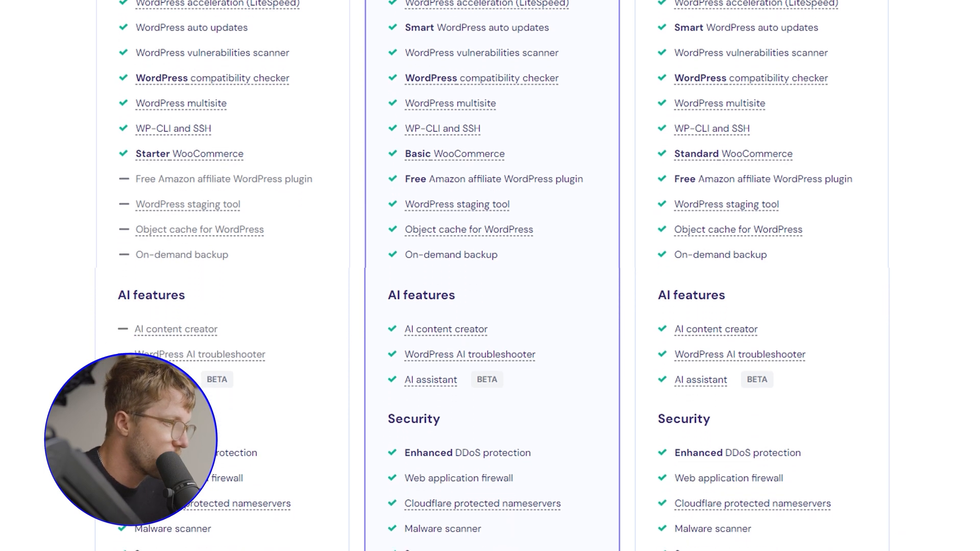
scroll(down, 3)
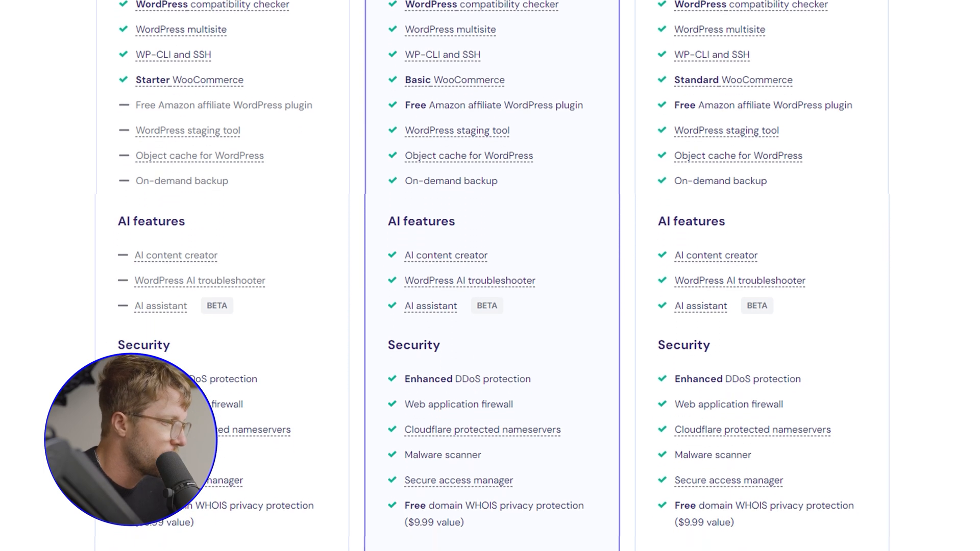
scroll(down, 3)
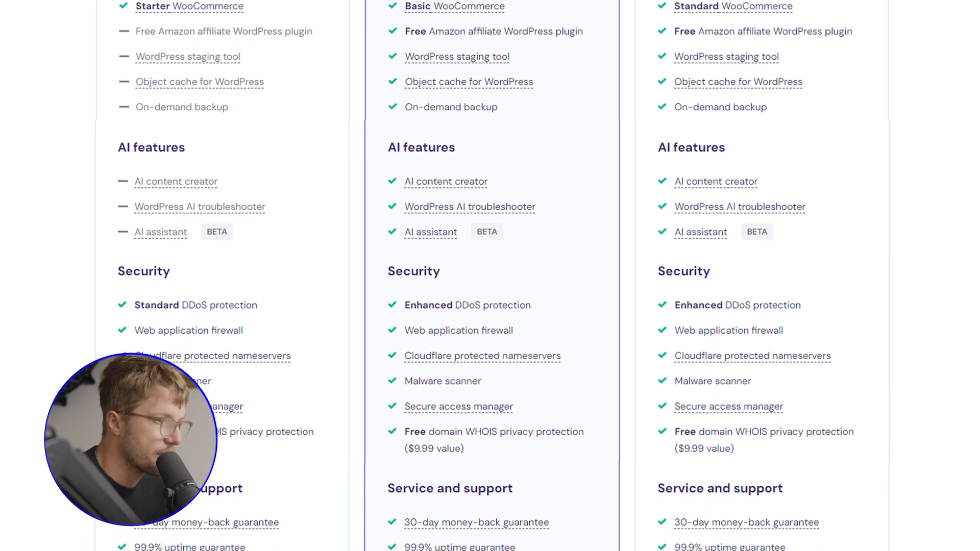
scroll(down, 3)
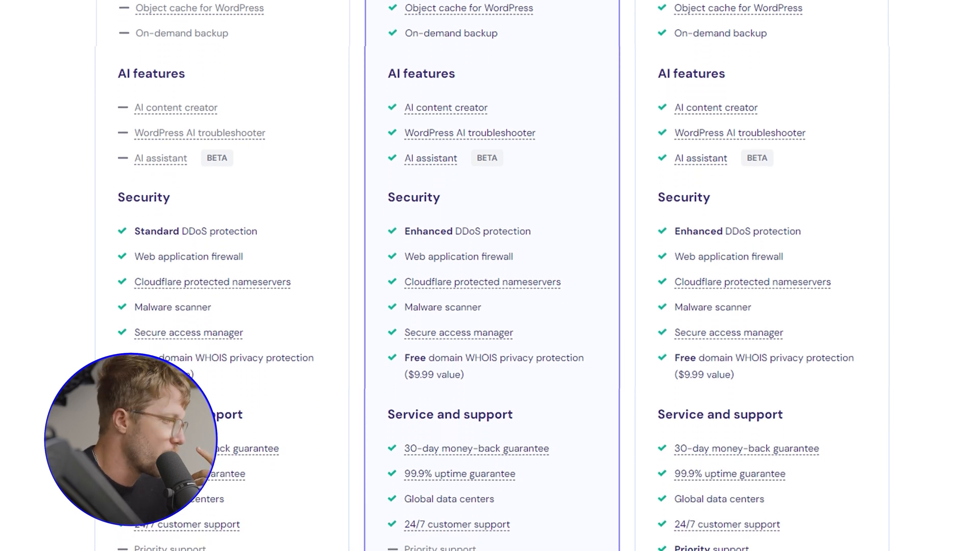
scroll(down, 3)
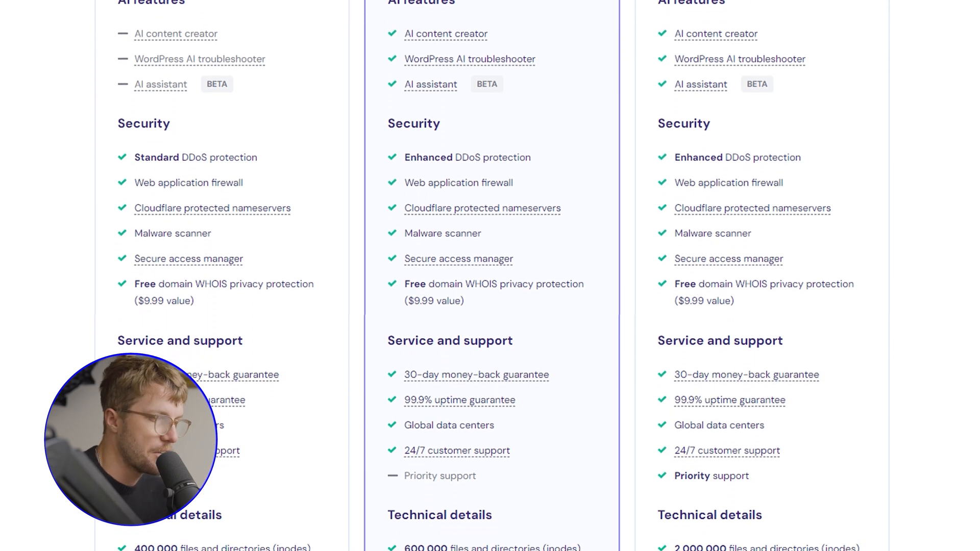
scroll(down, 3)
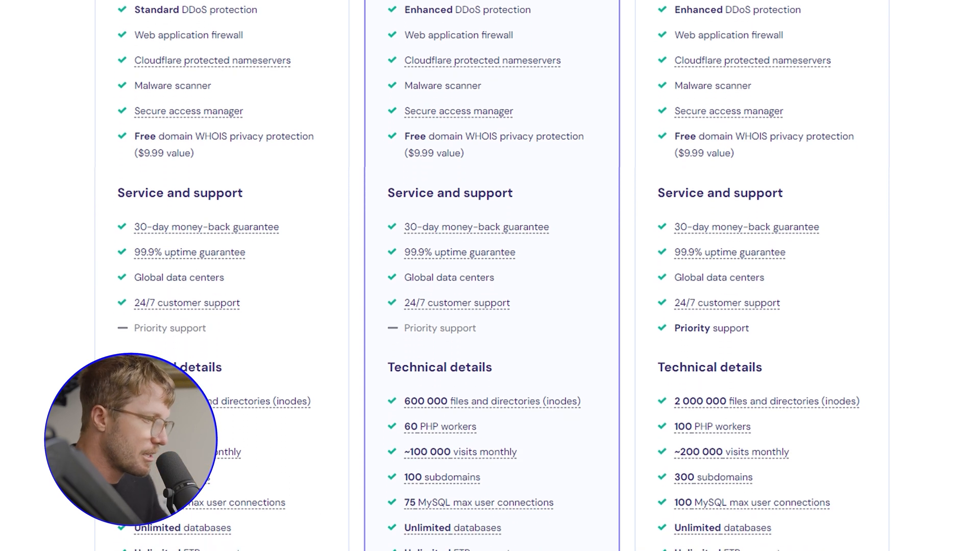
scroll(down, 3)
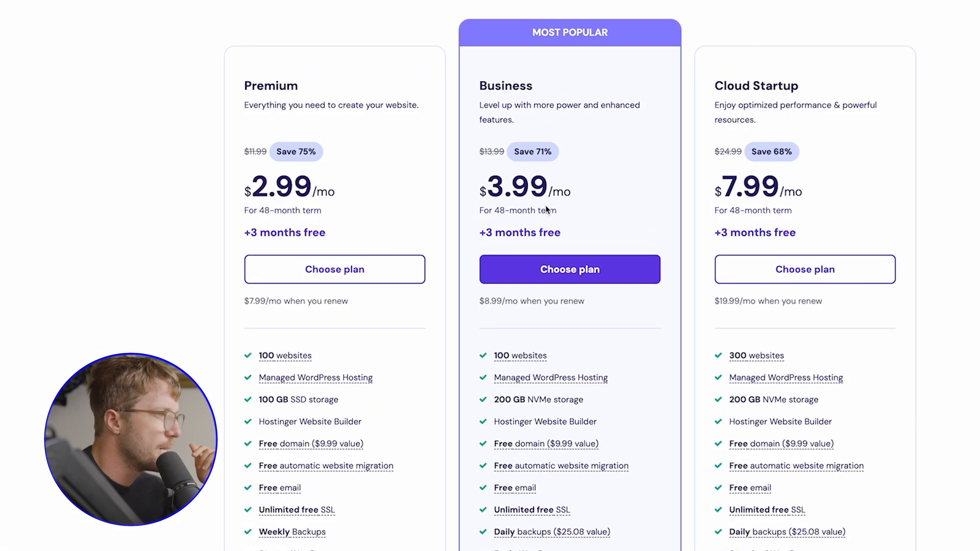
mouse_move(585, 173)
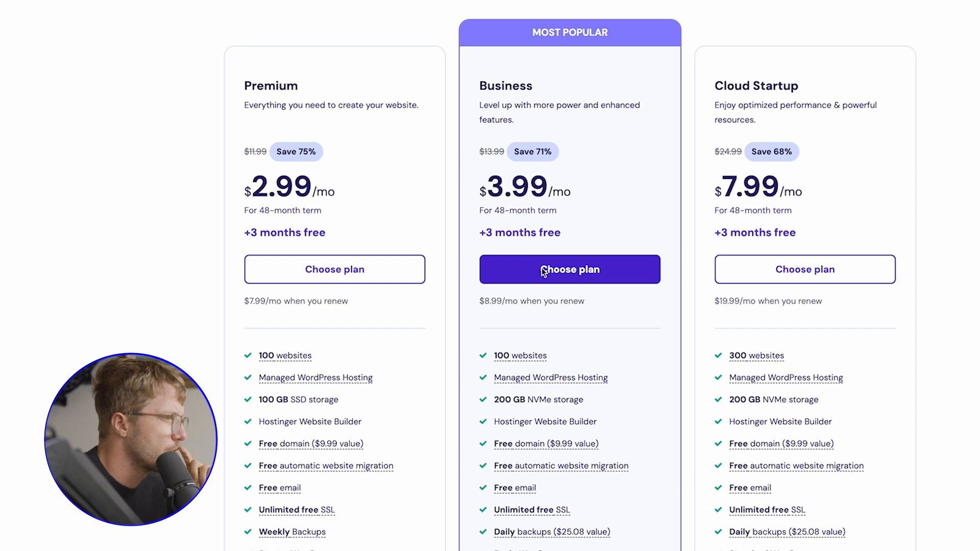
click(569, 270)
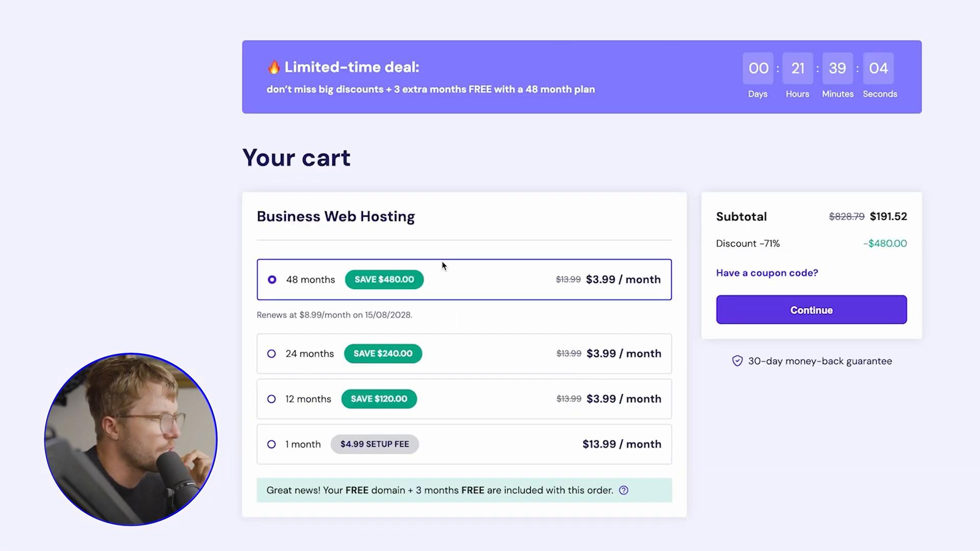
mouse_move(626, 281)
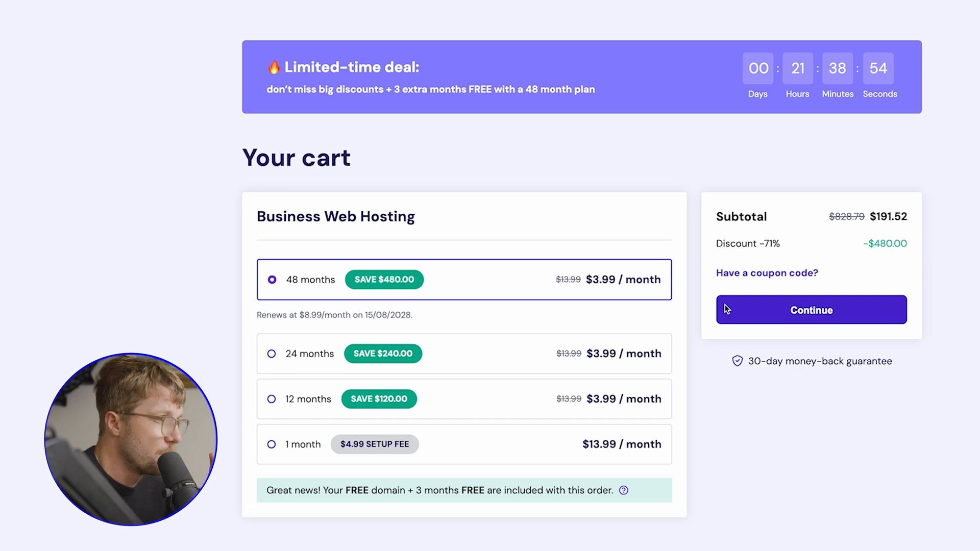
mouse_move(767, 273)
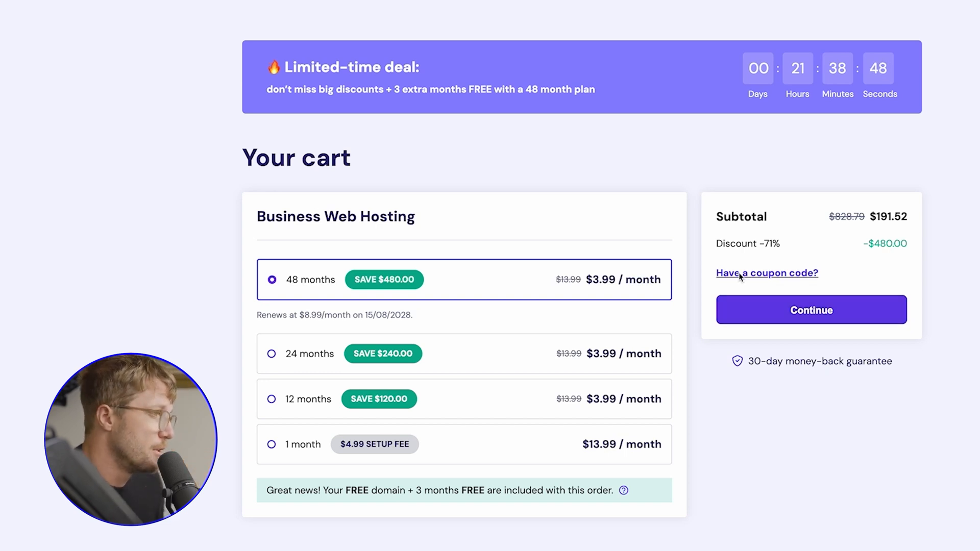
Step: Apply the AARONJACK coupon to drop the subtotal to $172.37 and continue to checkout
click(766, 273)
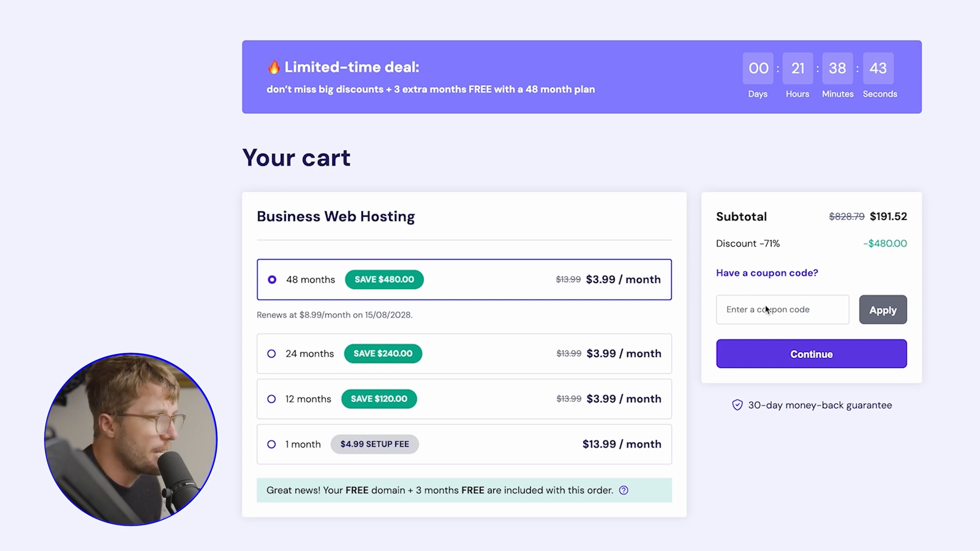
text(AAR)
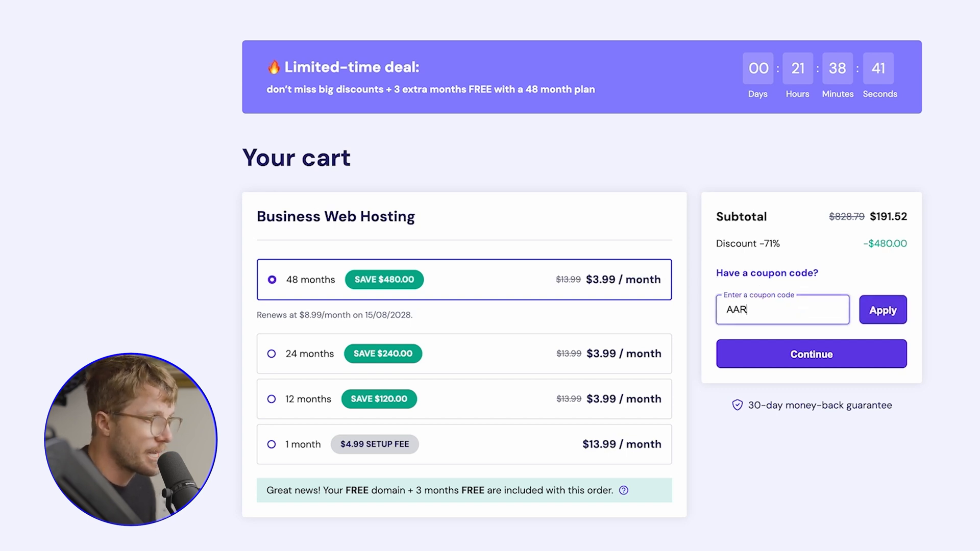
click(882, 310)
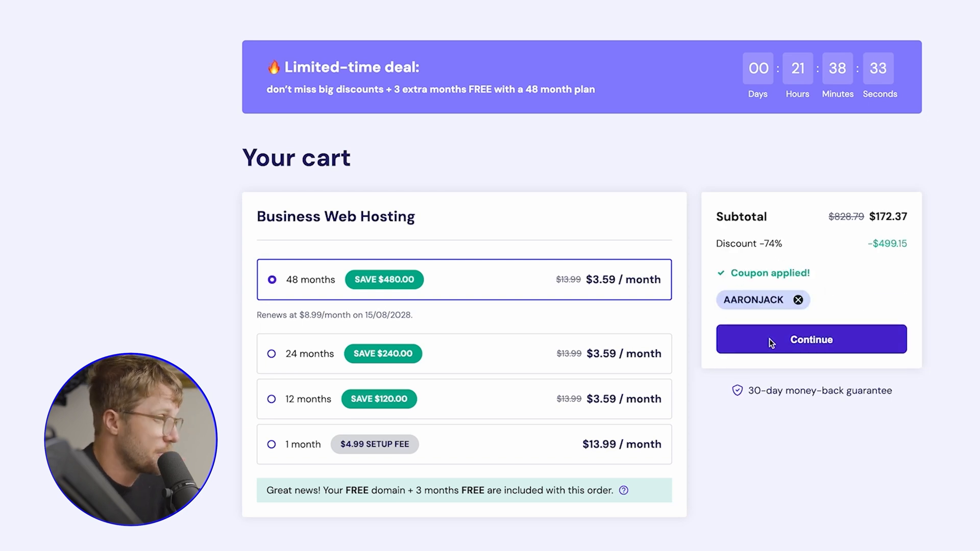
click(811, 339)
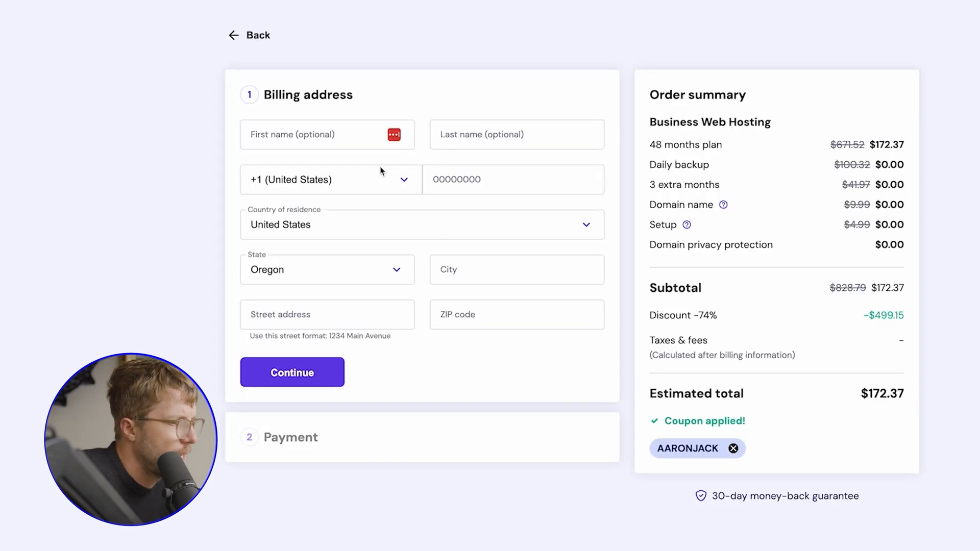
mouse_move(730, 189)
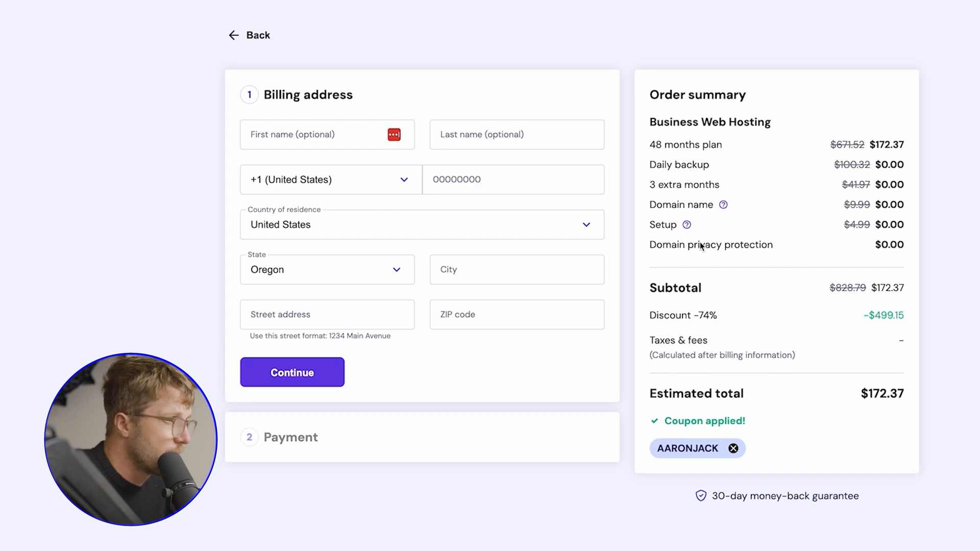
Step: Complete the order on the Billing address page to reach the hPanel Websites dashboard
click(292, 372)
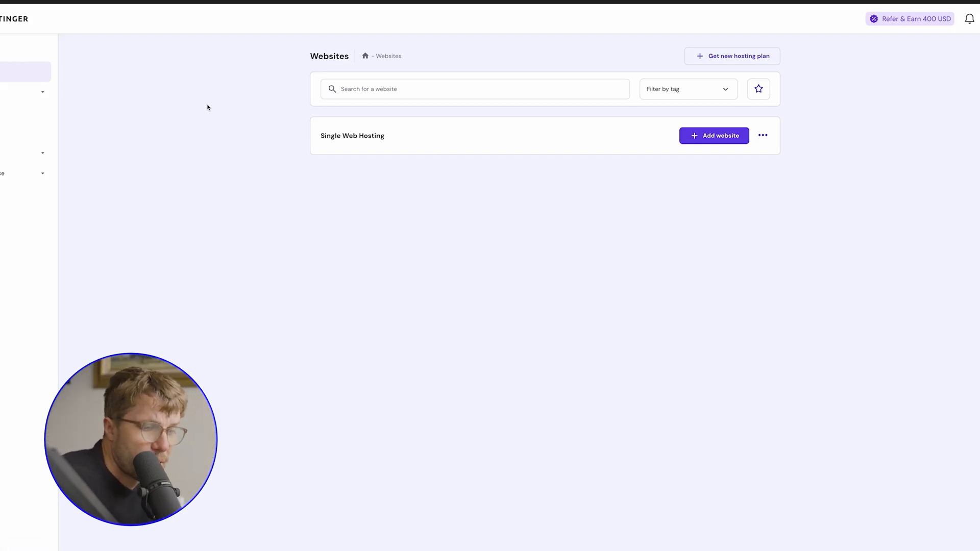
Step: Open the AI Website Builder form, focus its Description box, then exit back to Websites
click(713, 136)
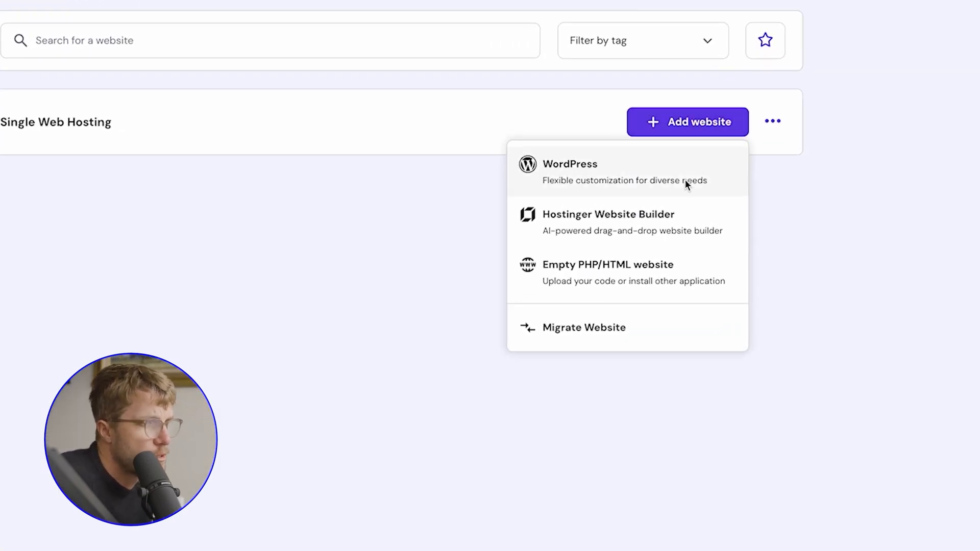
mouse_move(624, 234)
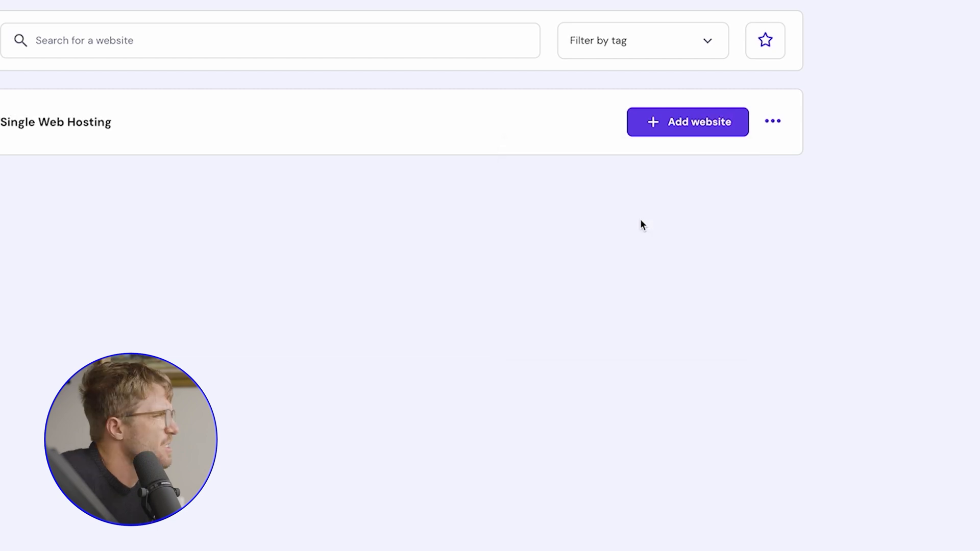
click(687, 122)
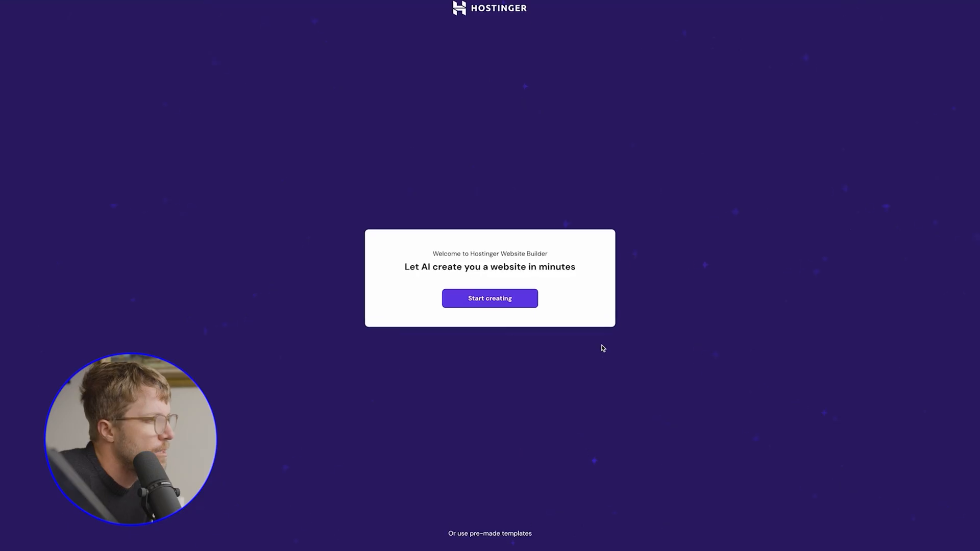
click(489, 298)
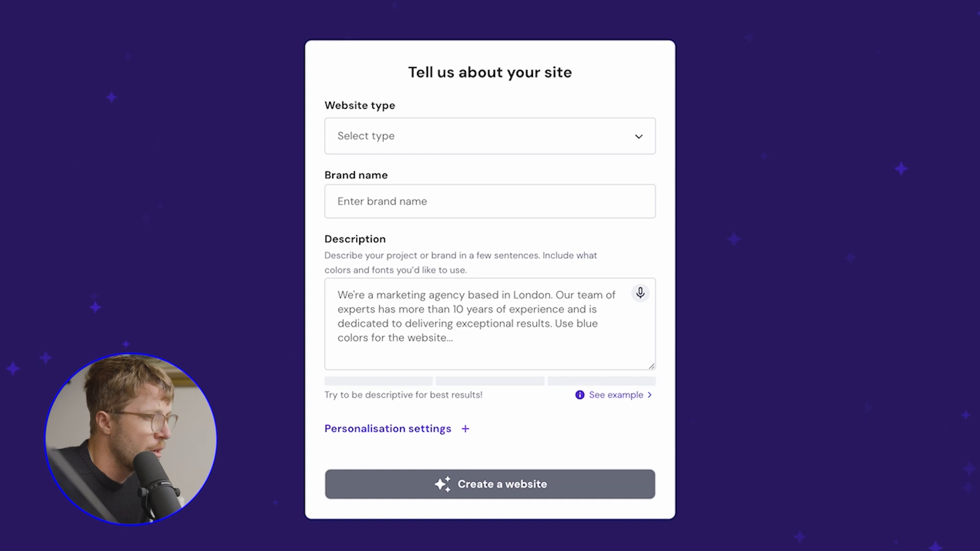
click(490, 324)
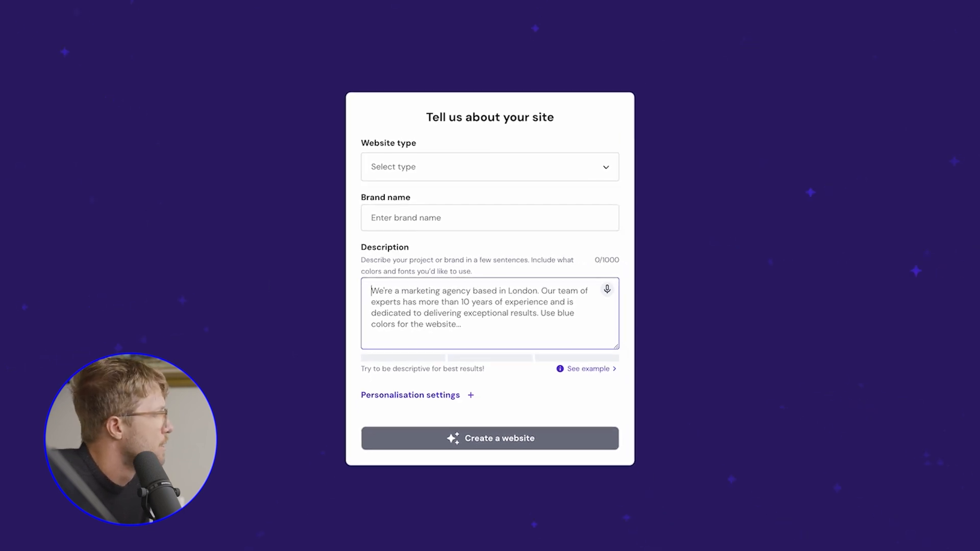
click(489, 438)
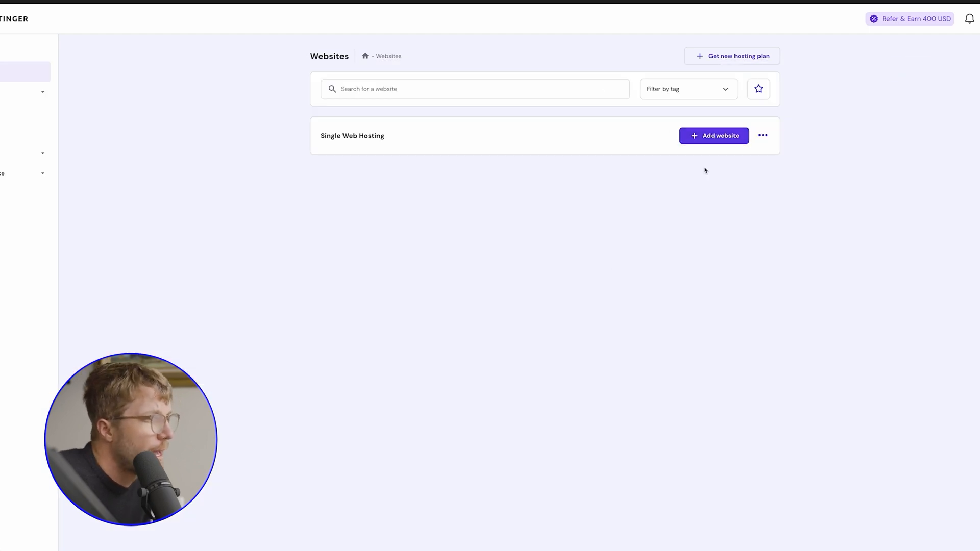
Step: Start a new WordPress site with an administrator password and Portfolio as the site type
click(713, 136)
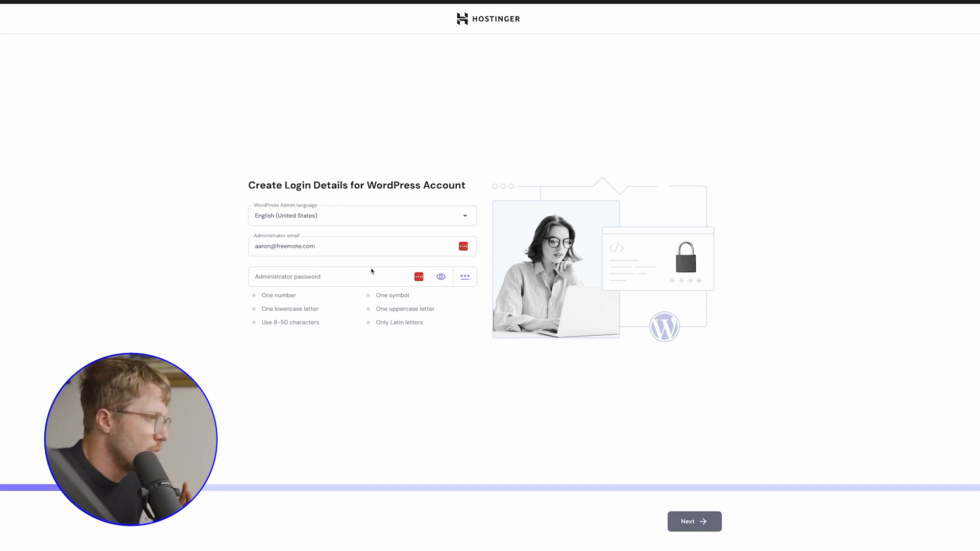
click(337, 276)
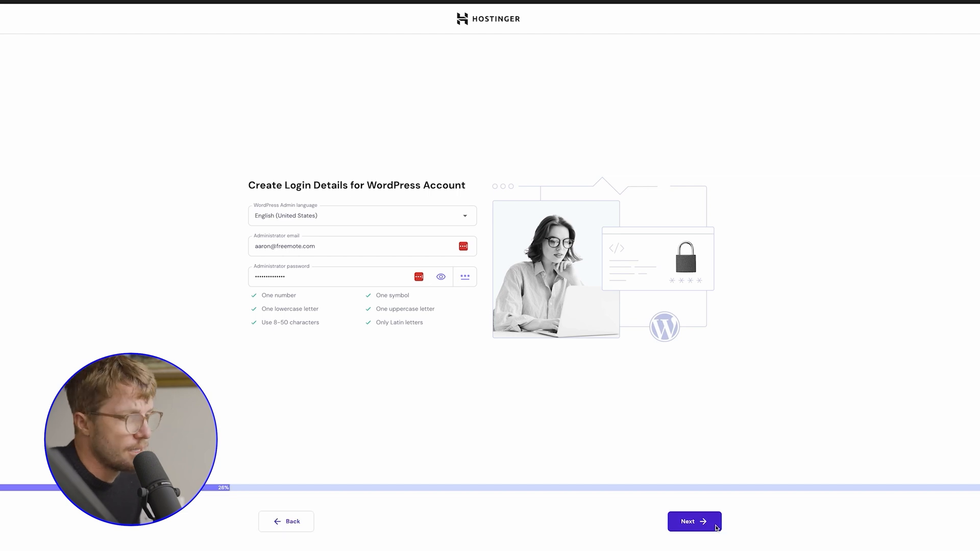
click(694, 521)
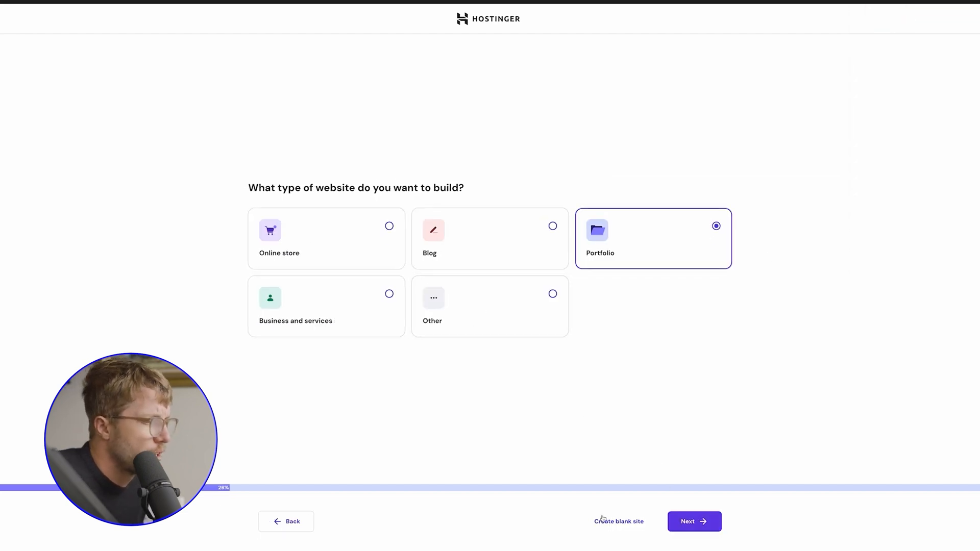
click(693, 521)
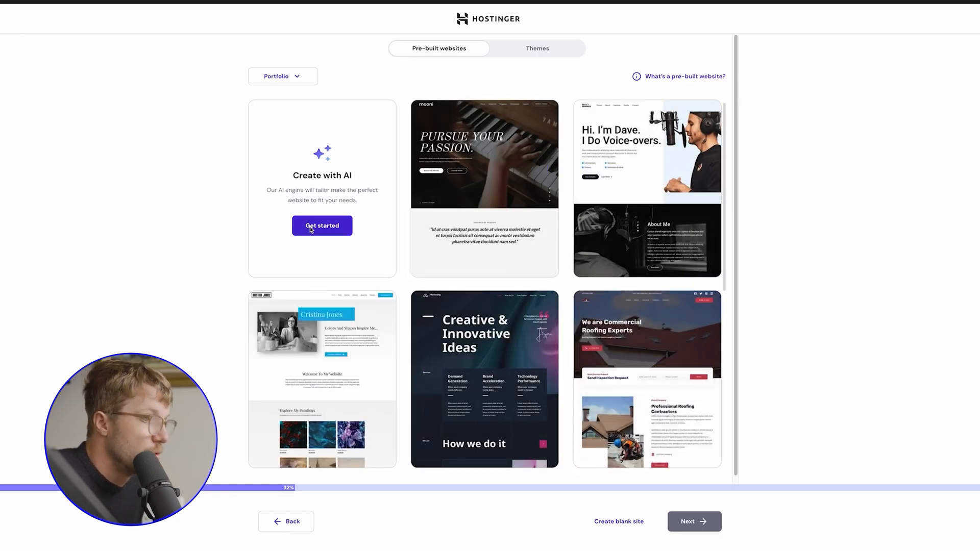
Step: Browse the Portfolio templates and preview the dark William Gilbert 'Theatre Artist' design
scroll(down, 3)
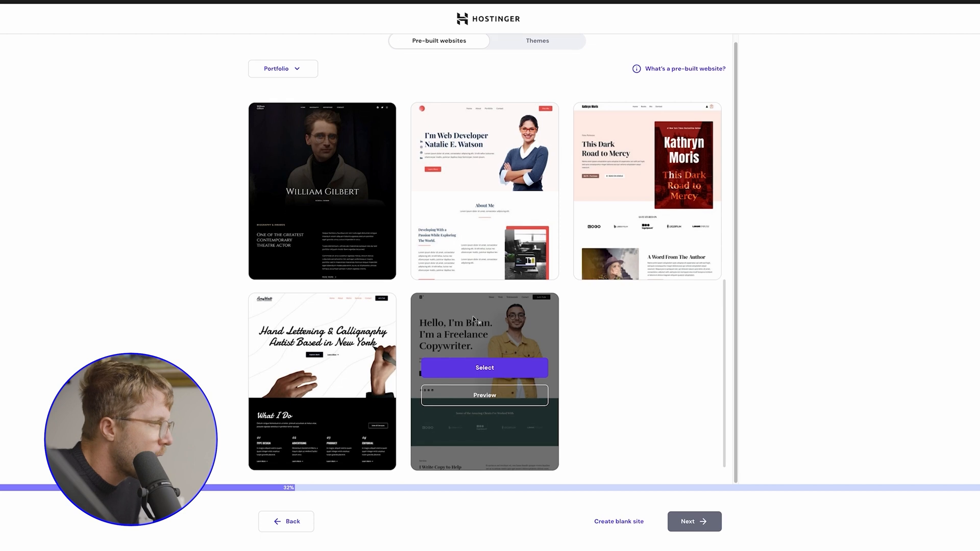
mouse_move(449, 217)
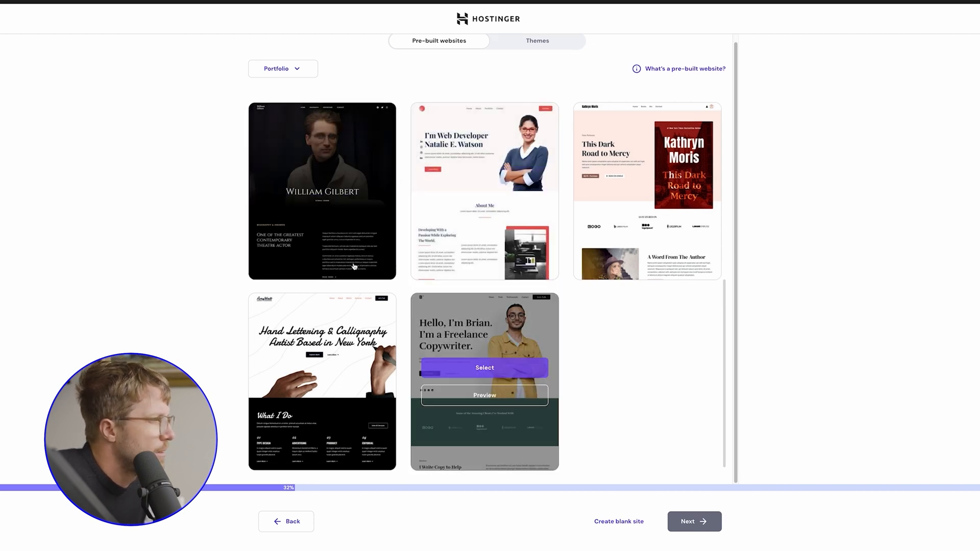
mouse_move(299, 243)
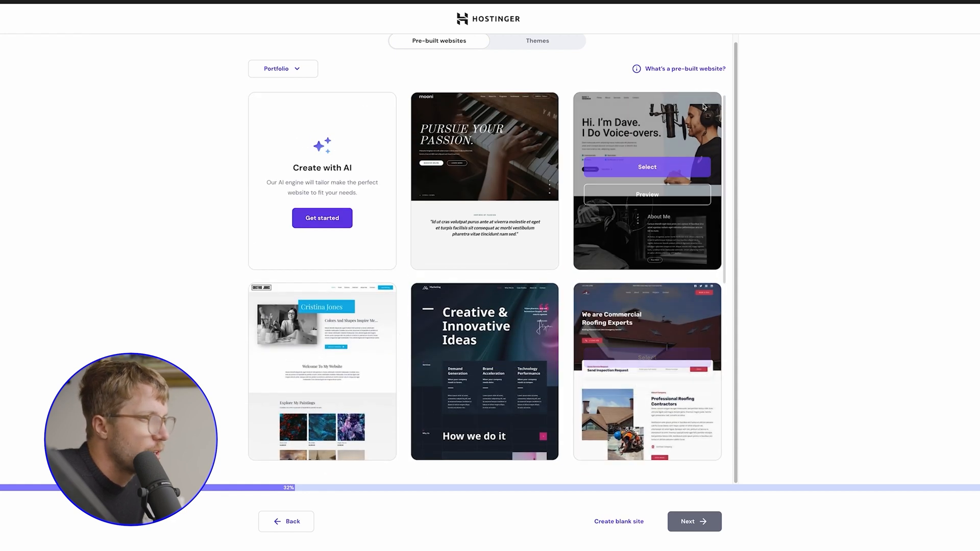
scroll(down, 3)
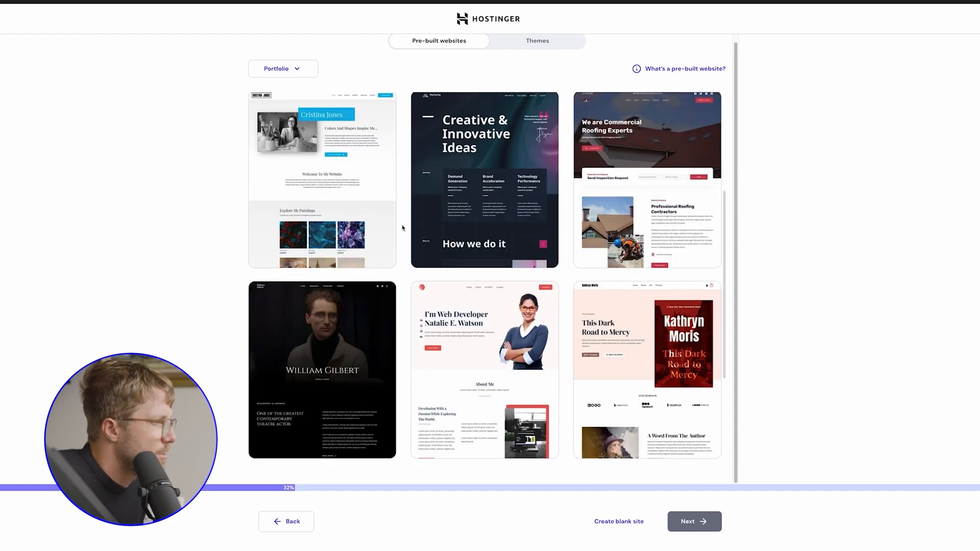
scroll(down, 3)
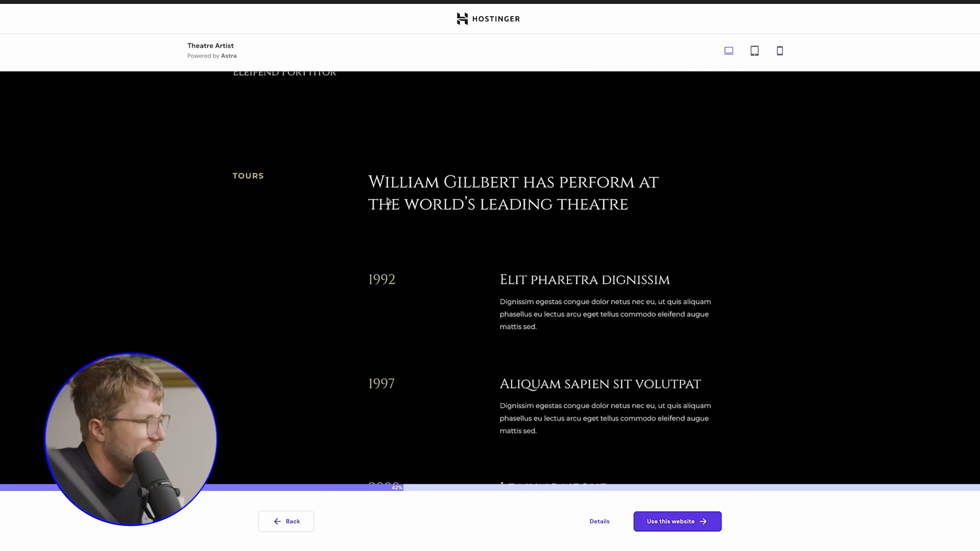
scroll(down, 3)
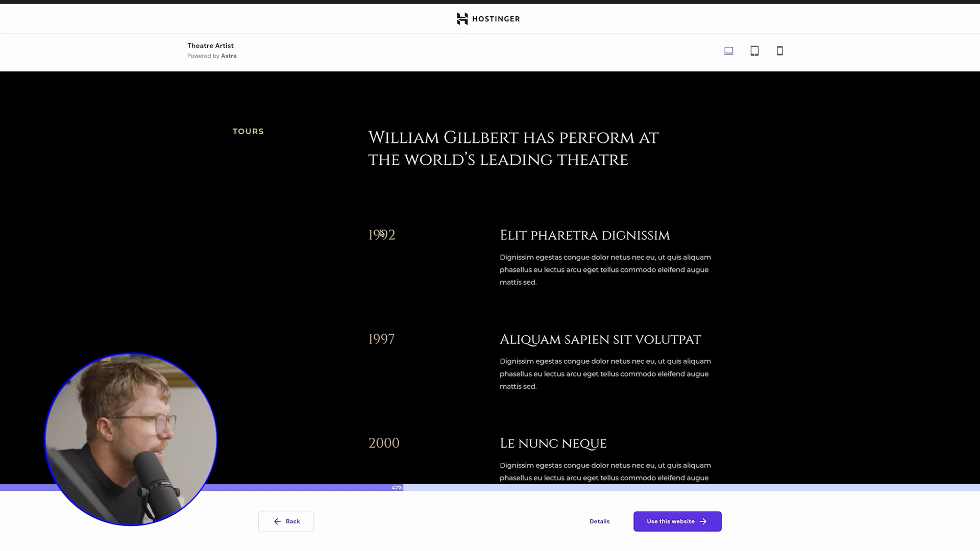
scroll(down, 3)
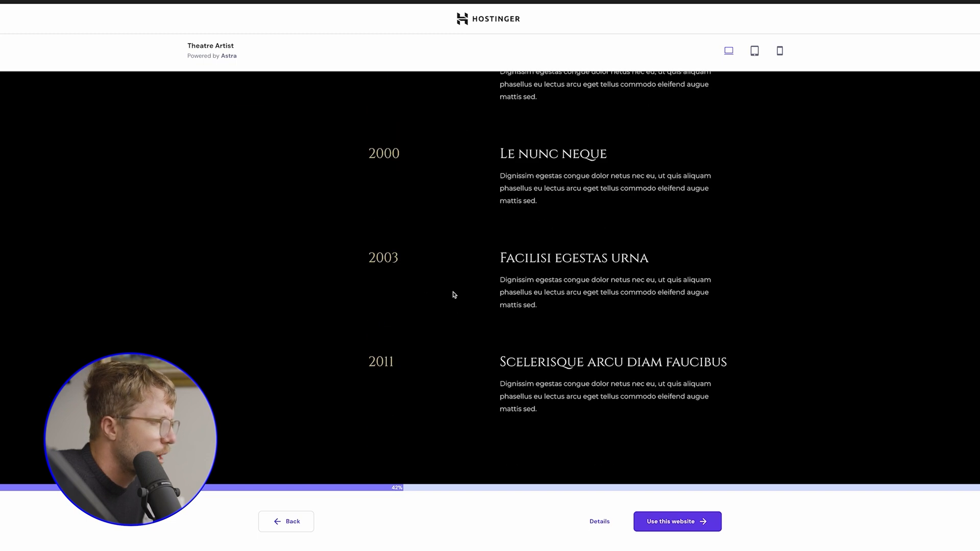
scroll(down, 3)
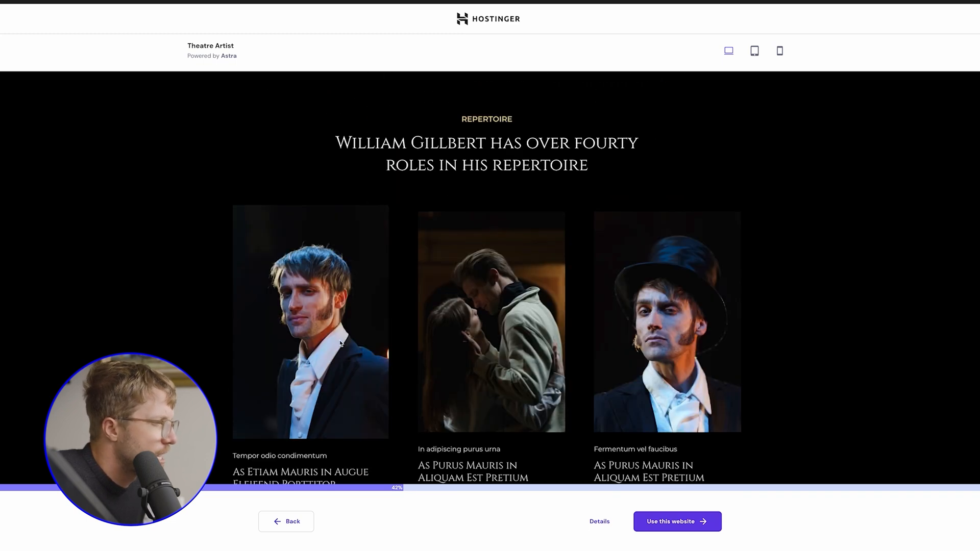
scroll(up, 3)
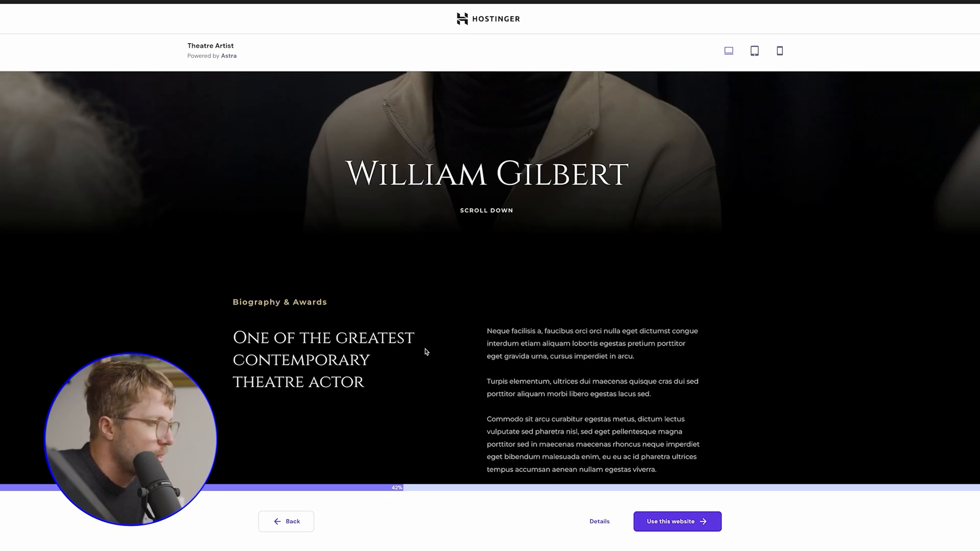
Step: Preview the Natalie E. Watson Personal Portfolio template and select it for the site
click(286, 521)
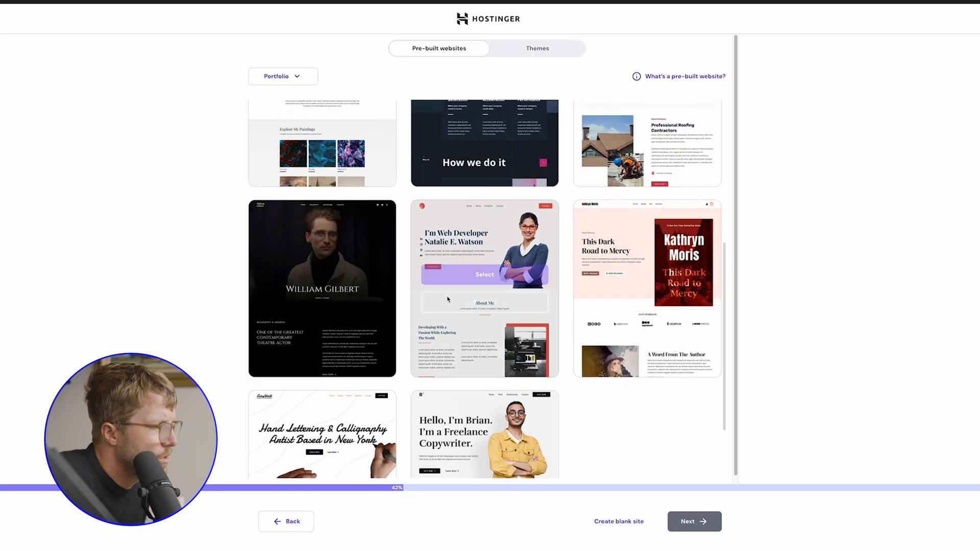
click(484, 275)
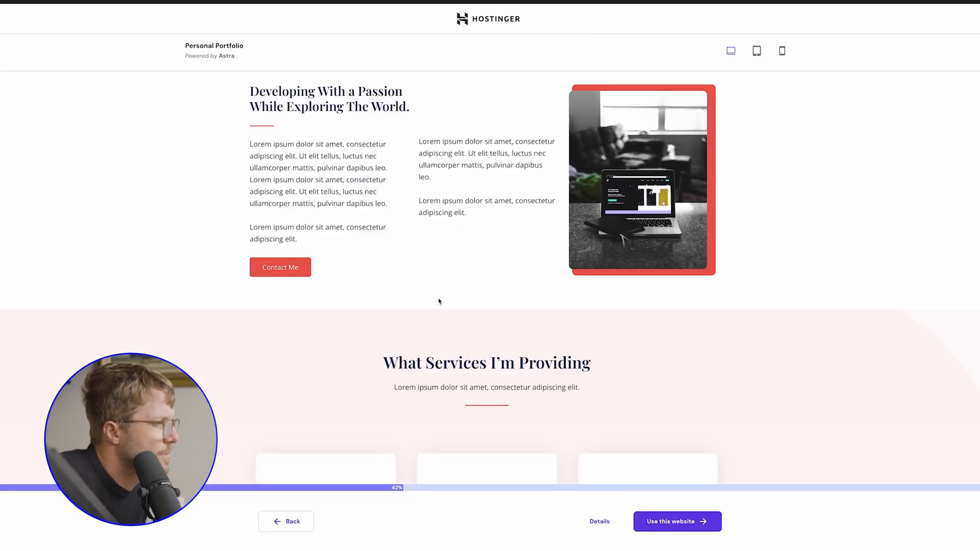
scroll(down, 3)
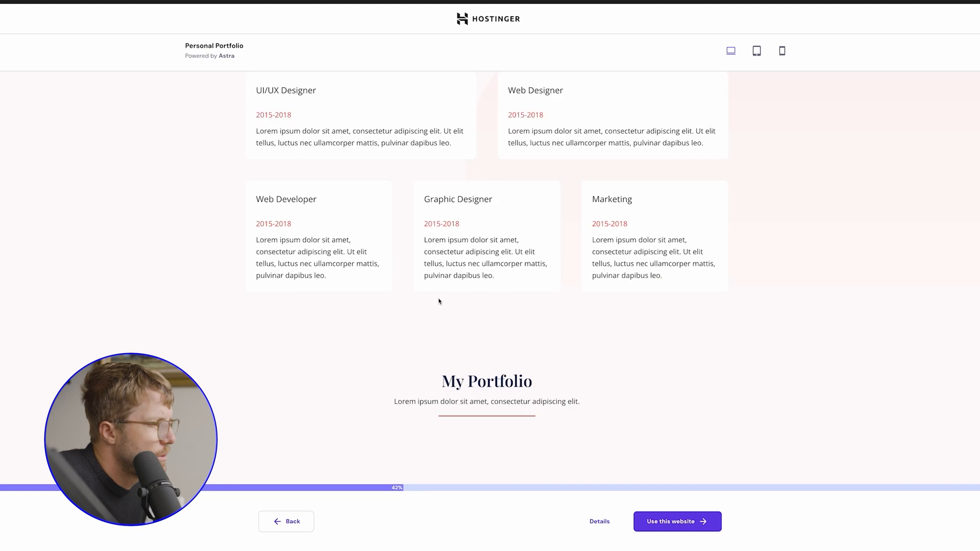
scroll(down, 3)
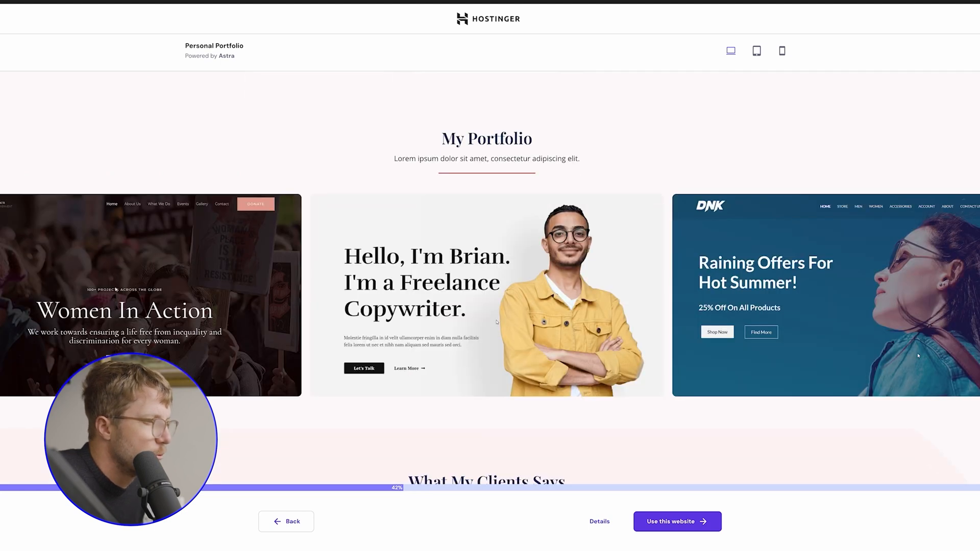
scroll(down, 3)
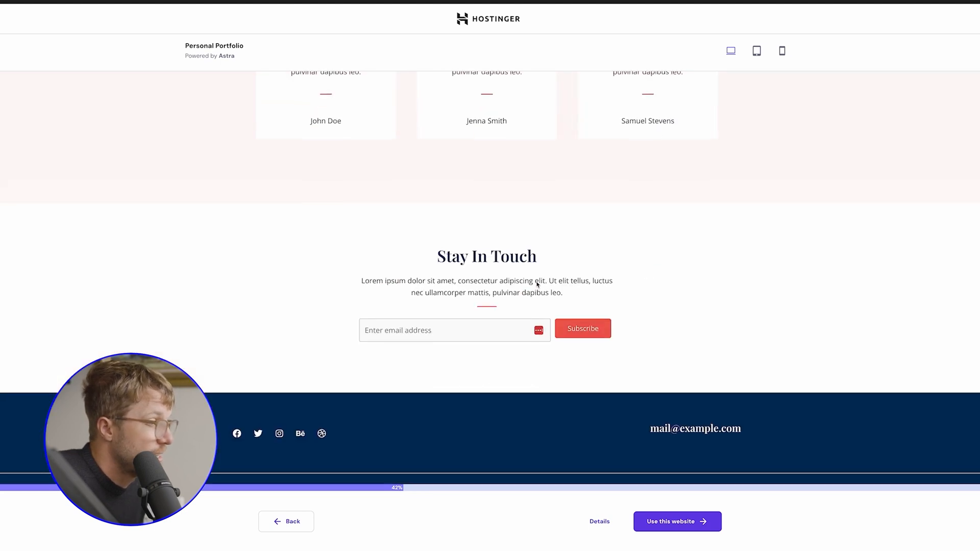
scroll(down, 3)
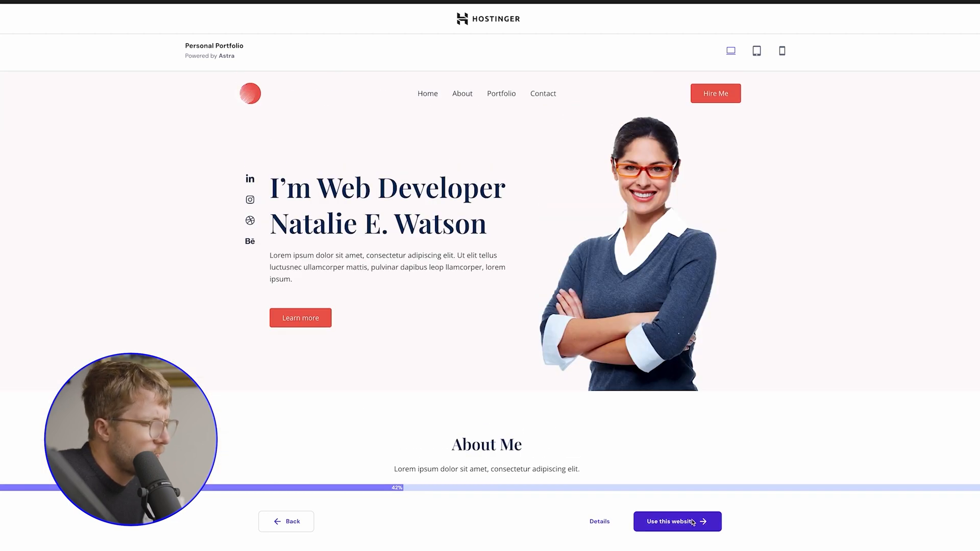
click(677, 521)
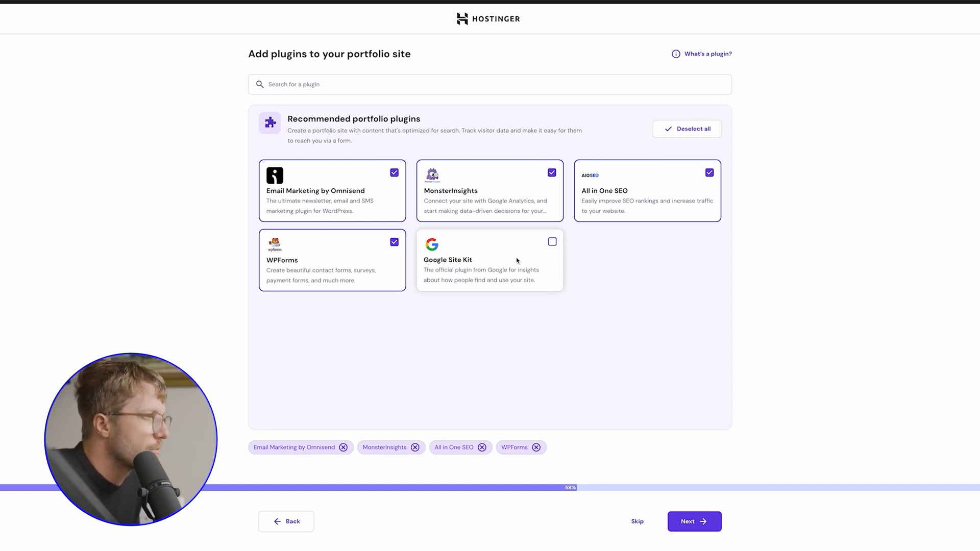
mouse_move(537, 251)
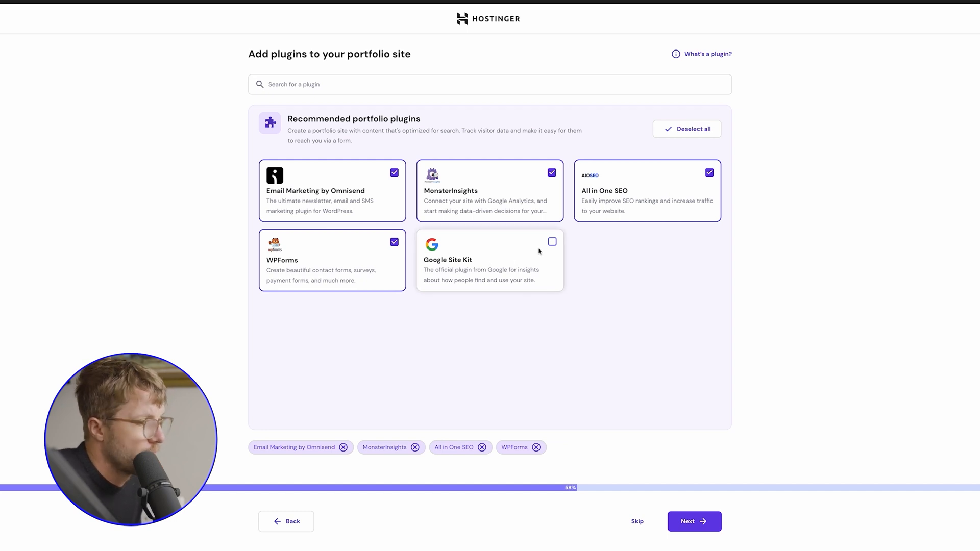
mouse_move(716, 518)
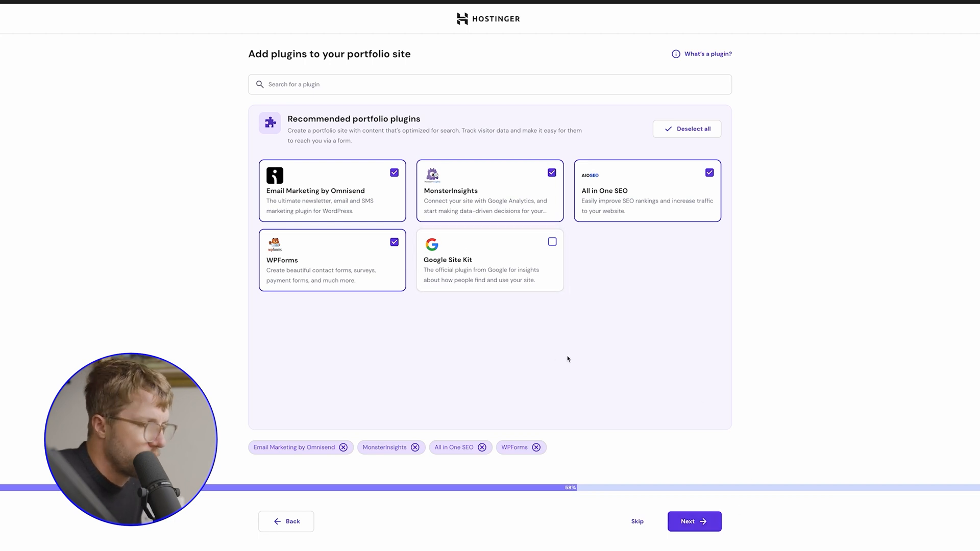
Step: Keep Omnisend, MonsterInsights, All in One SEO and WPForms, leaving Google Site Kit unchecked
click(693, 521)
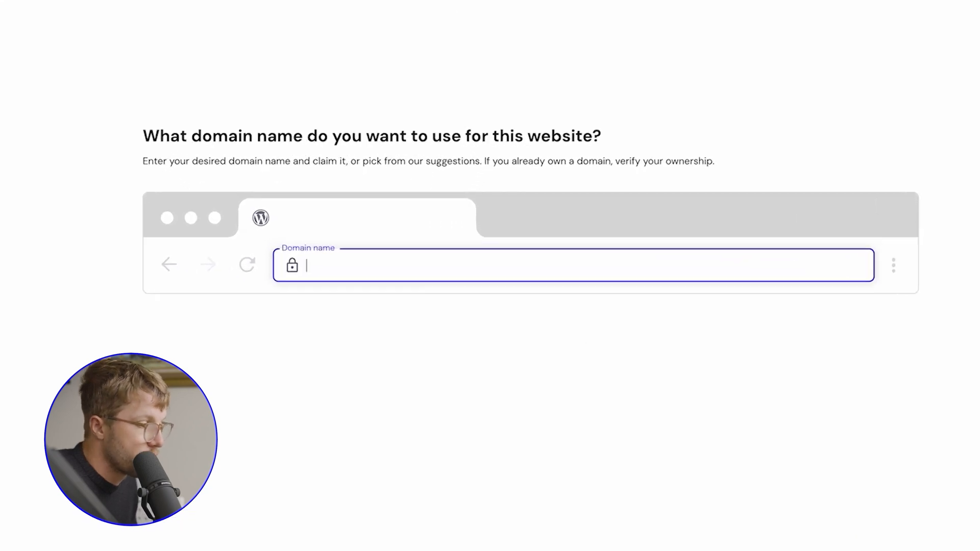
Step: Search for the domain 'aaronjack' and pick aaronjack.io with a 1-year billing period
text(aaronjack)
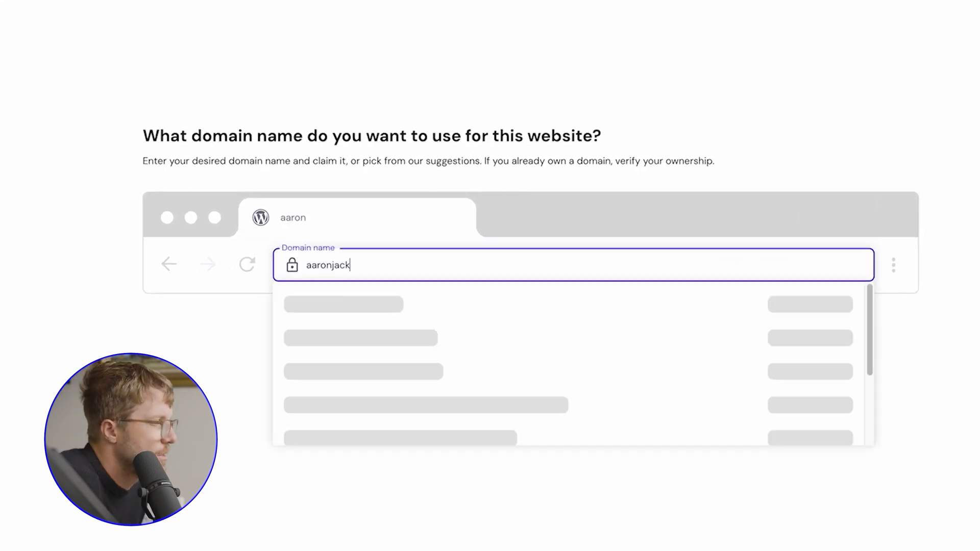
text(jack)
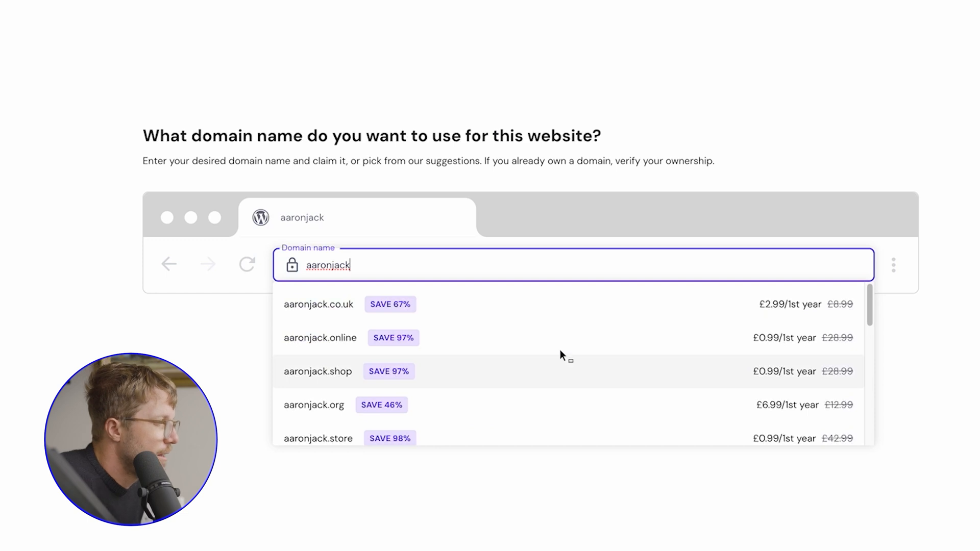
scroll(down, 3)
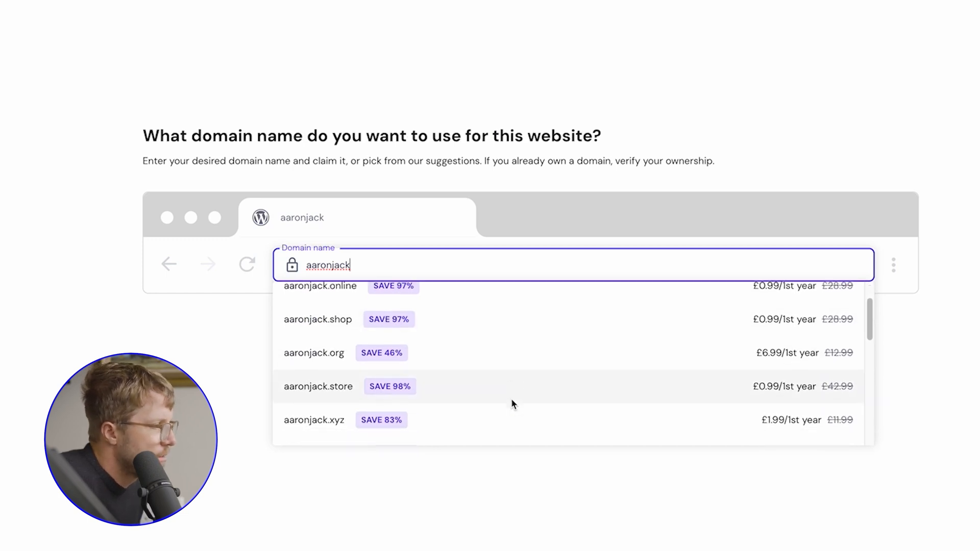
scroll(down, 3)
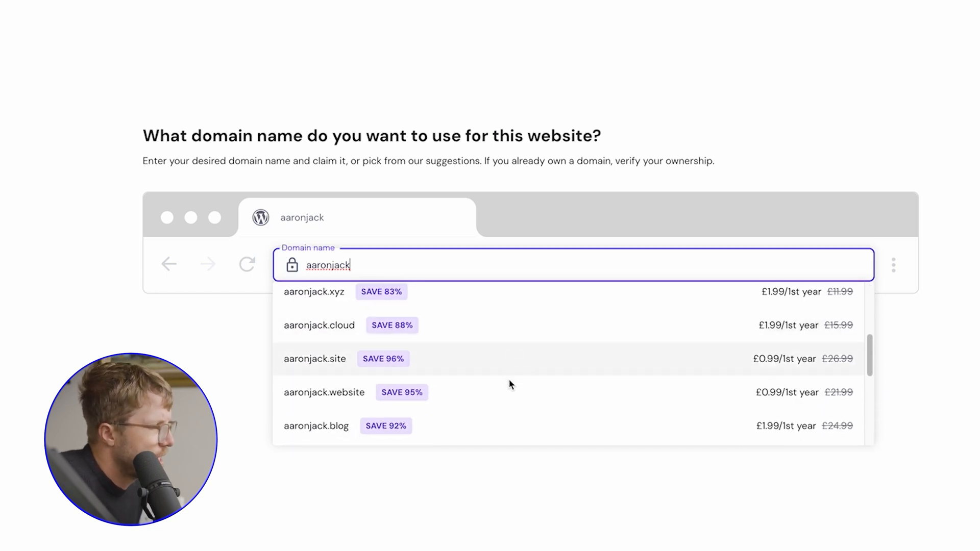
scroll(down, 3)
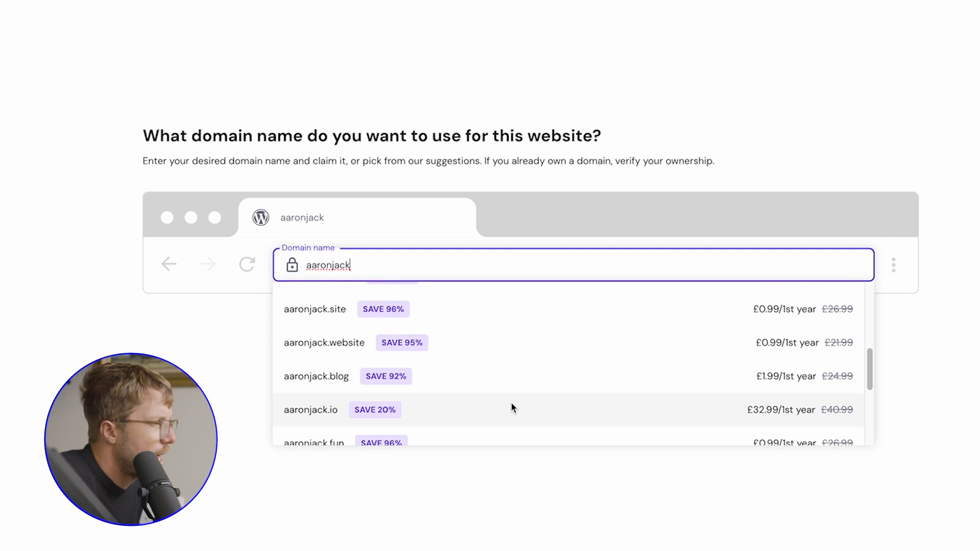
click(311, 410)
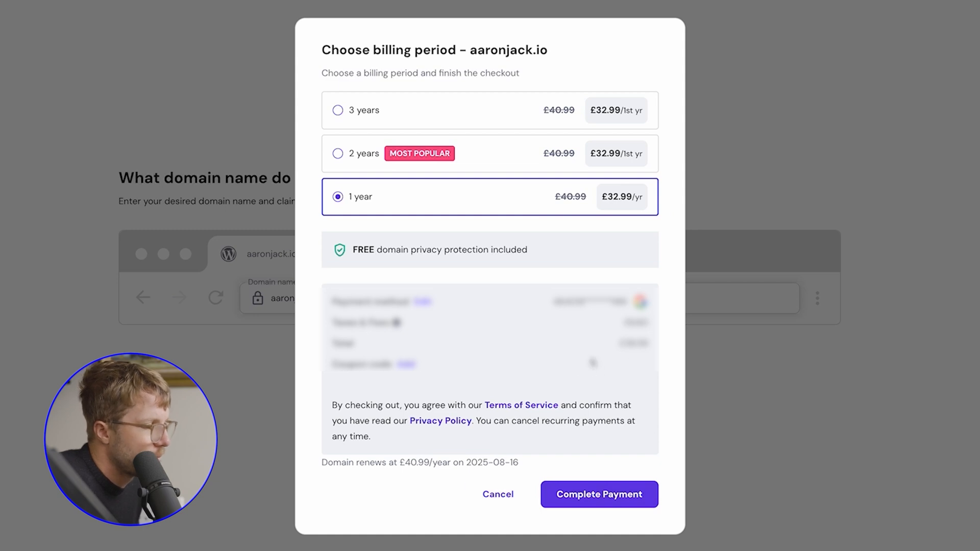
Step: Pay for aaronjack.io and keep the United States, Arizona data center
click(598, 495)
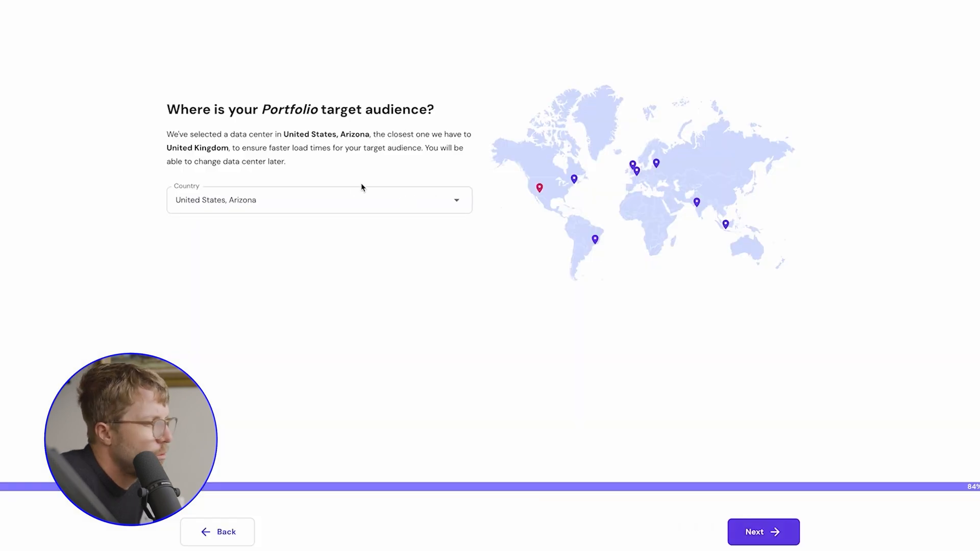
mouse_move(778, 523)
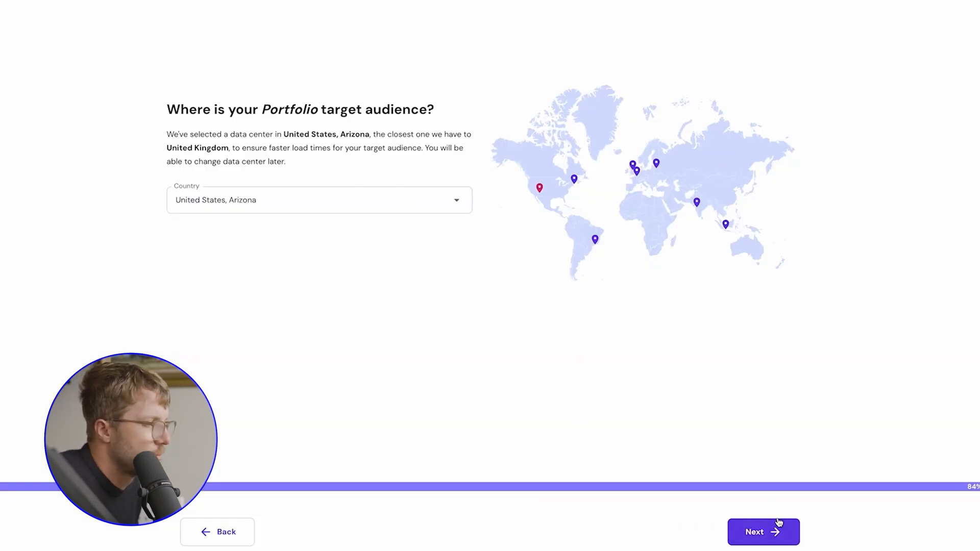
click(763, 532)
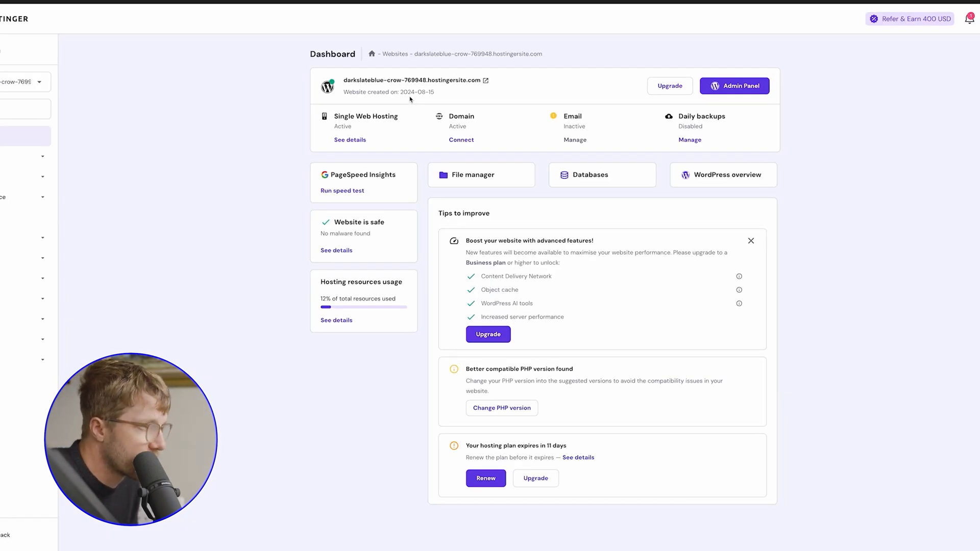
mouse_move(491, 126)
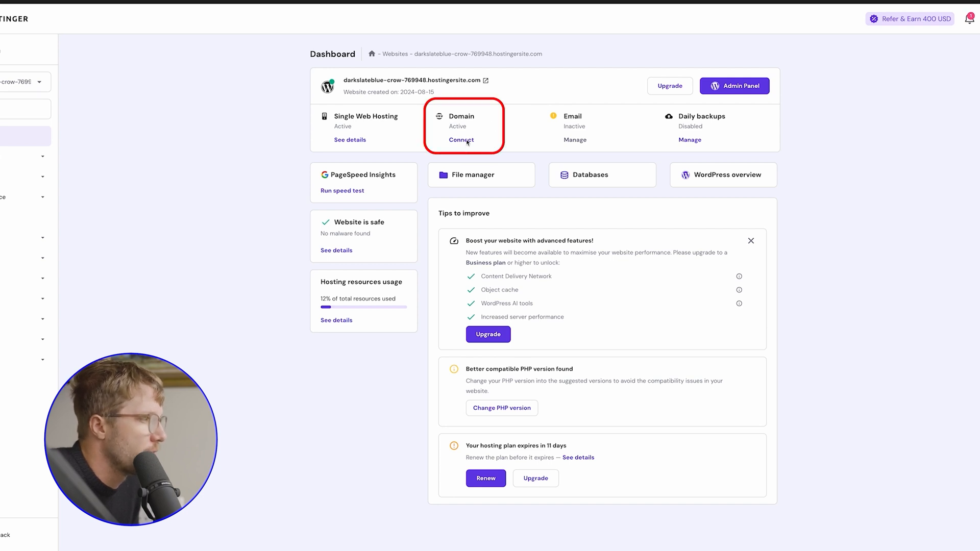
mouse_move(116, 181)
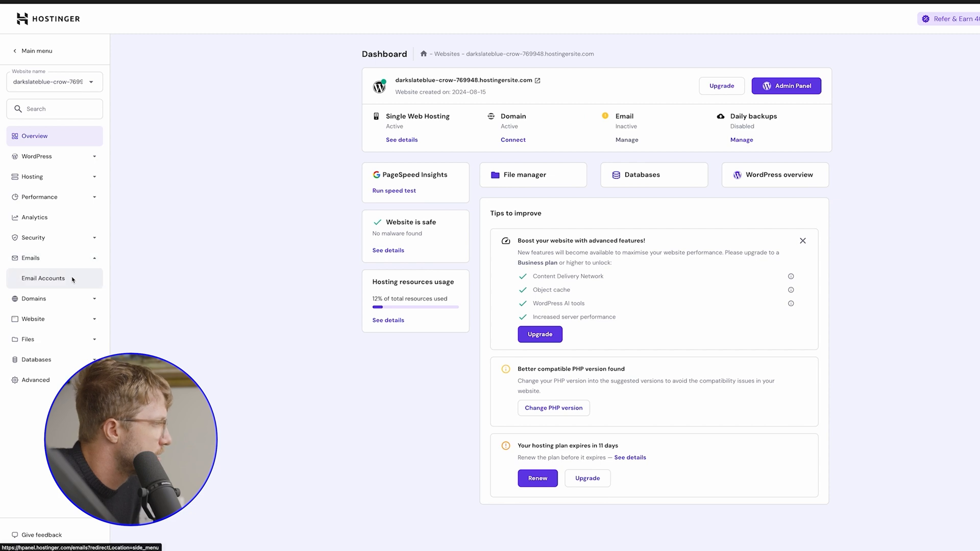
Step: Open Email Accounts to compare Business Starter, Business Premium and Google Workspace plans
click(43, 278)
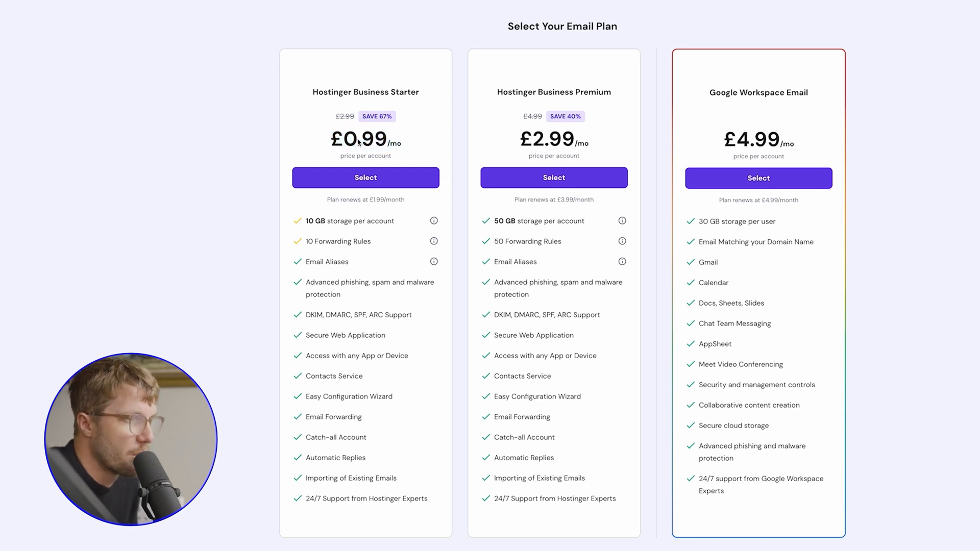
drag(725, 138, 793, 138)
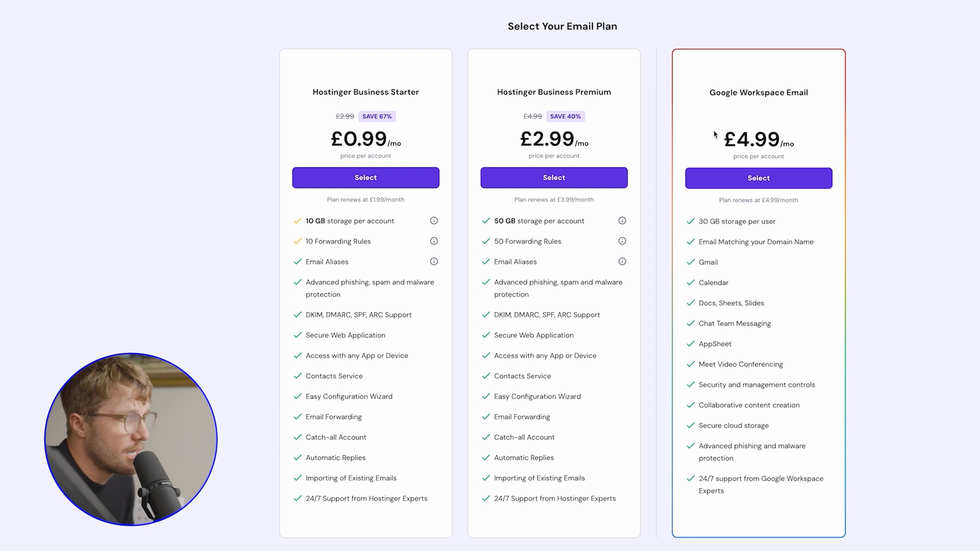
mouse_move(508, 168)
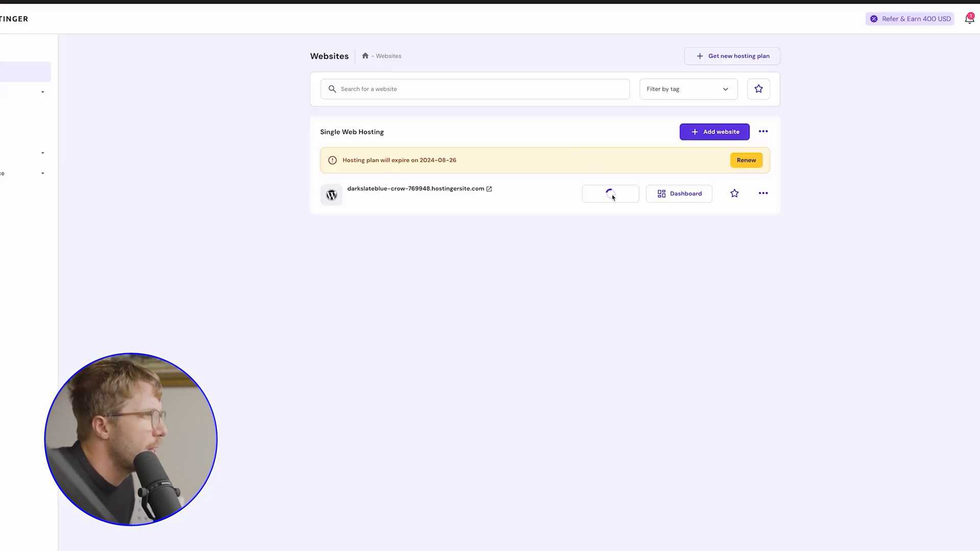
Step: Open the site's WordPress admin, expand an onboarding step, and go to the Media Library
click(609, 193)
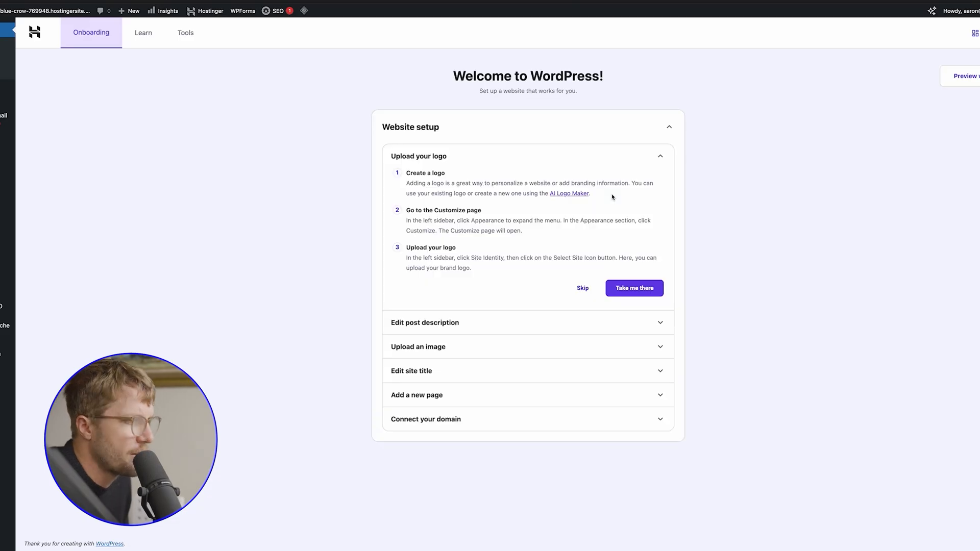
click(424, 323)
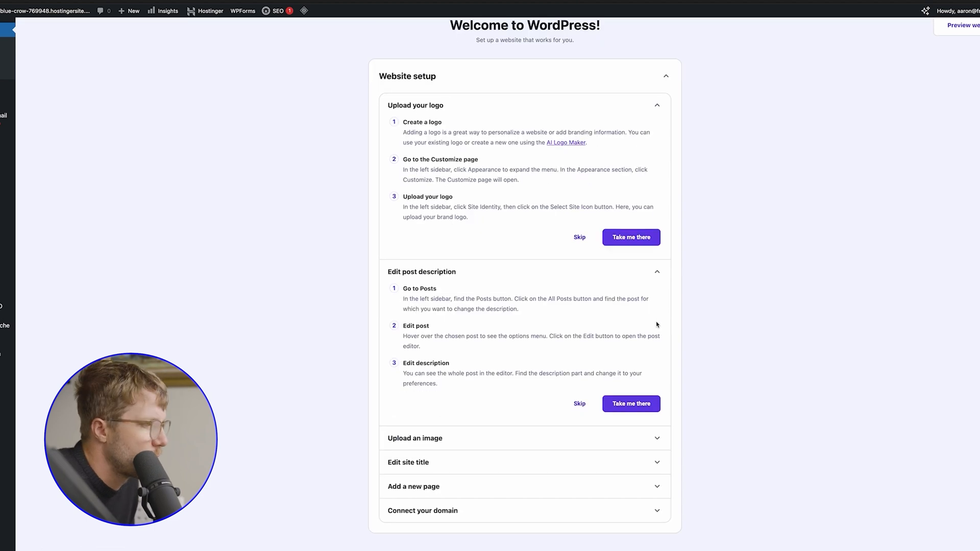
scroll(down, 3)
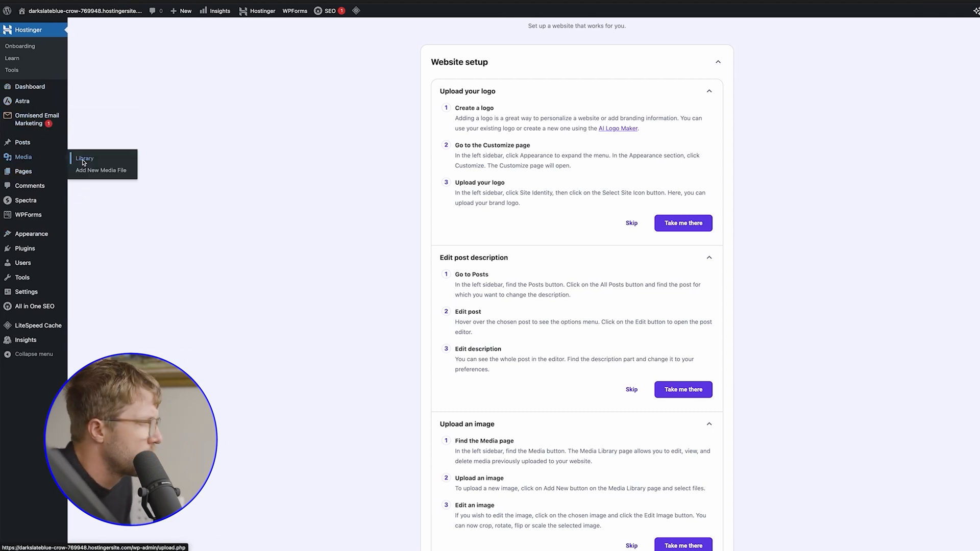
click(84, 158)
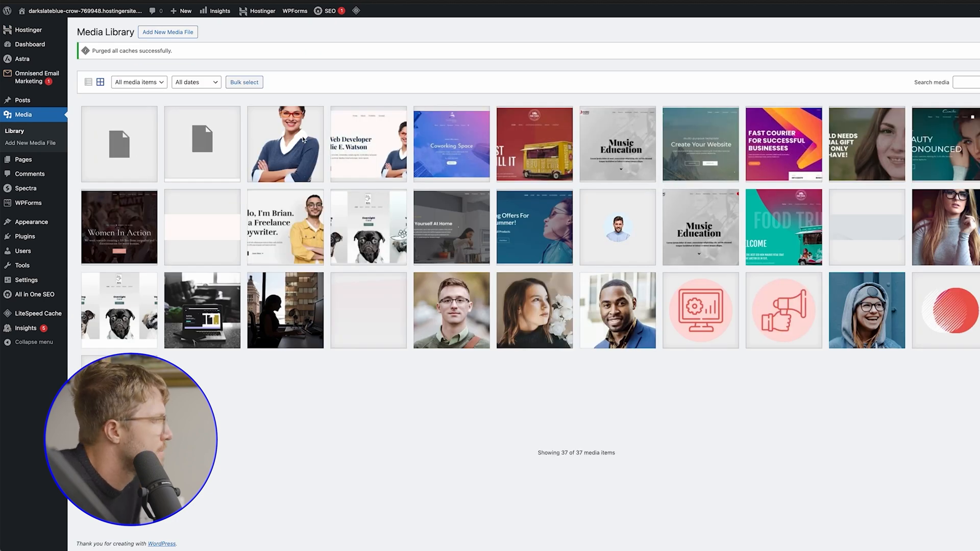
Step: Open the homepage in the editor, showing the 'What Services I'm Providing' cards
click(167, 31)
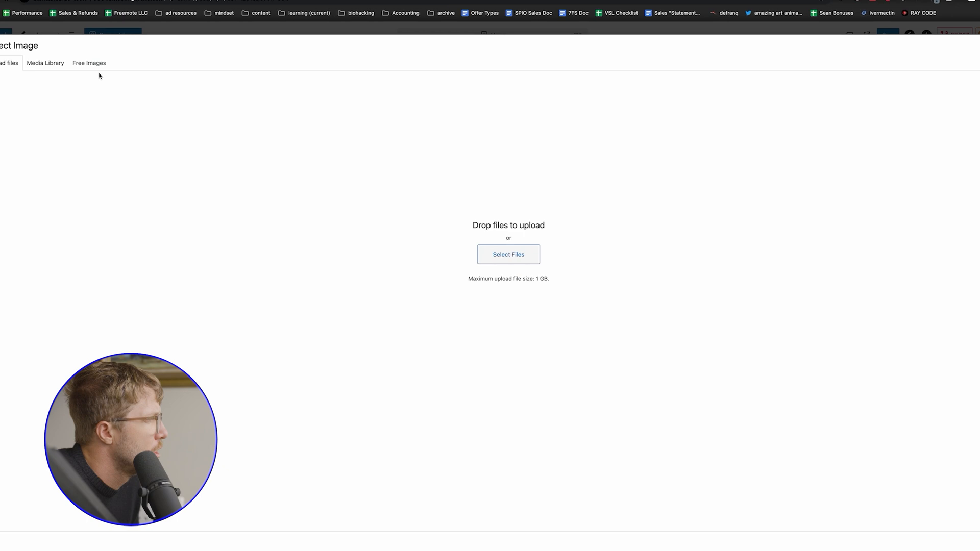
click(89, 63)
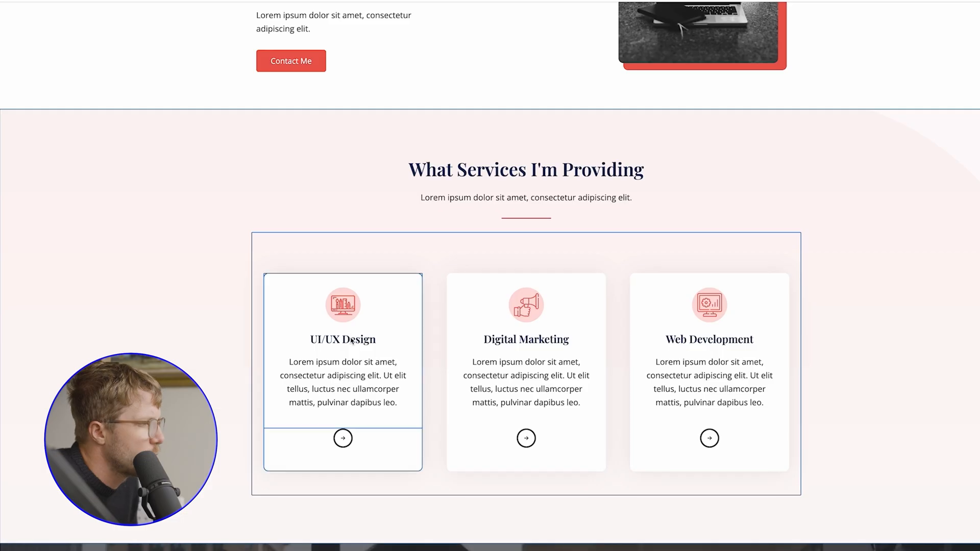
Step: Replace the UI/UX Design and other service headings with Front End Development, E-Commerce, SEO Expert
double_click(342, 339)
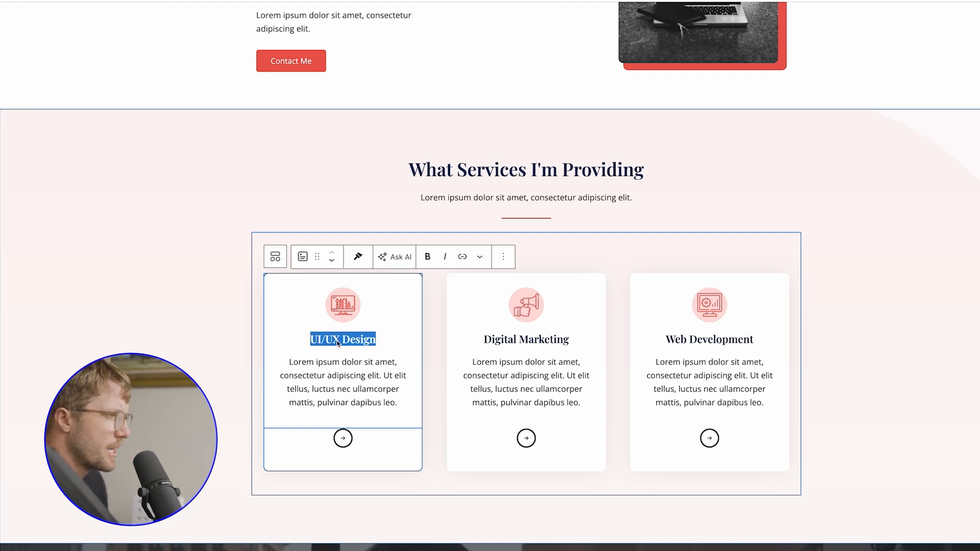
text(Front End Development)
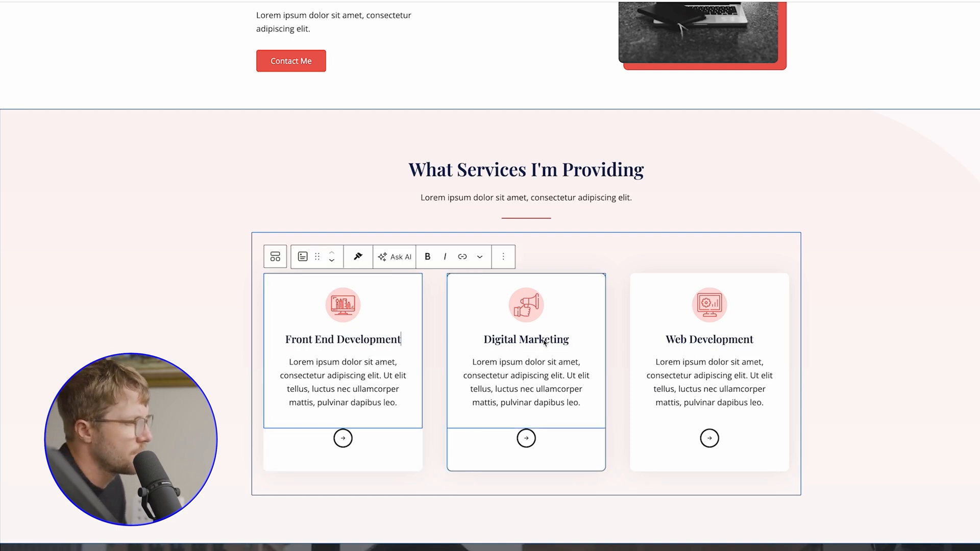
text(E-Commerce Development)
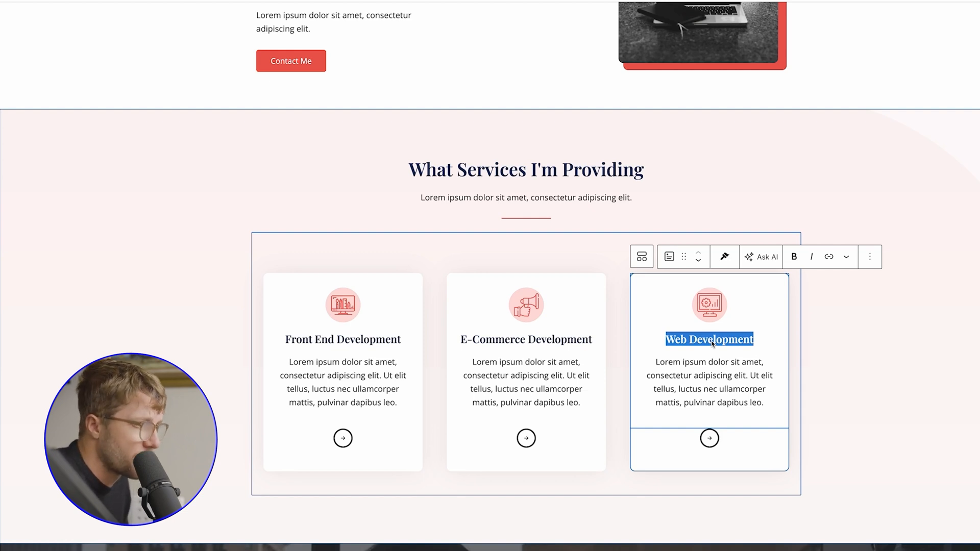
text(SEO Expert)
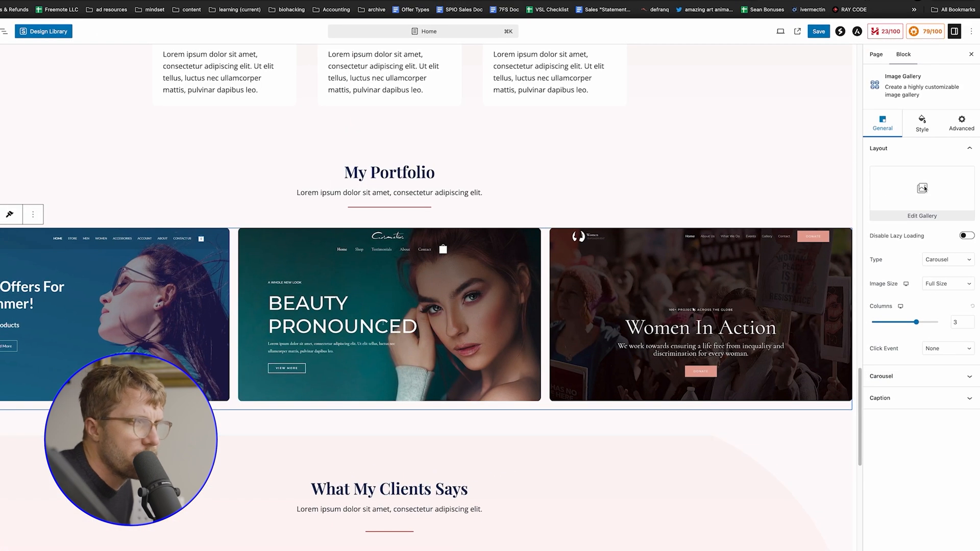
click(922, 215)
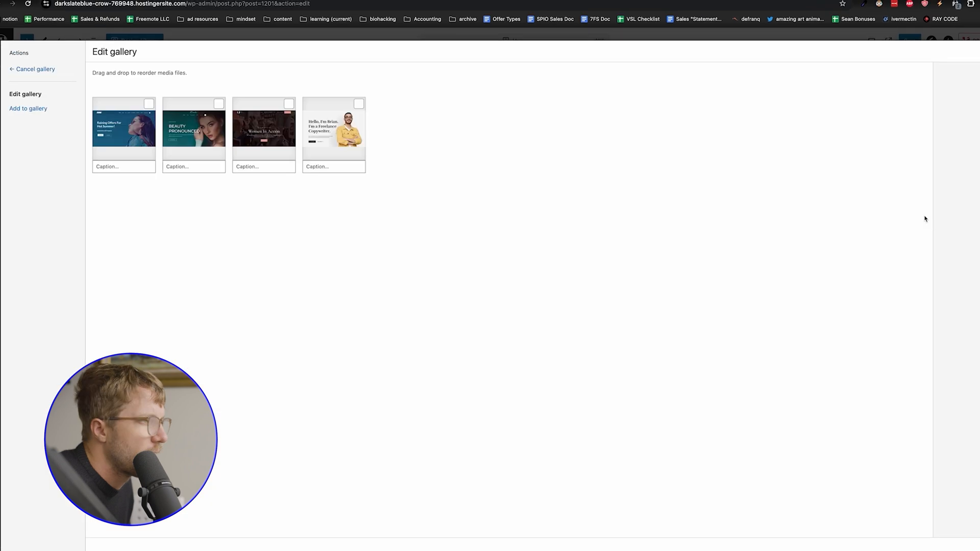
click(28, 109)
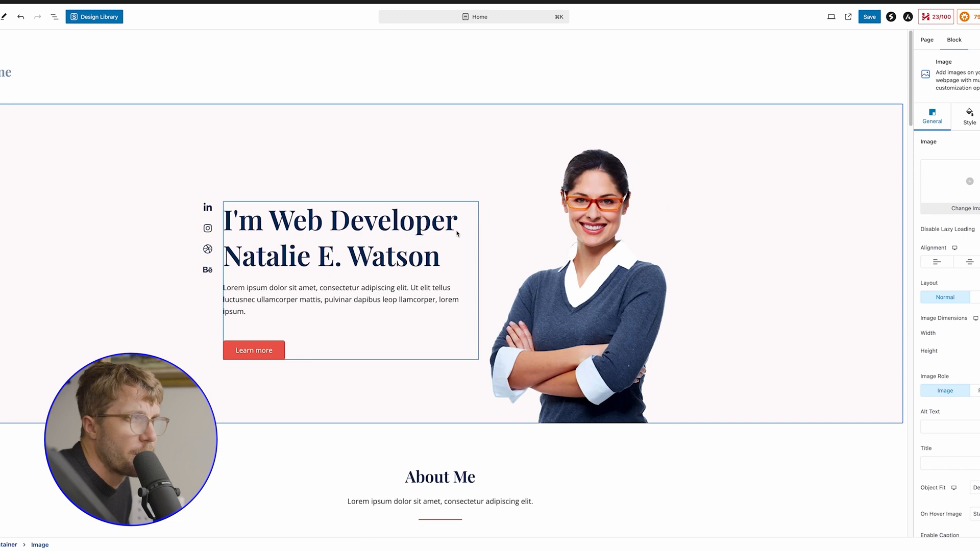
mouse_move(437, 232)
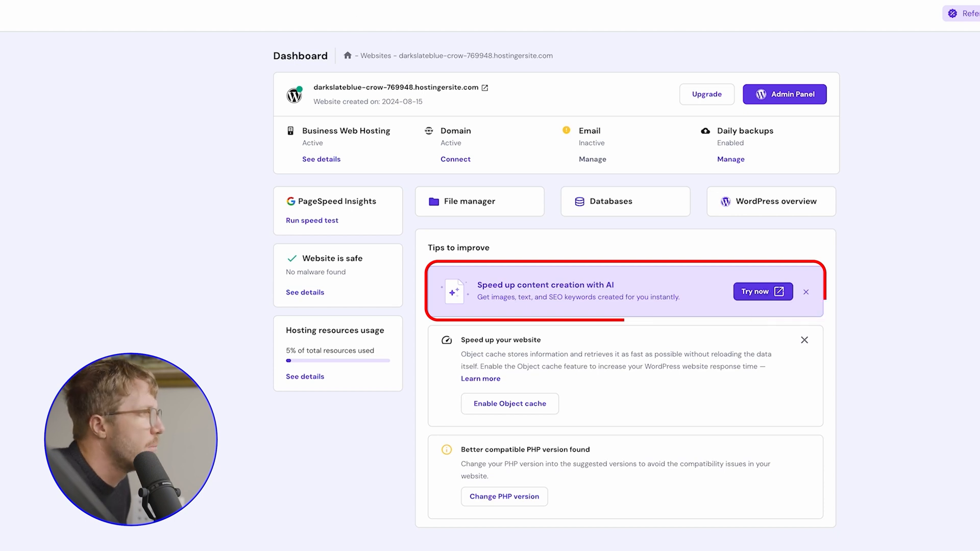
Step: Go from the Hostinger onboarding page to the AI Content Creator
click(758, 292)
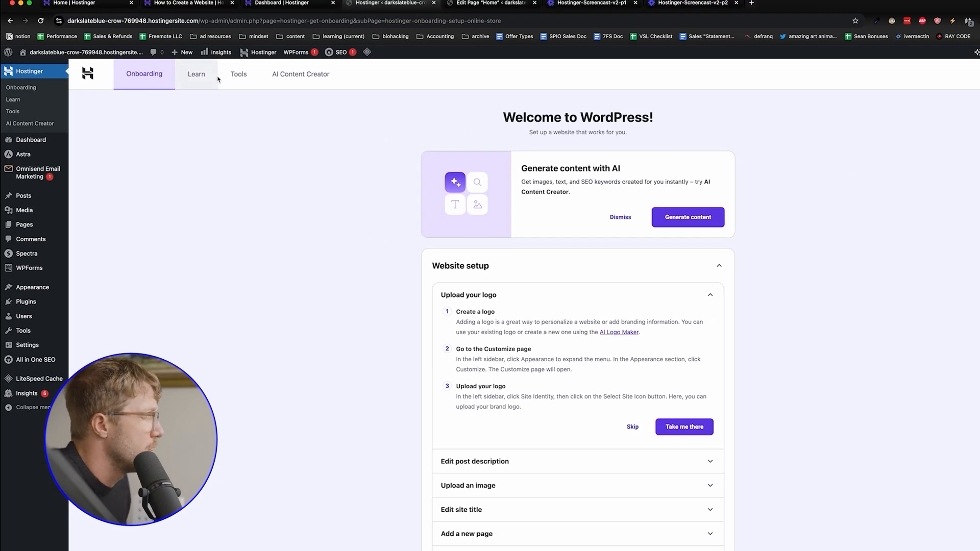
click(300, 74)
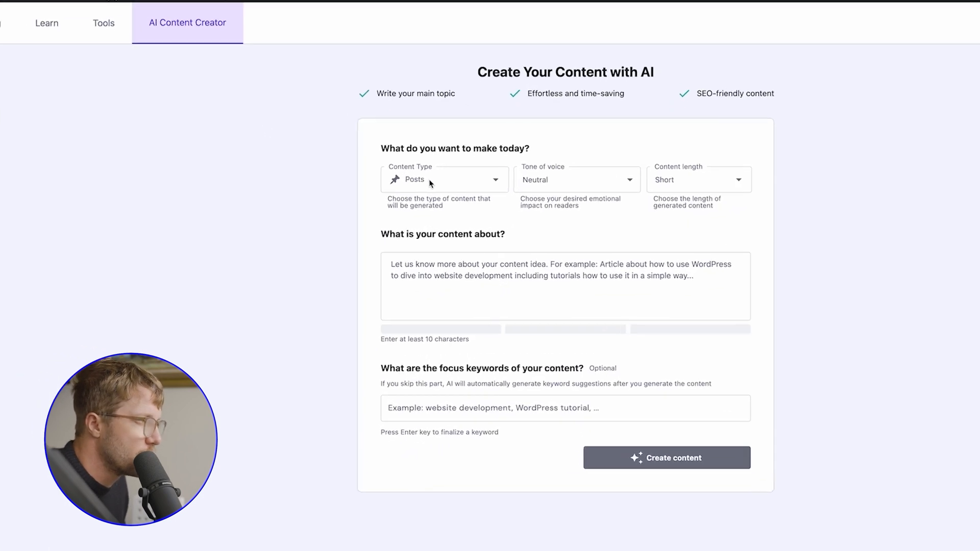
Step: Keep Posts as content type and describe the successful e-commerce site launch idea
right_click(306, 209)
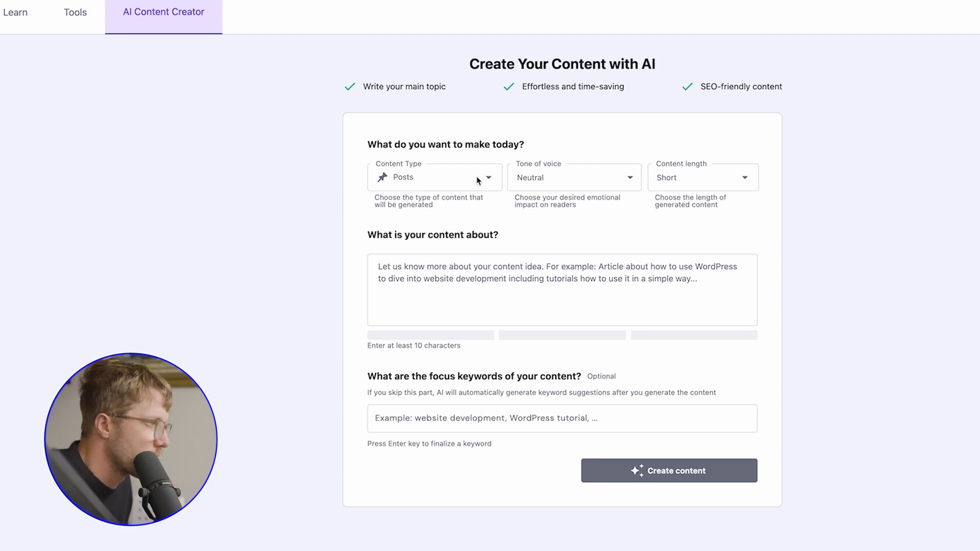
click(434, 177)
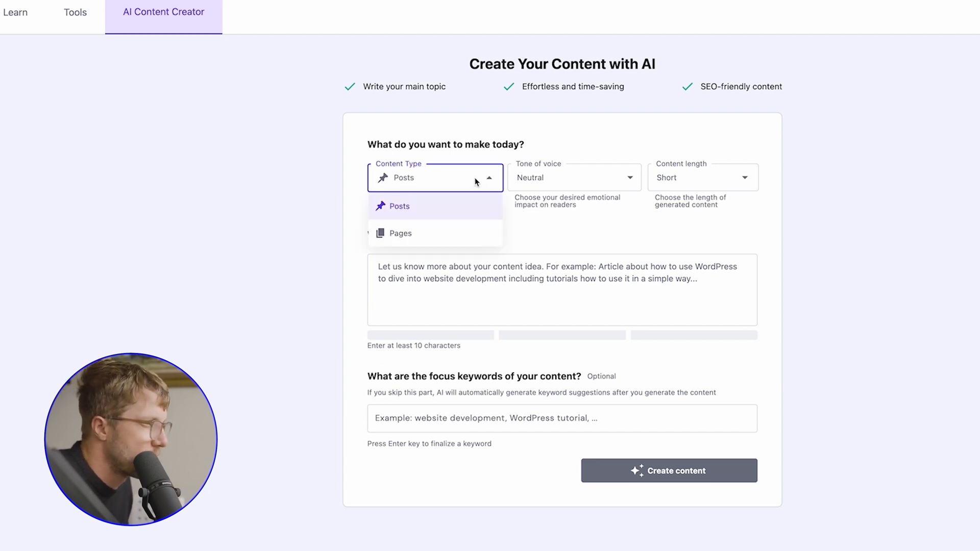
click(701, 178)
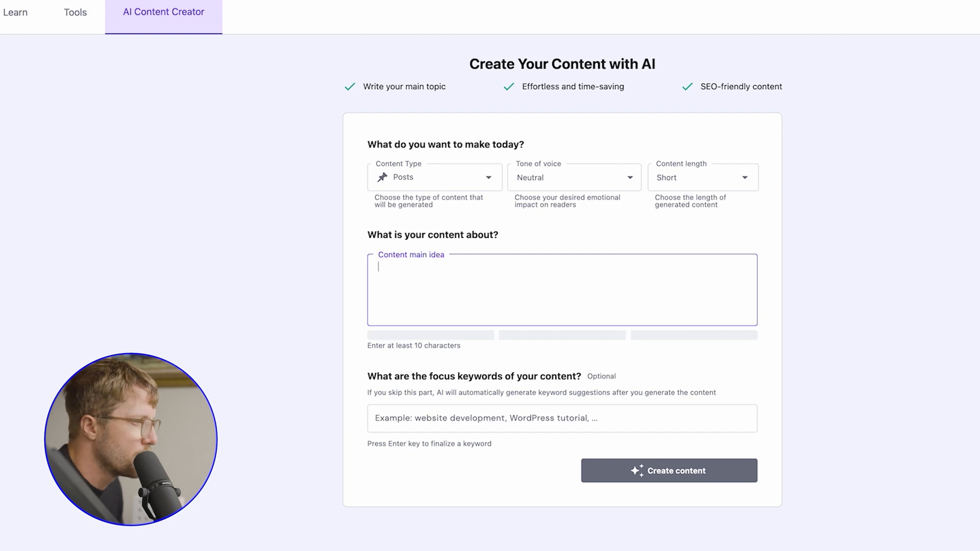
text(It's a post about a successful e-commerce site we launched. We improved p)
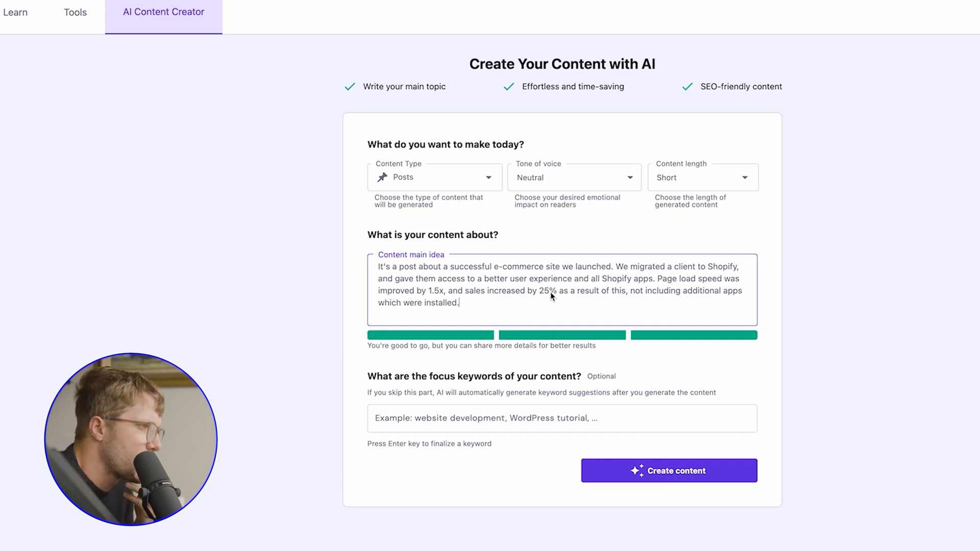
Step: Add 'shopify' and 'woocommerce to shopify' focus keywords and generate the post
click(561, 418)
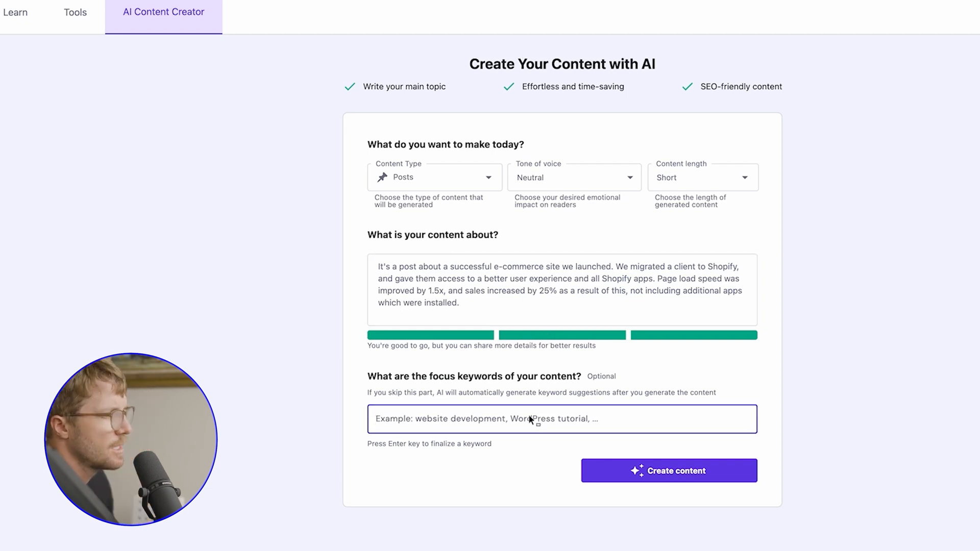
text(shopify)
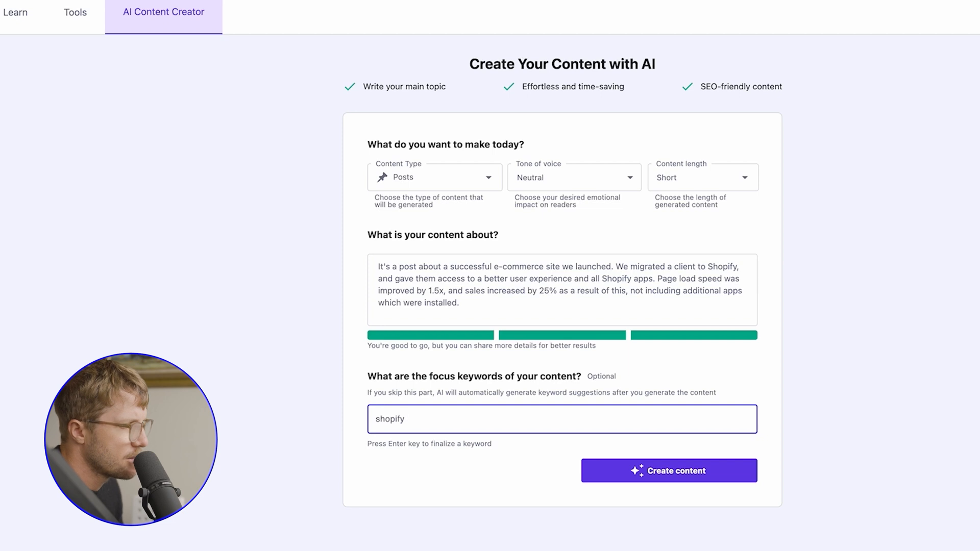
text(developer, shopify migration,)
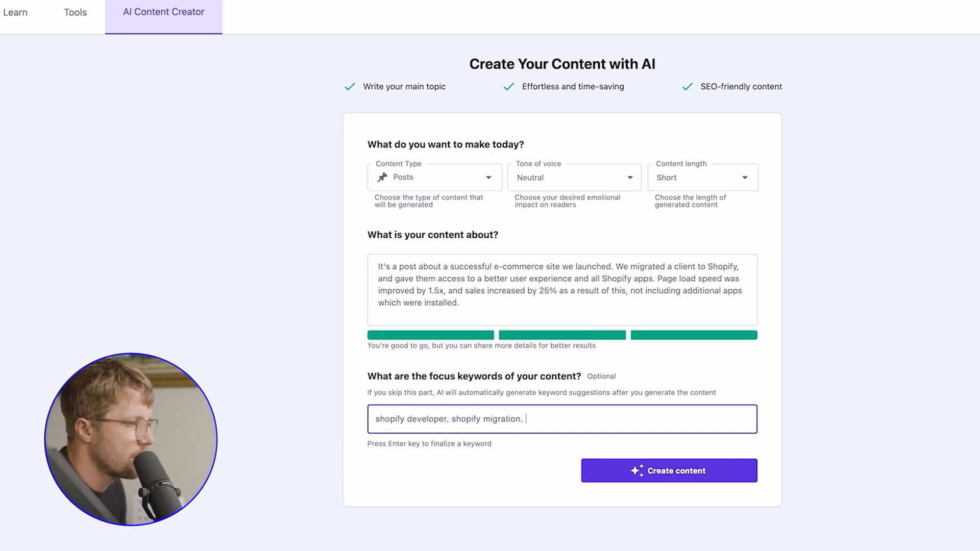
text(woocommerce to s)
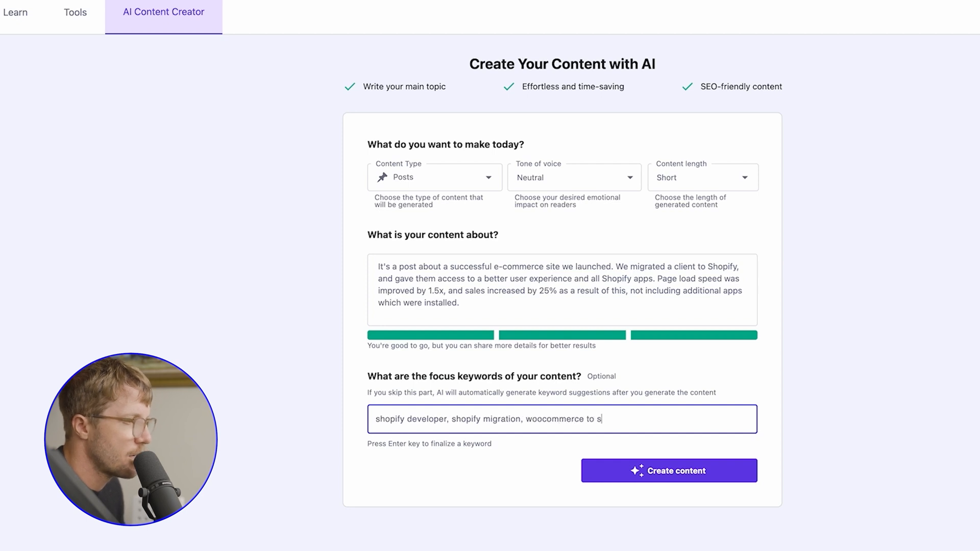
click(668, 471)
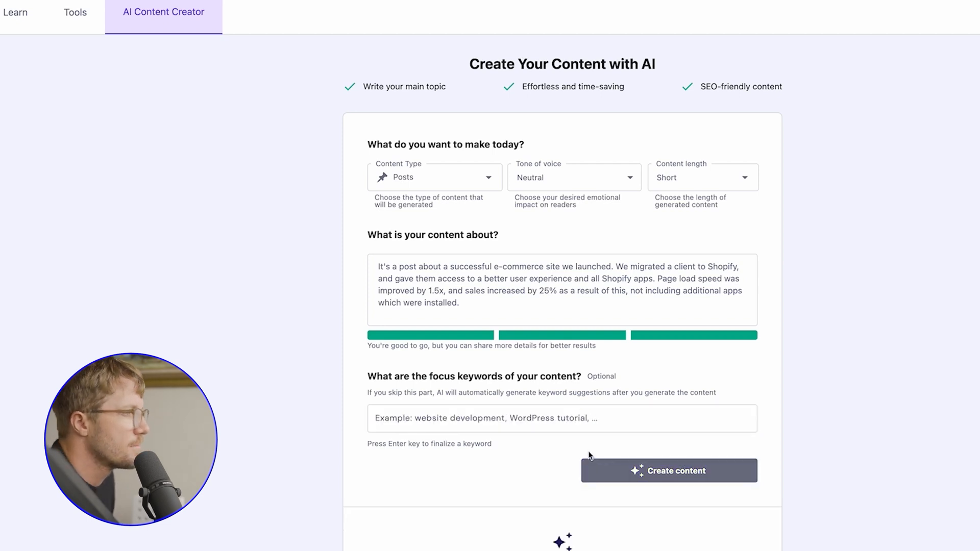
click(668, 470)
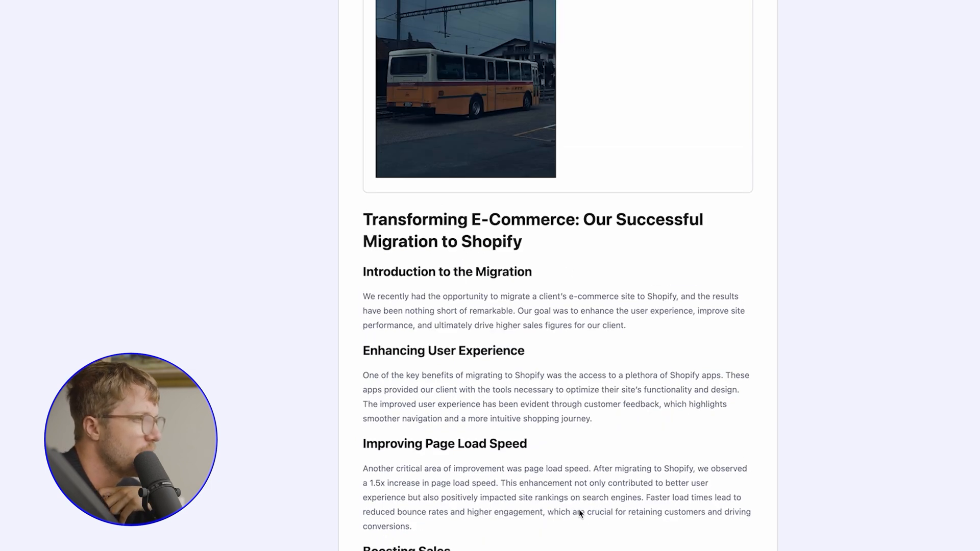
Step: Review the generated article and search Free Images for 'web development' as featured image
scroll(down, 3)
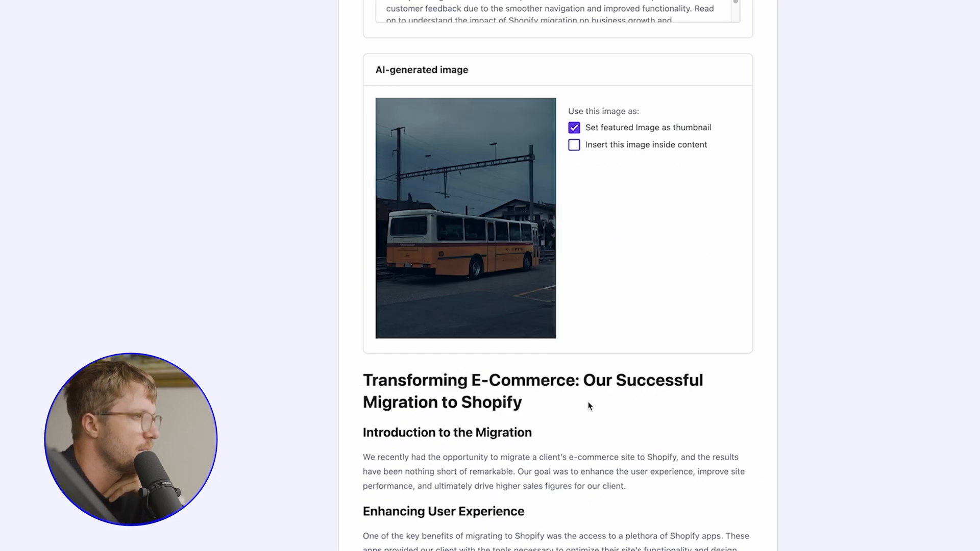
scroll(down, 3)
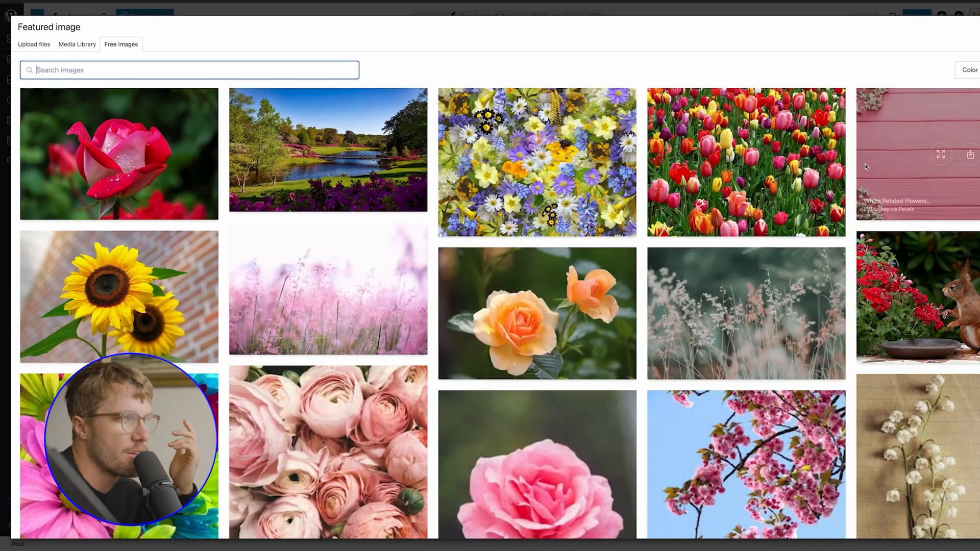
mouse_move(743, 161)
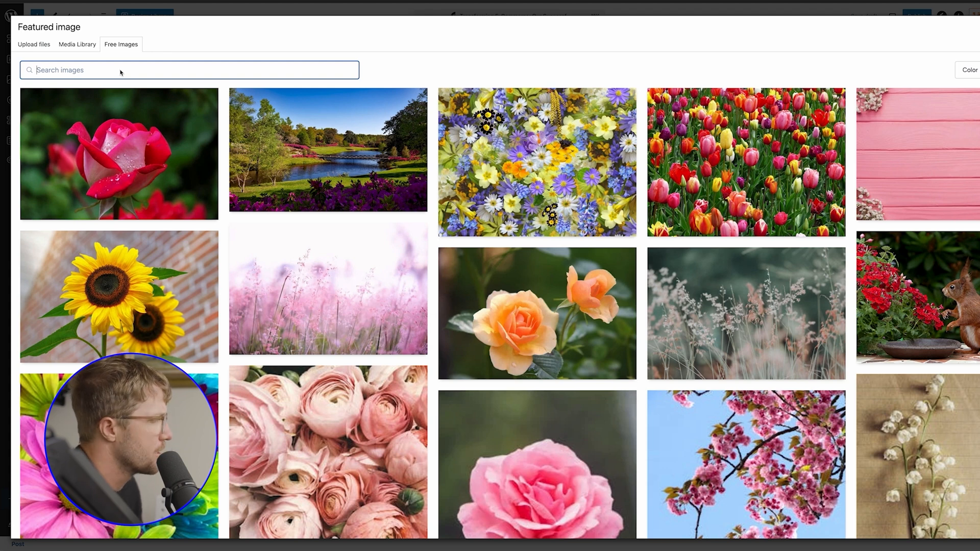
text(web development)
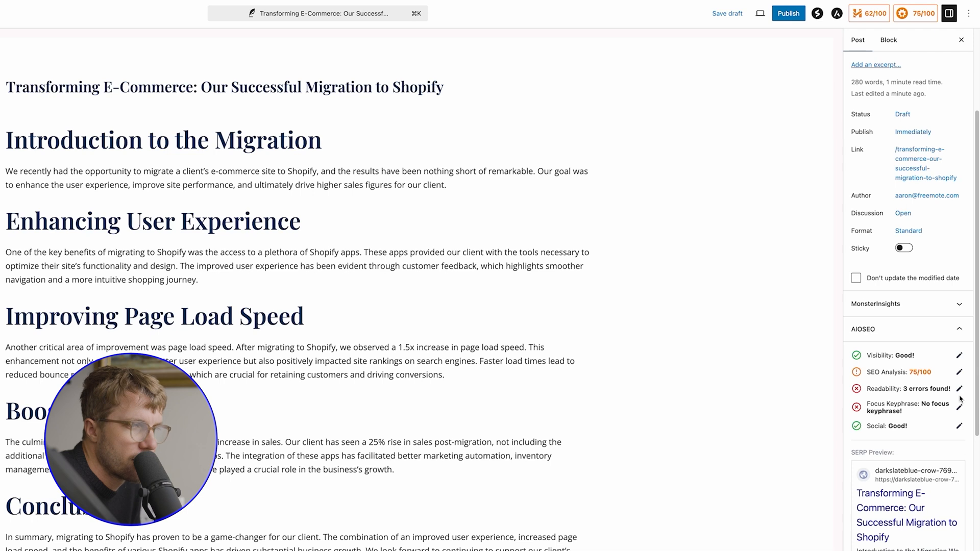
Step: Publish the Shopify migration post, confirm in the pre-publish panel, and view it live
scroll(down, 3)
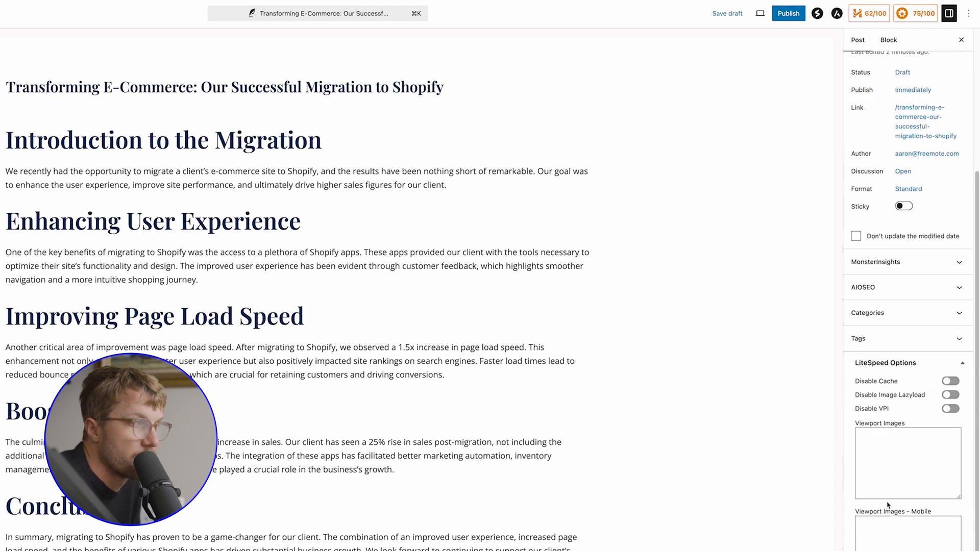
click(788, 14)
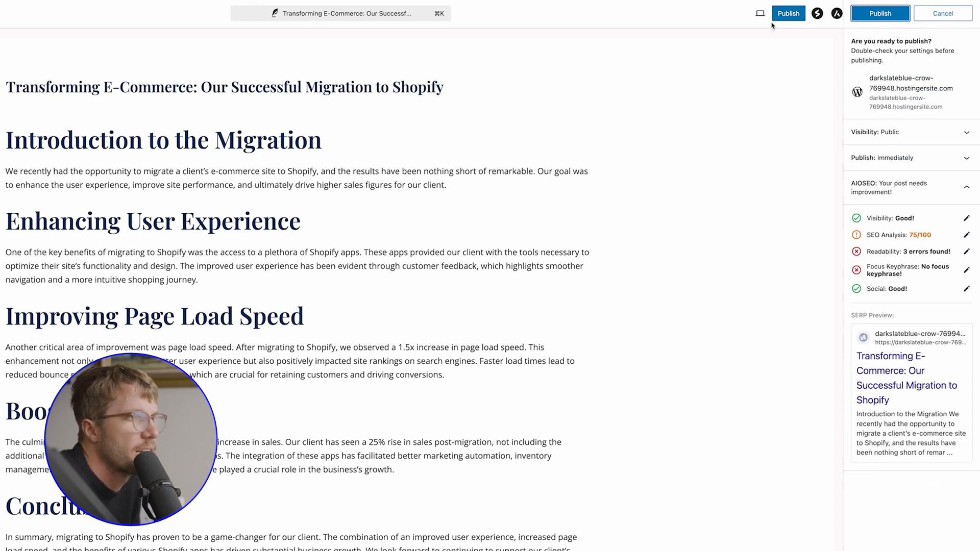
click(879, 12)
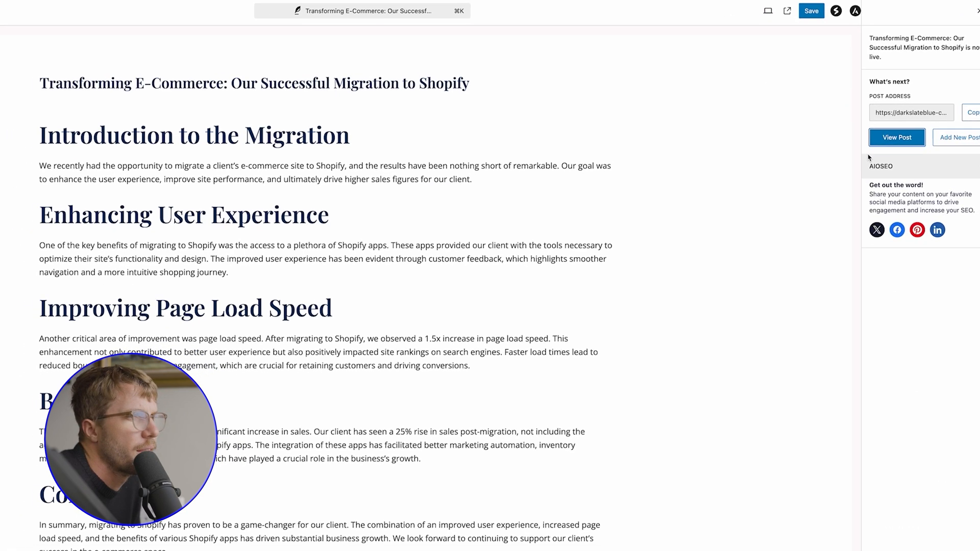
click(896, 137)
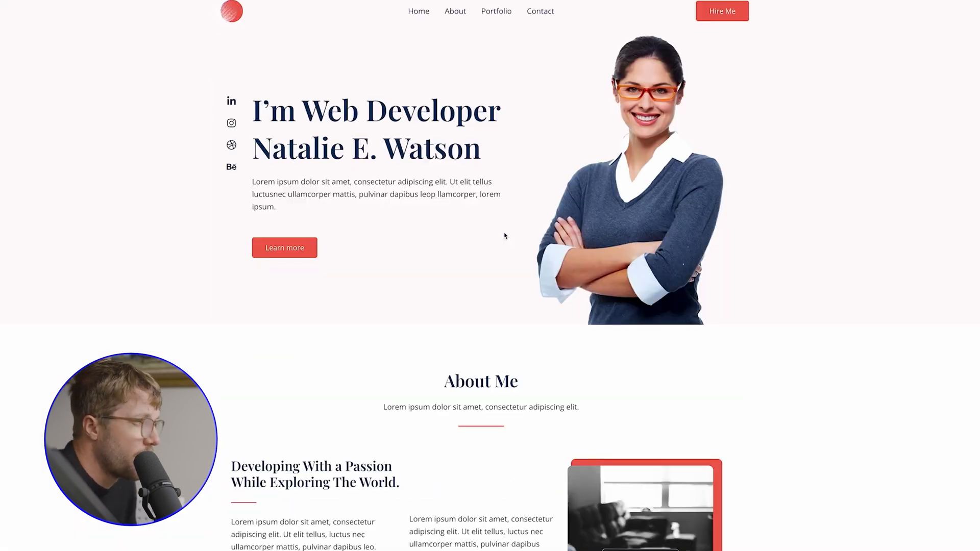
mouse_move(619, 210)
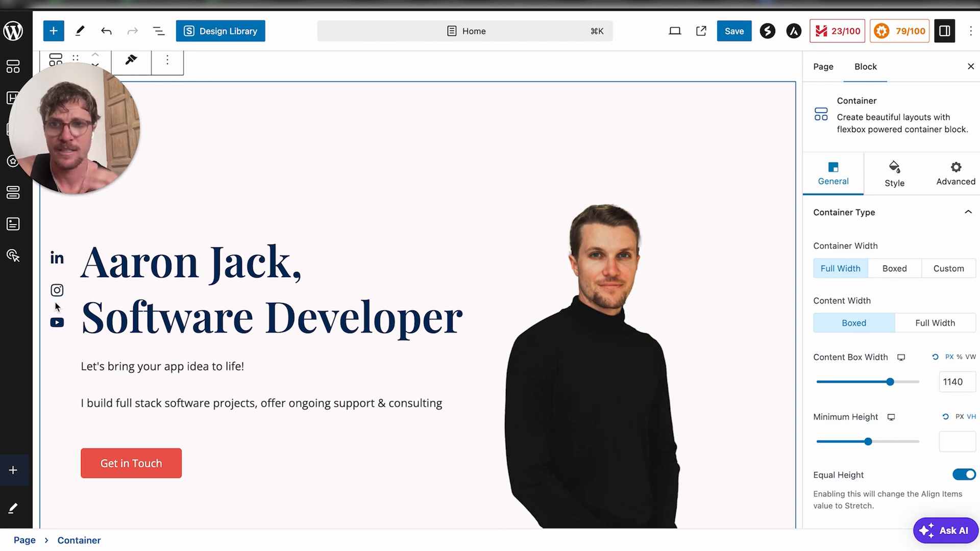
Step: Select the hero portrait container and scroll down toward the About Me section
click(272, 315)
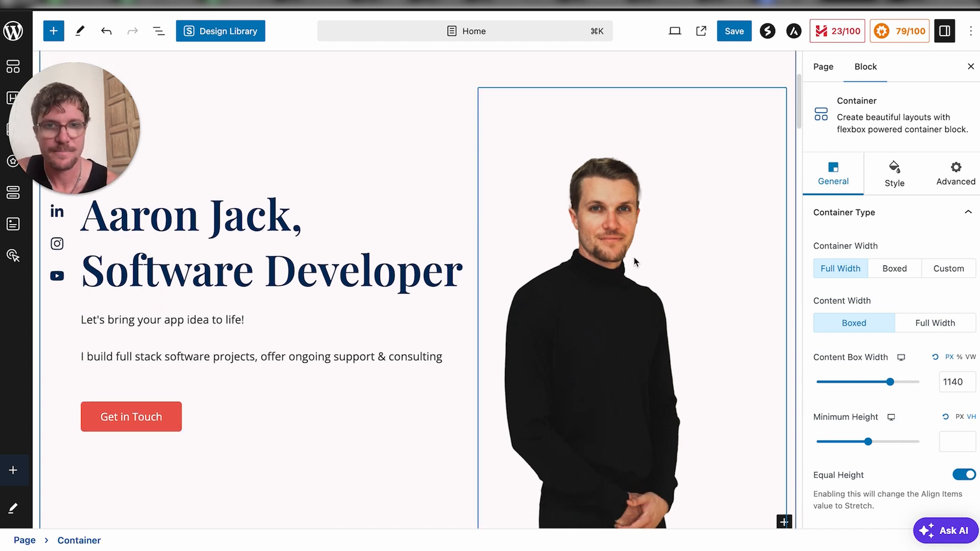
mouse_move(619, 266)
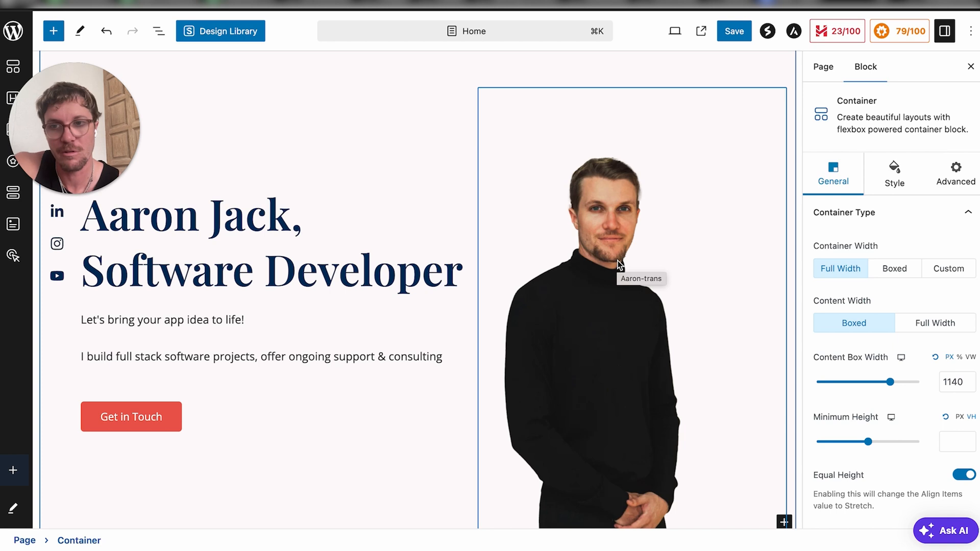
scroll(down, 3)
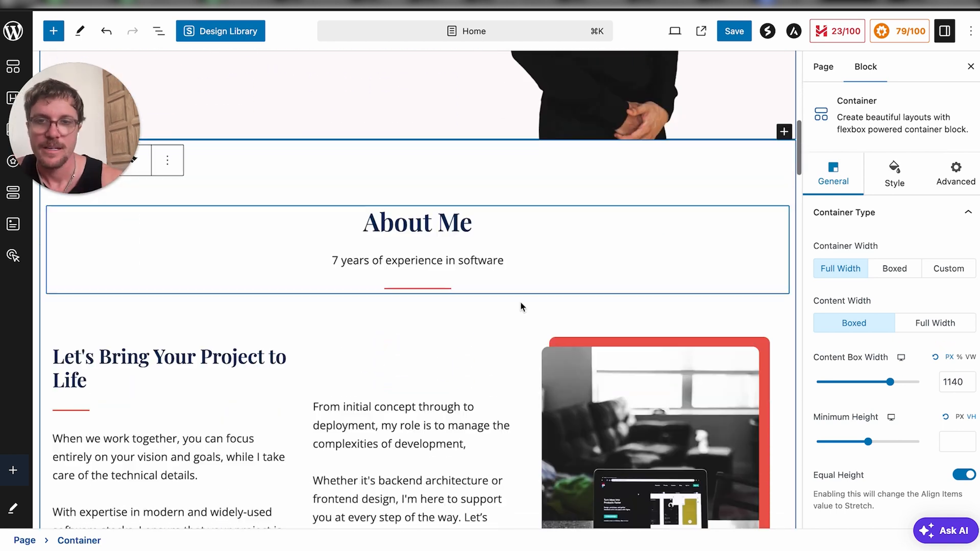
Step: Have the AI assistant shorten the 'Let's Bring Your Project to Life' text, then close it
scroll(down, 3)
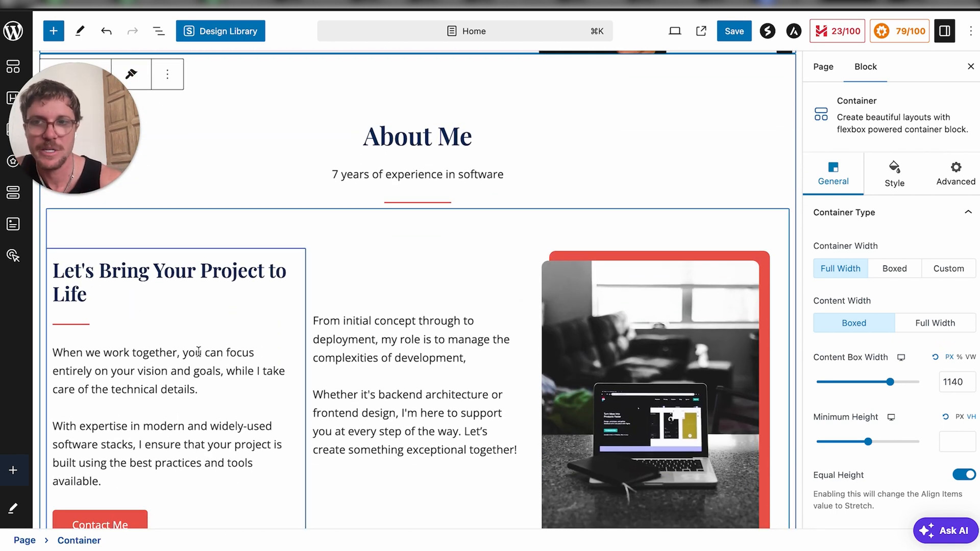
click(175, 281)
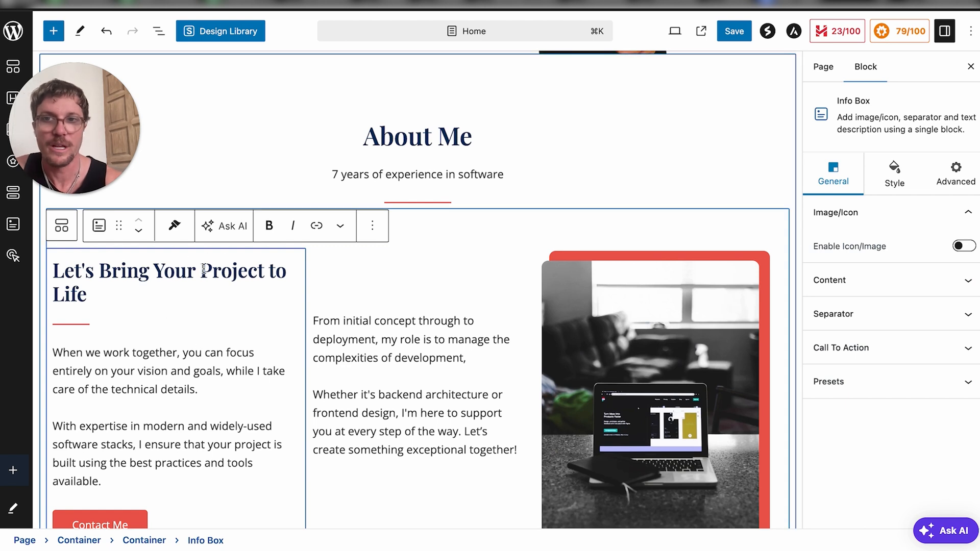
click(231, 225)
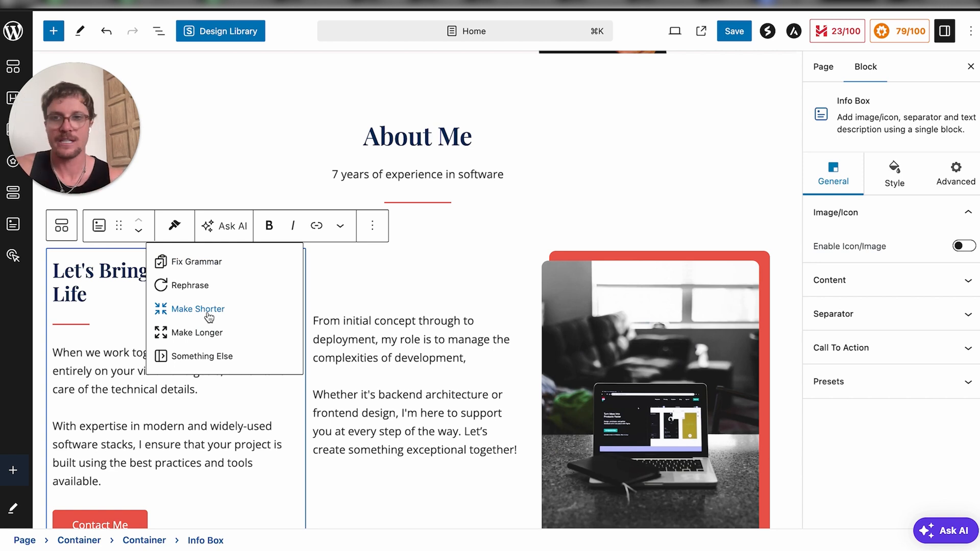
click(198, 309)
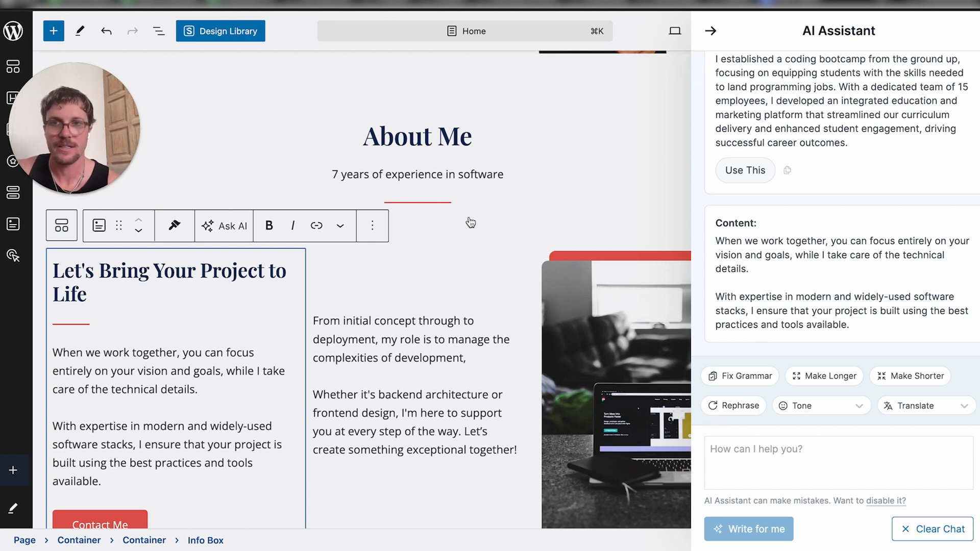
click(710, 31)
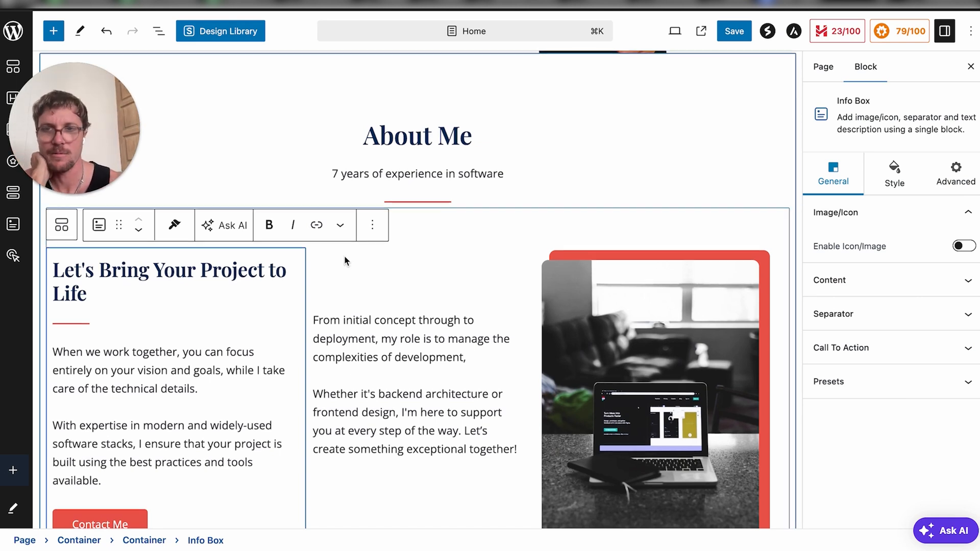
scroll(down, 3)
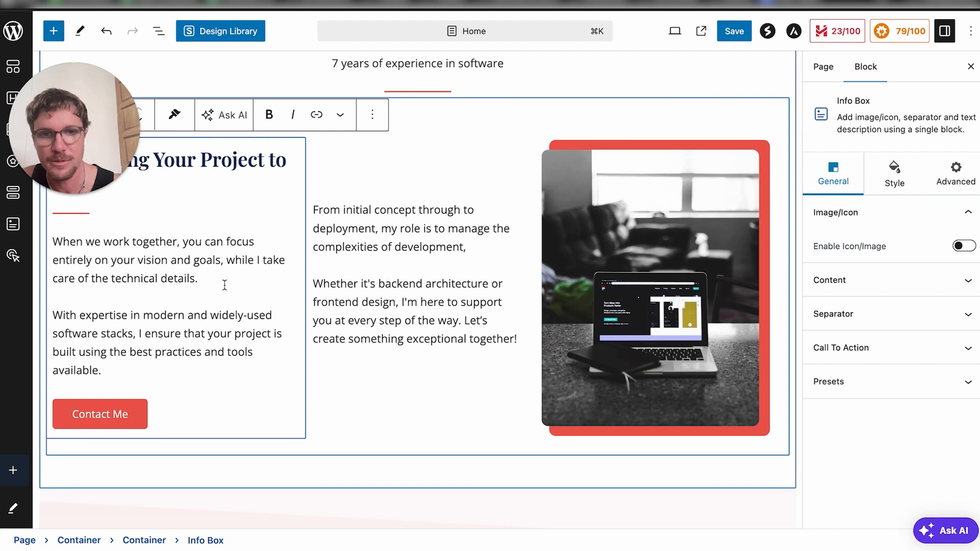
scroll(down, 3)
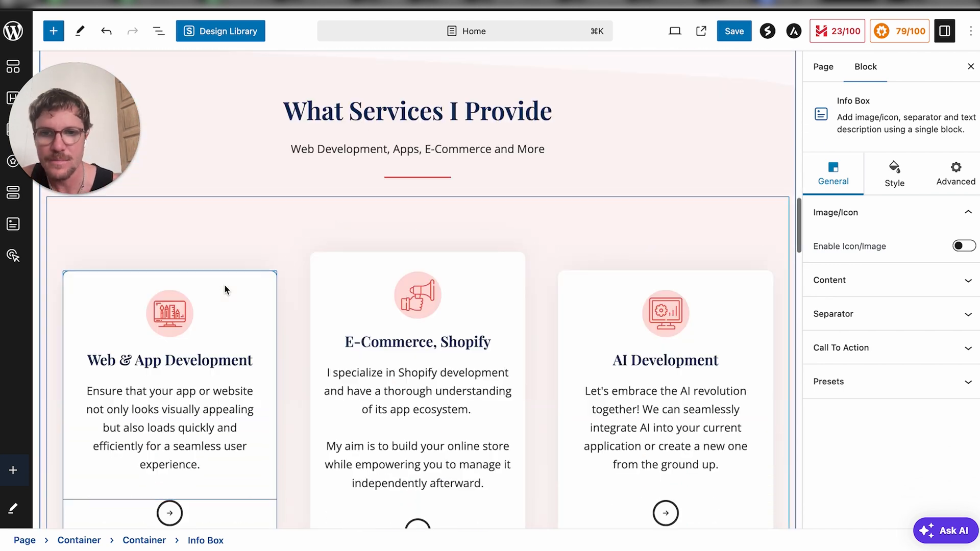
scroll(down, 3)
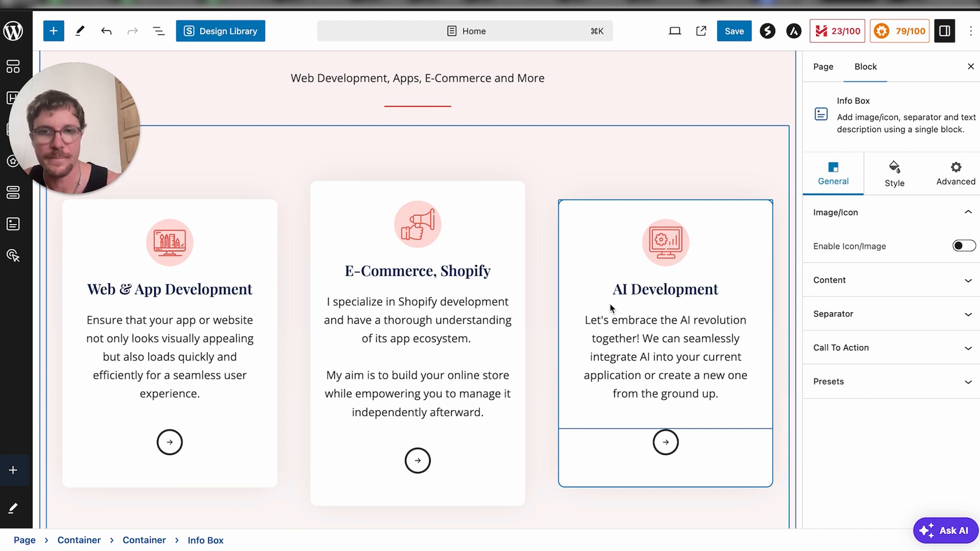
scroll(down, 3)
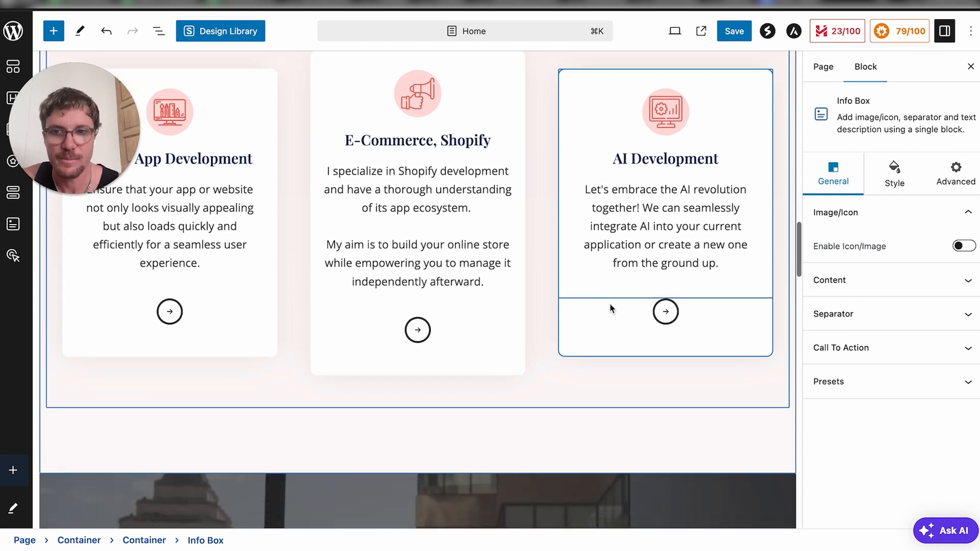
scroll(down, 3)
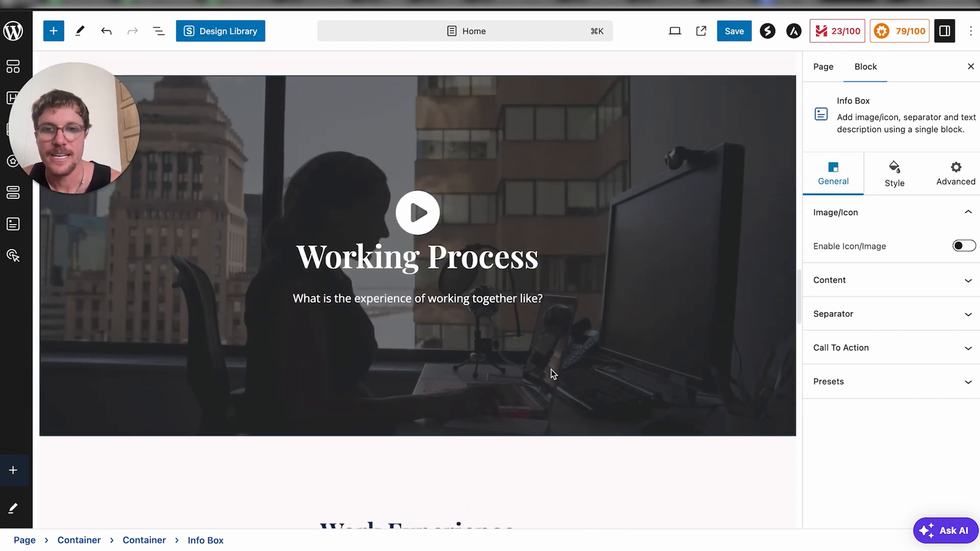
scroll(down, 3)
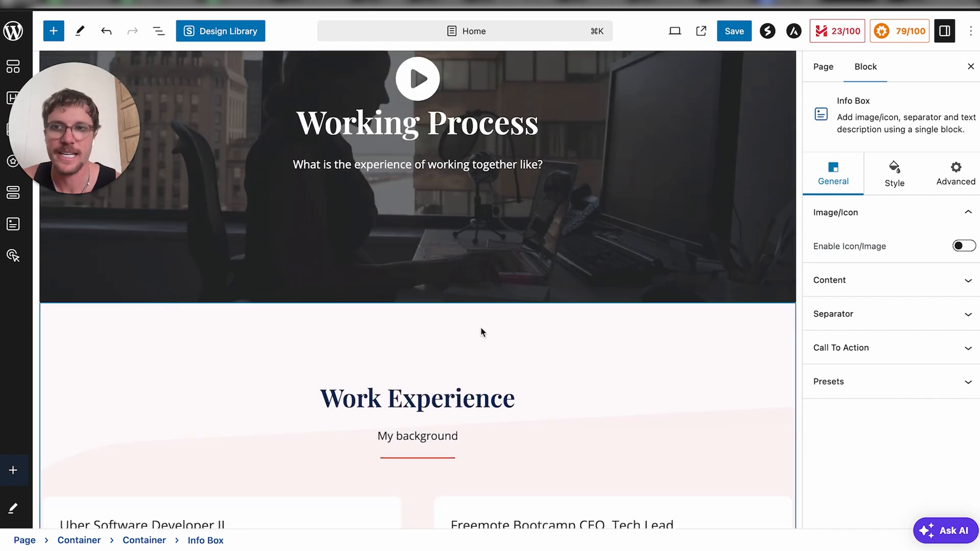
scroll(down, 3)
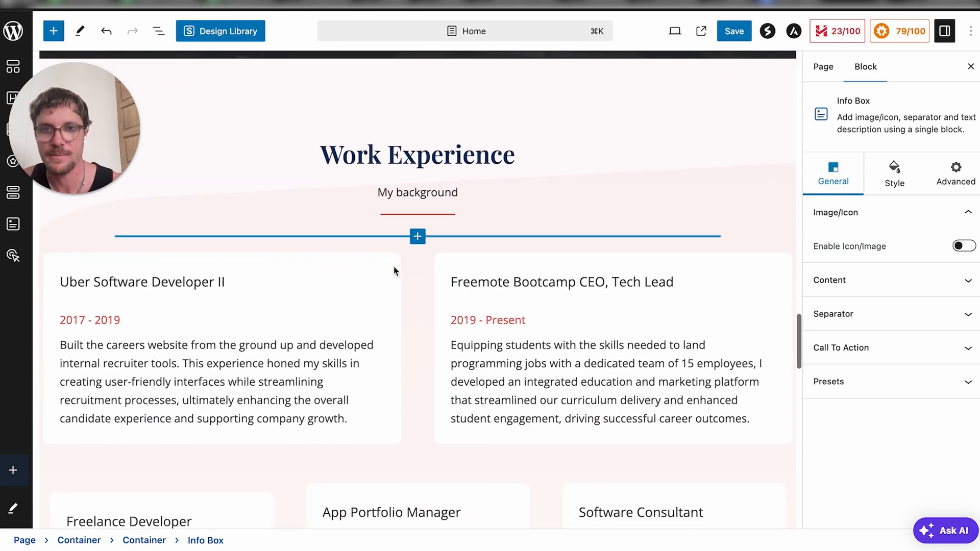
scroll(down, 3)
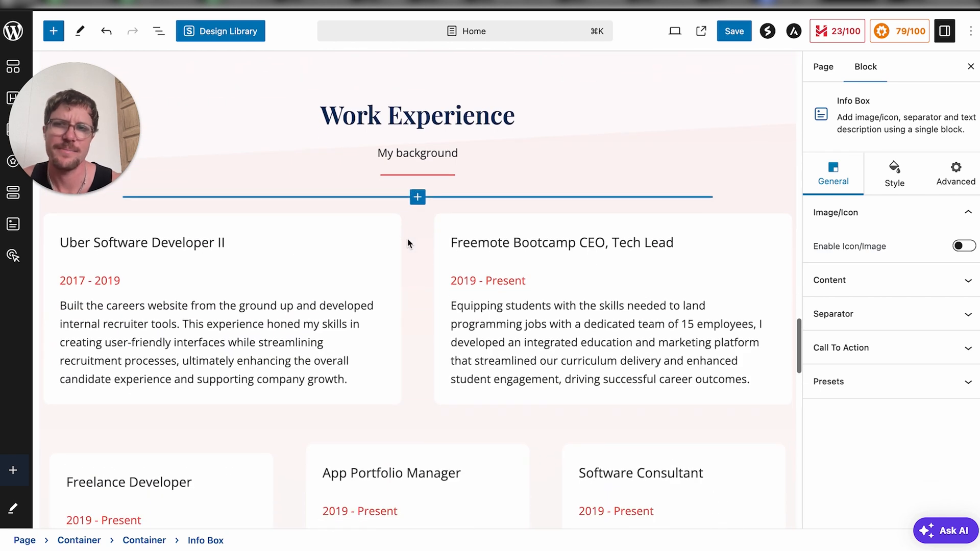
scroll(down, 3)
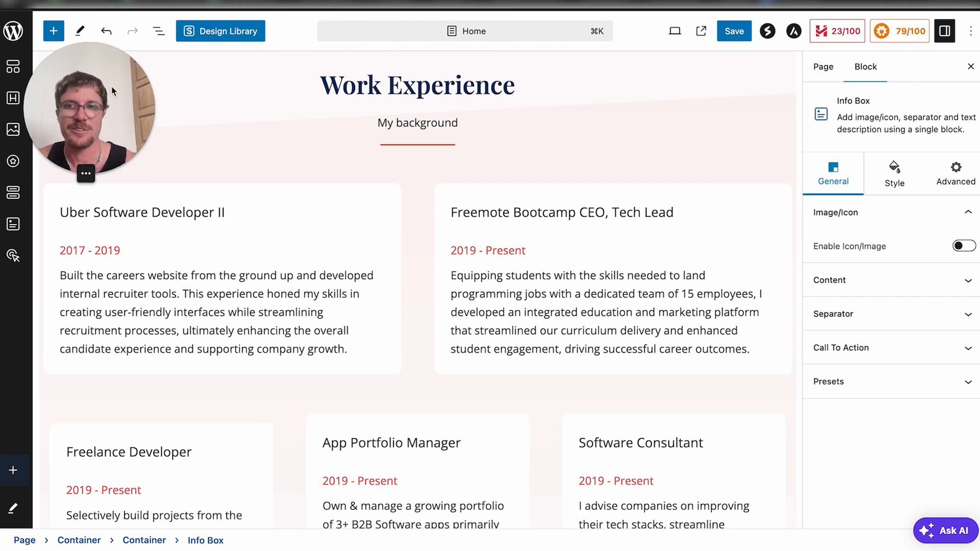
scroll(down, 3)
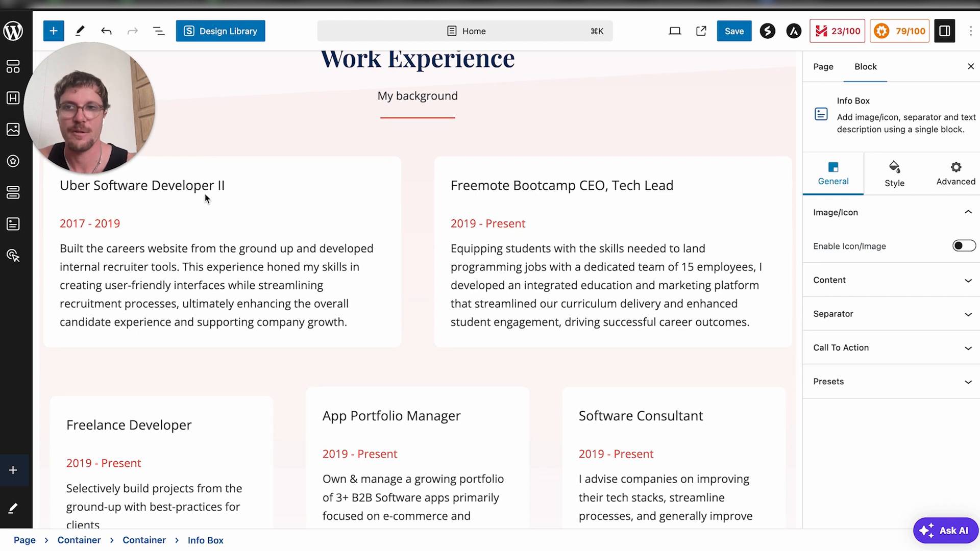
scroll(down, 3)
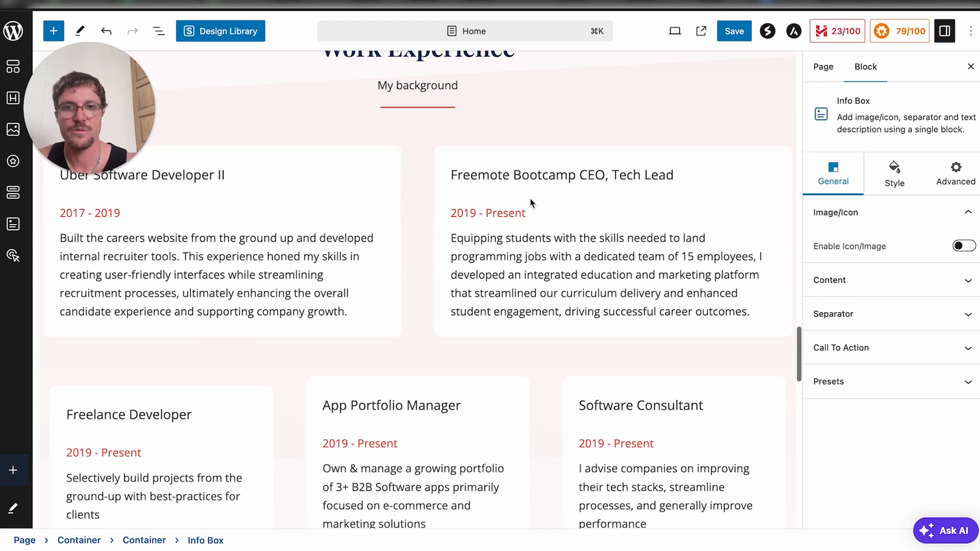
scroll(down, 3)
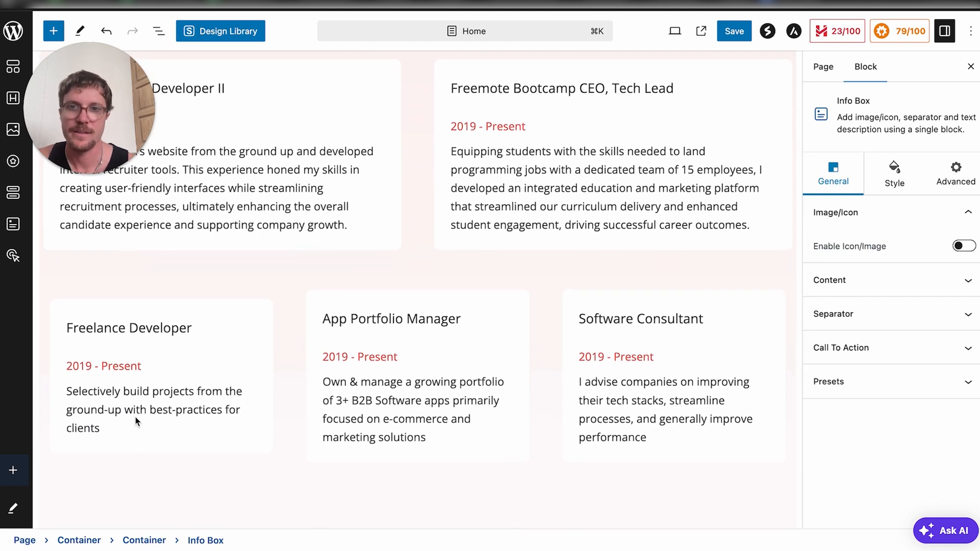
mouse_move(391, 328)
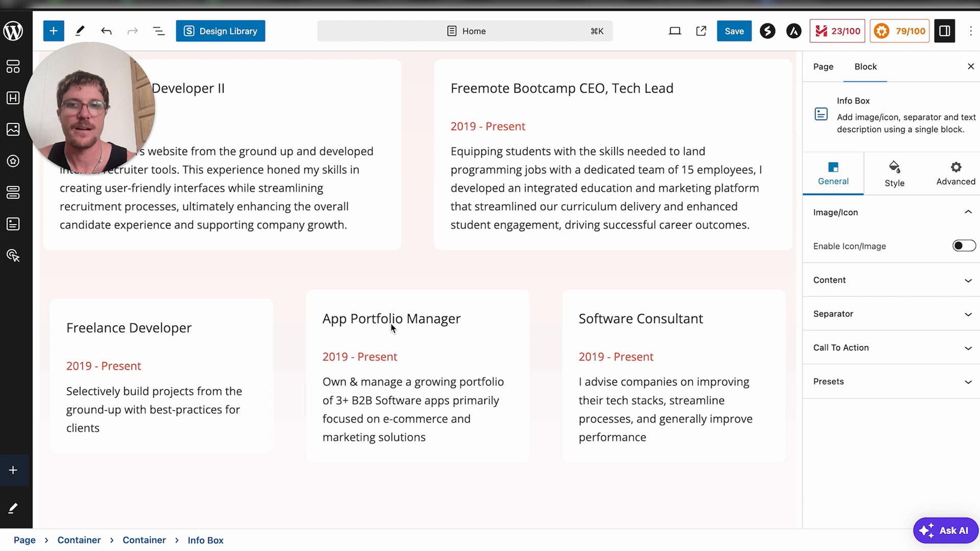
mouse_move(445, 318)
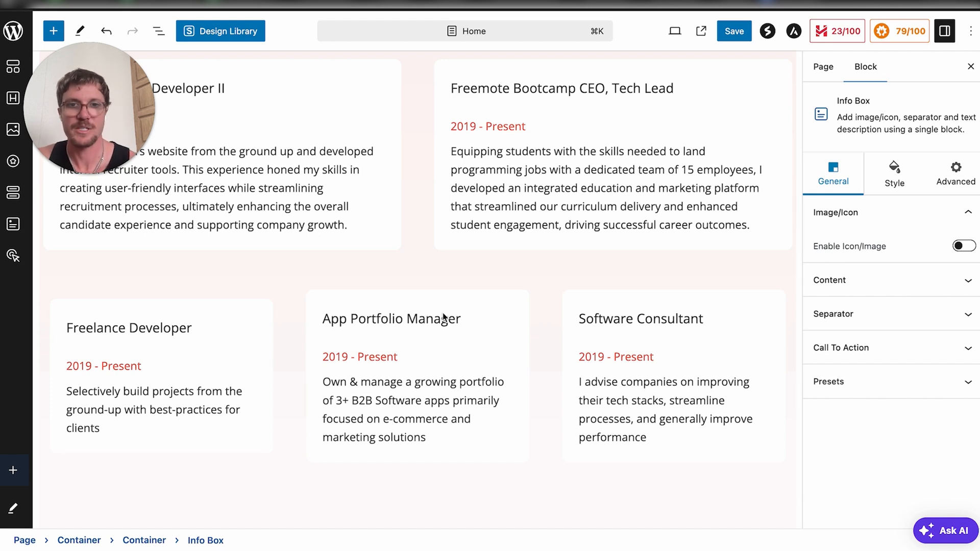
mouse_move(626, 332)
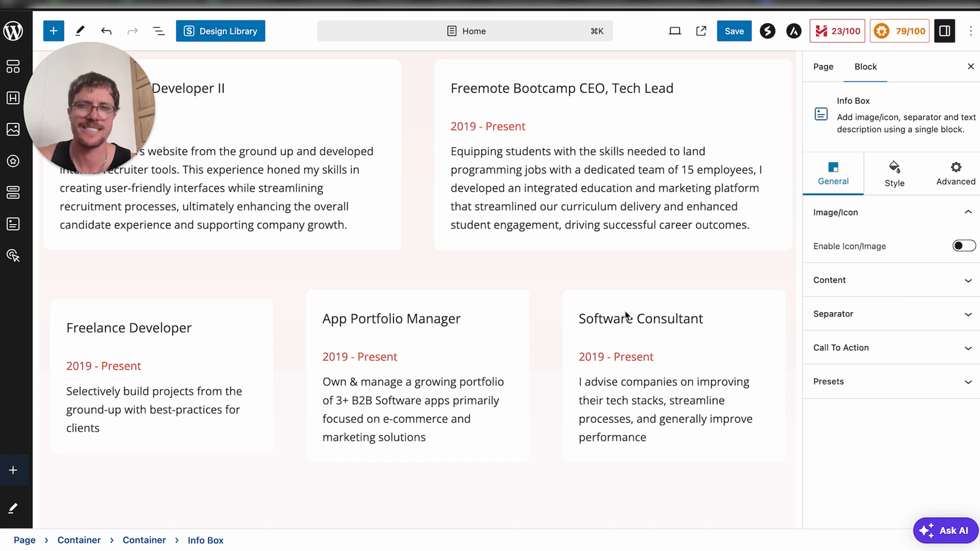
scroll(down, 3)
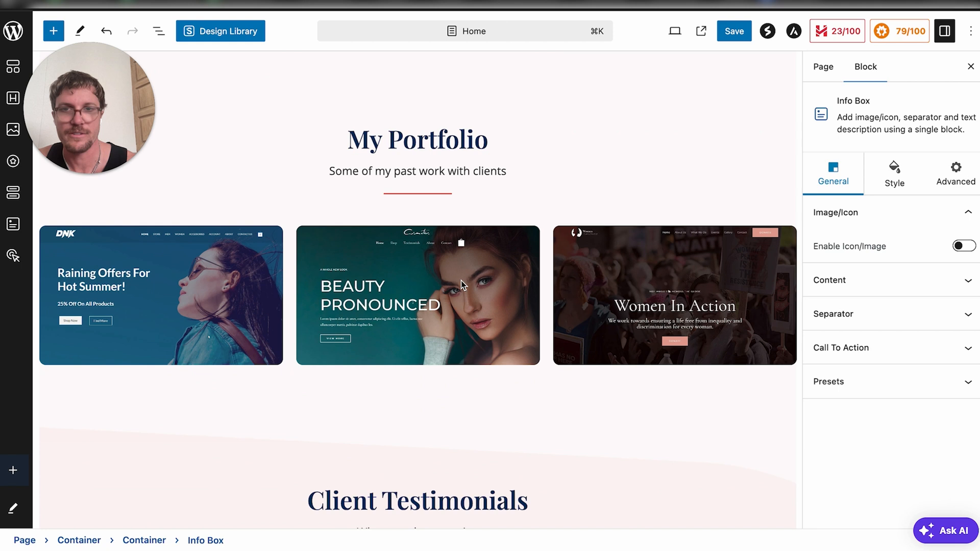
scroll(down, 3)
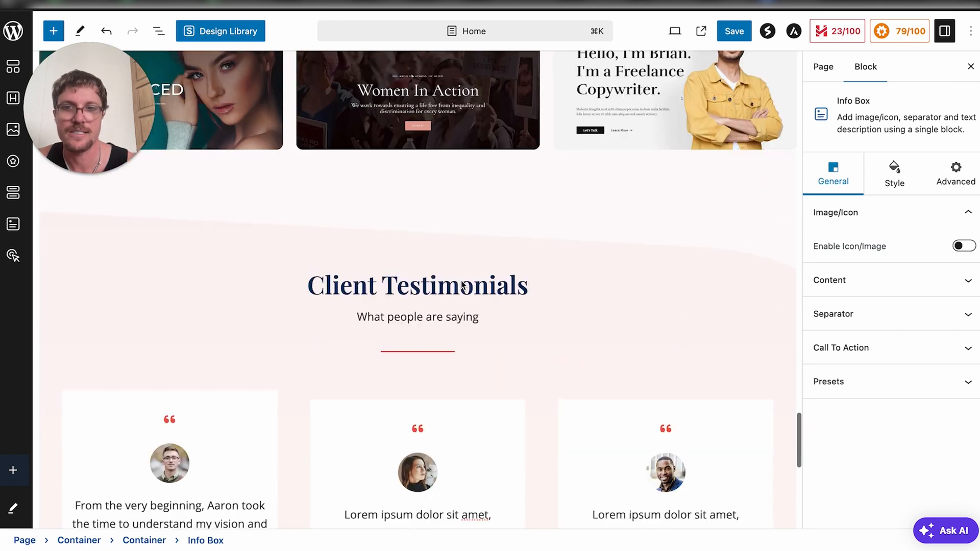
scroll(down, 3)
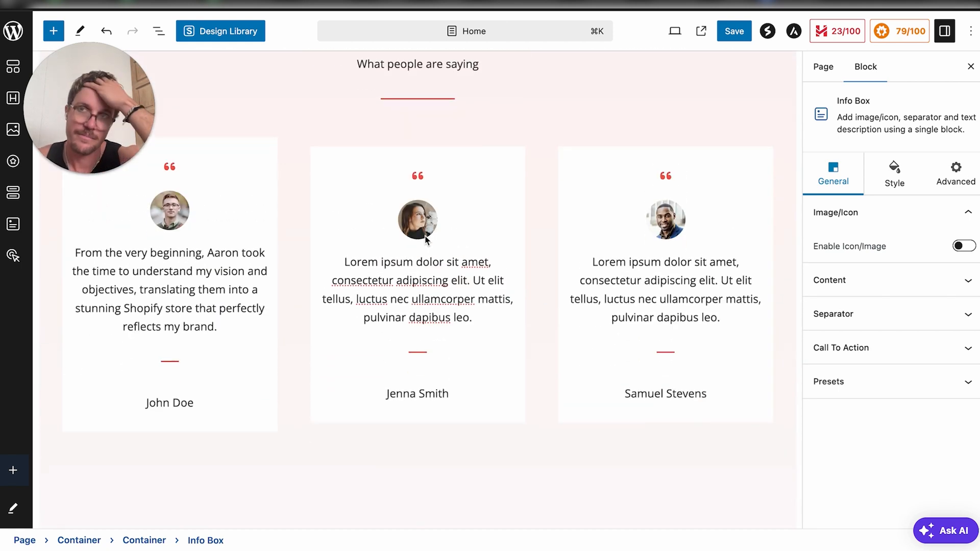
scroll(down, 3)
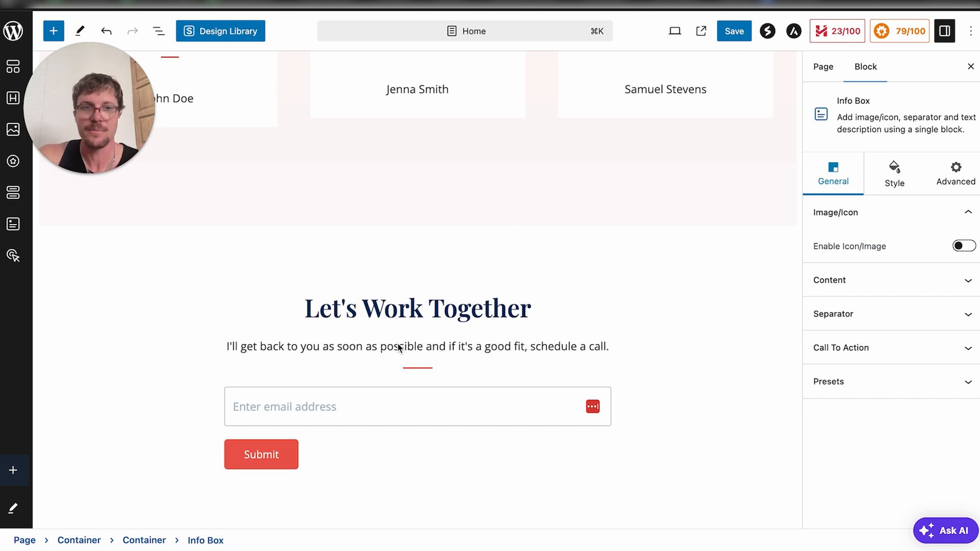
scroll(up, 3)
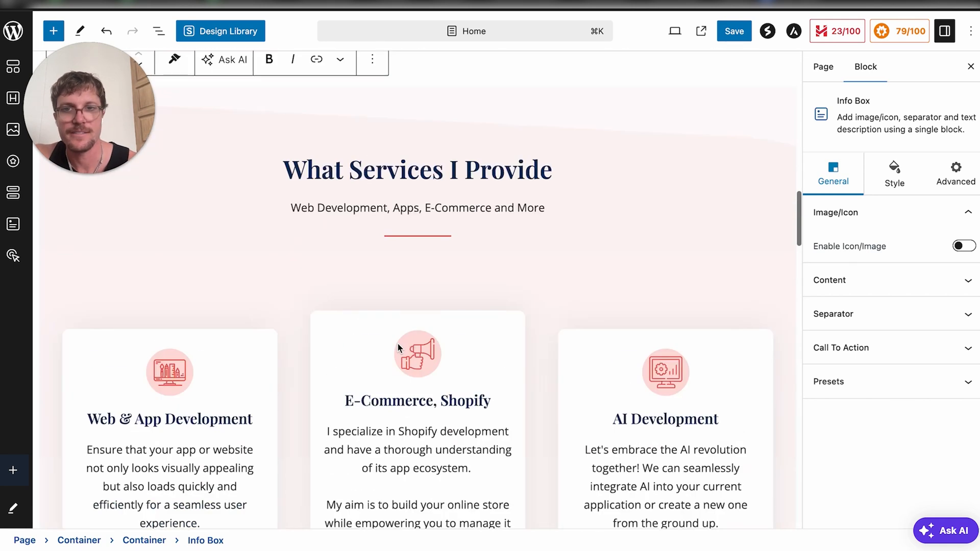
click(964, 245)
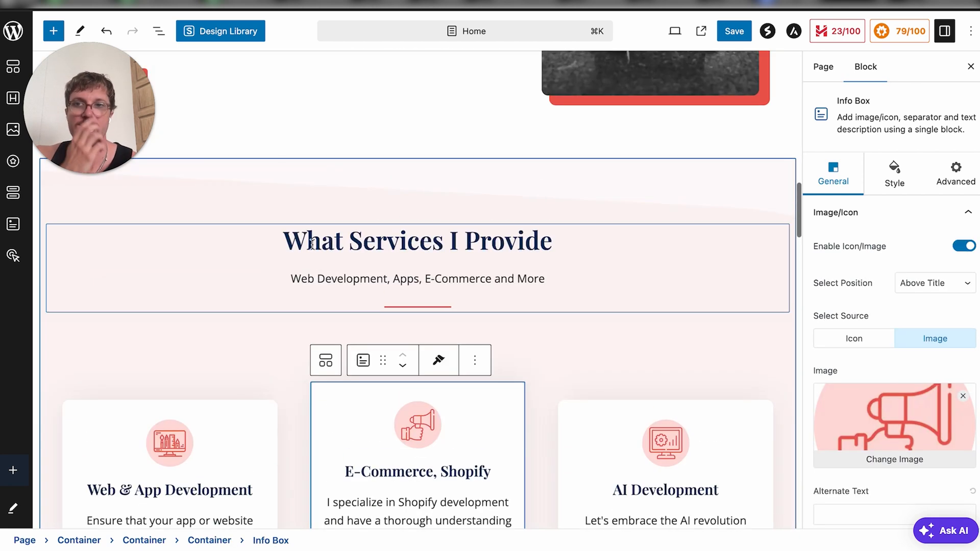
scroll(up, 3)
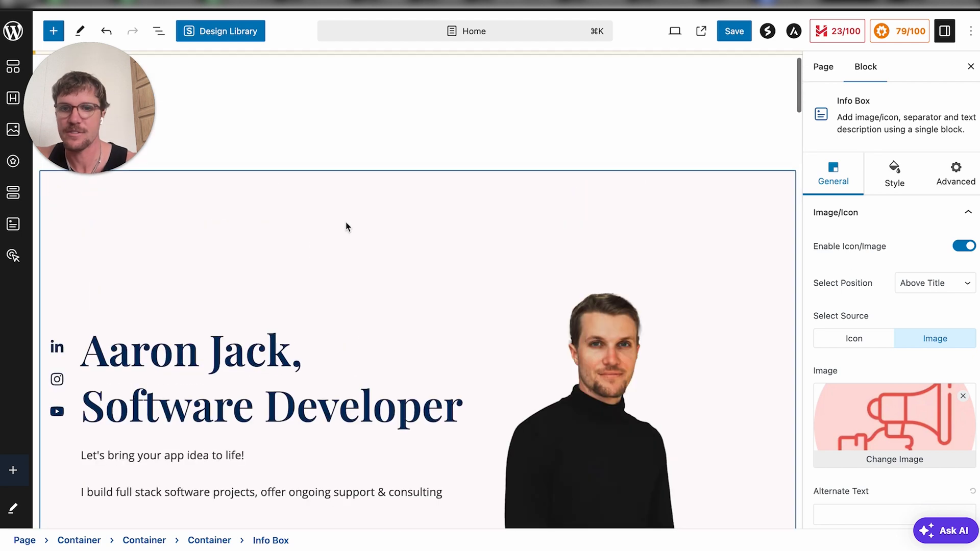